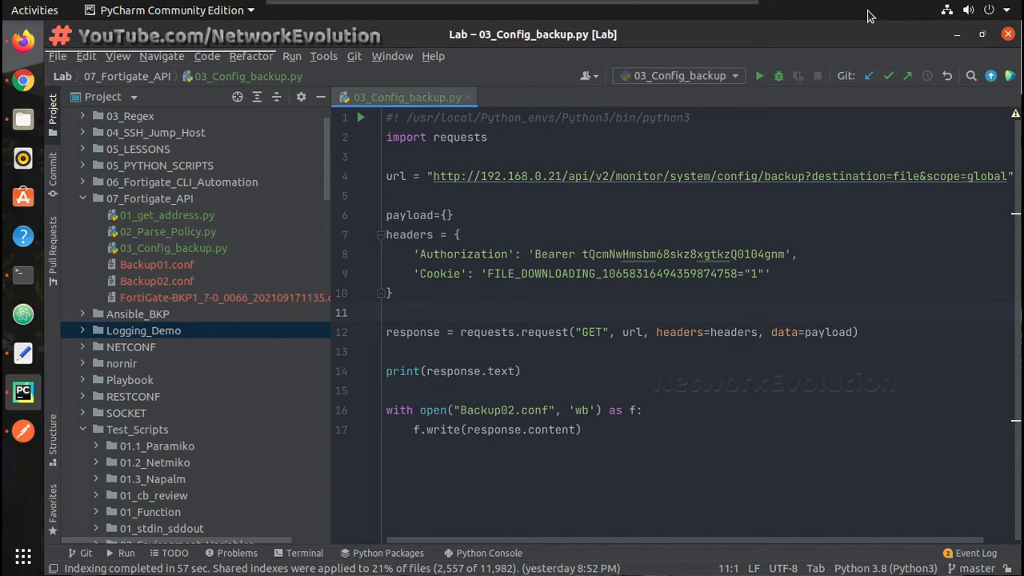
mouse_move(415, 332)
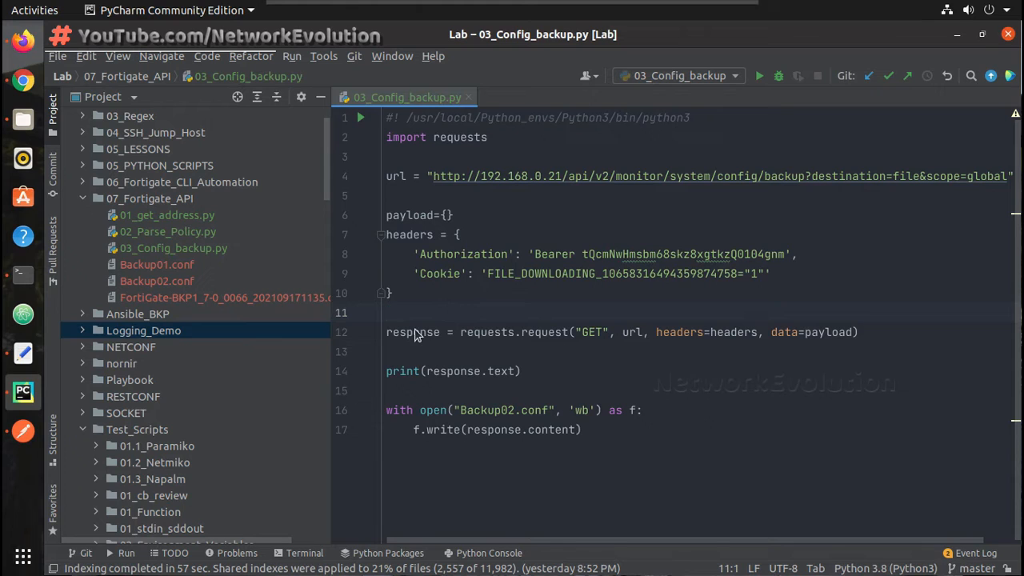
mouse_move(295, 262)
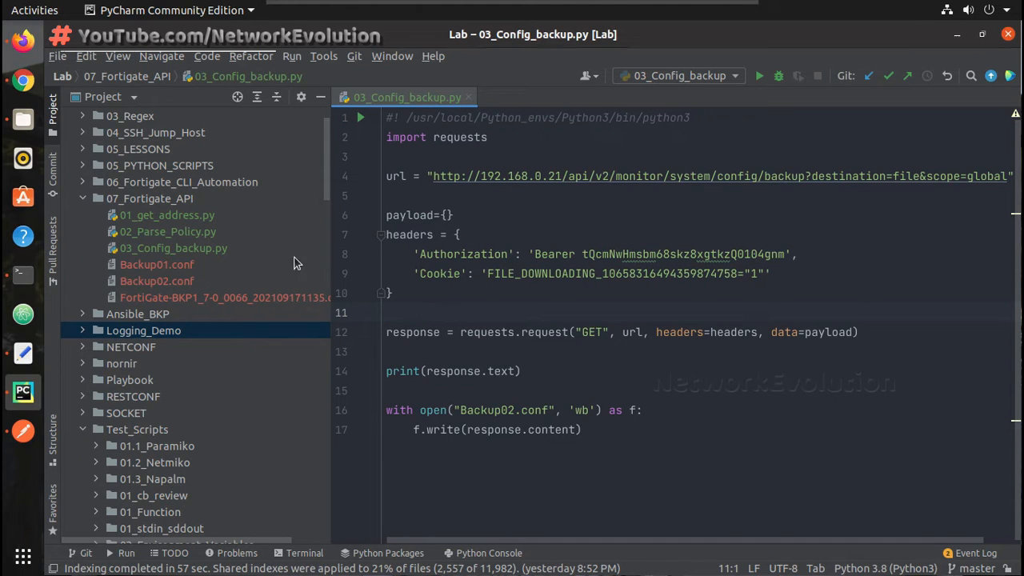
Delete Backup02.conf from 07_Fortigate_API, leaving Backup01.conf and the FortiGate backup
right_click(157, 281)
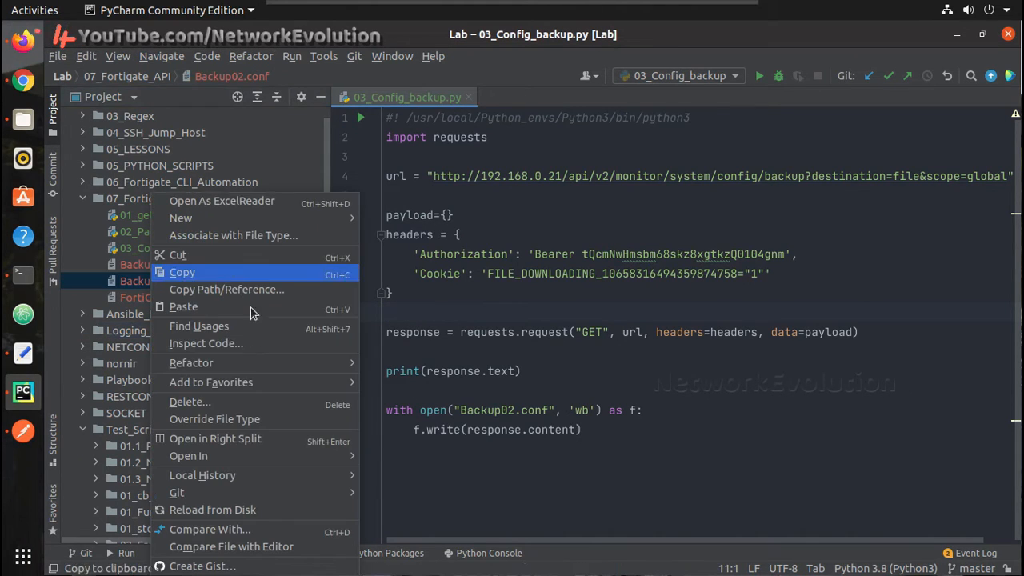
left_click(189, 401)
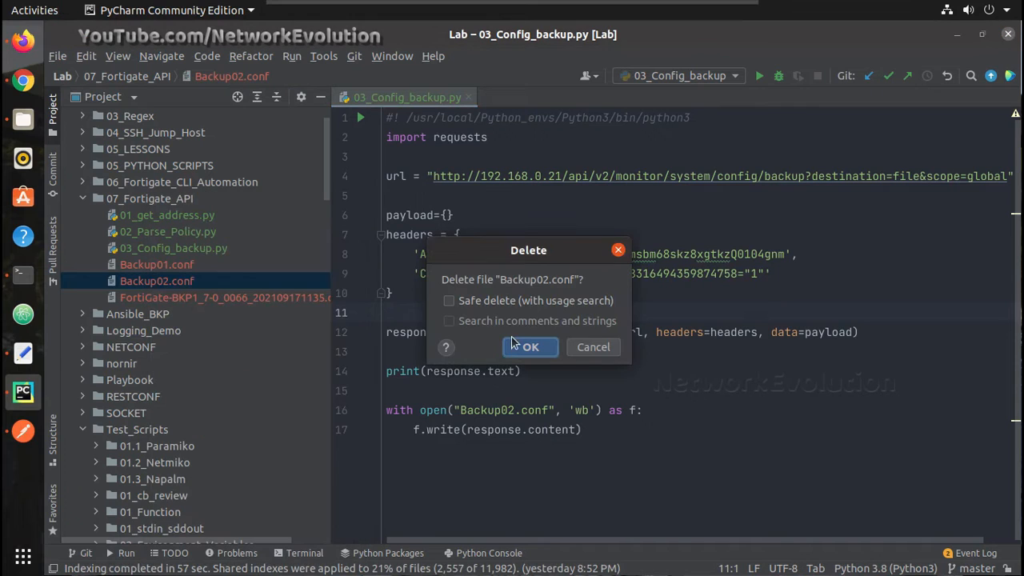
left_click(529, 346)
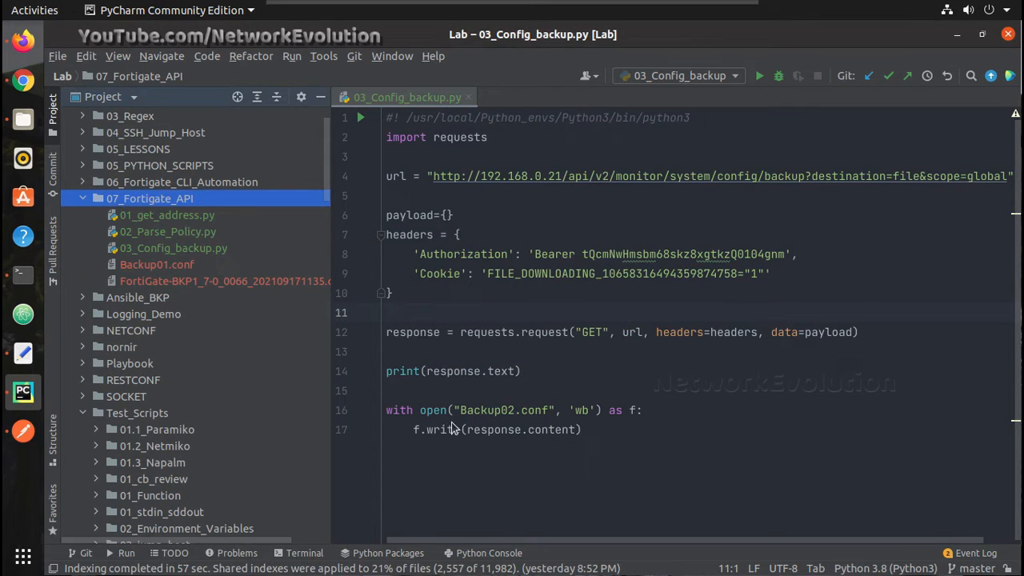
mouse_move(467, 310)
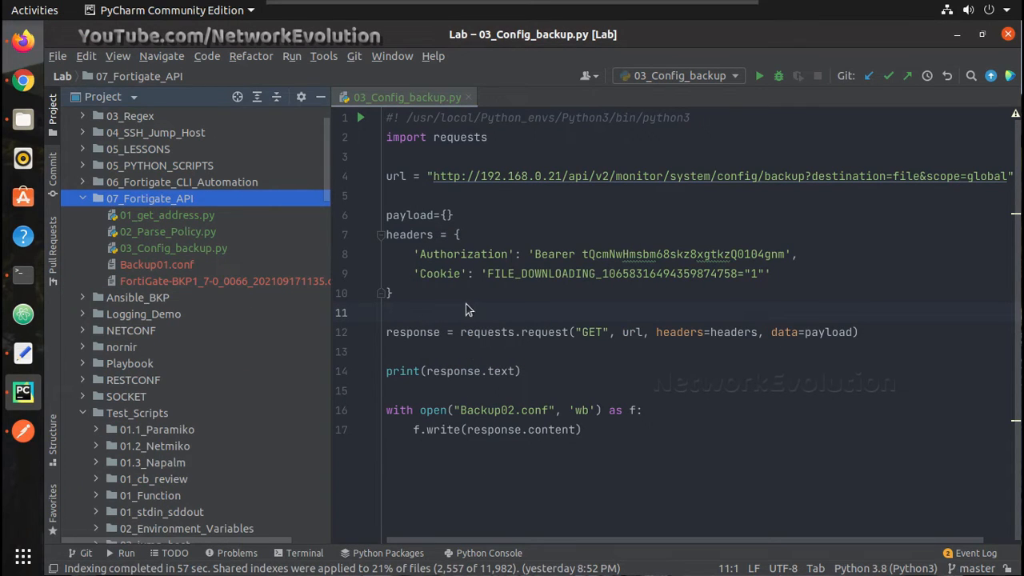
Run 03_Config_backup and confirm Backup02.conf reappears in 07_Fortigate_API
right_click(467, 310)
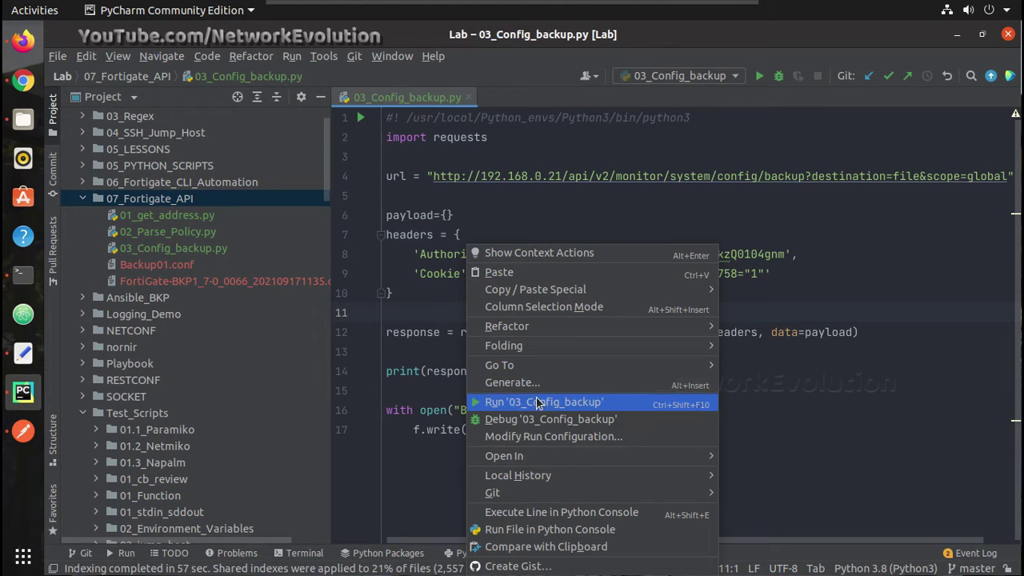
left_click(544, 402)
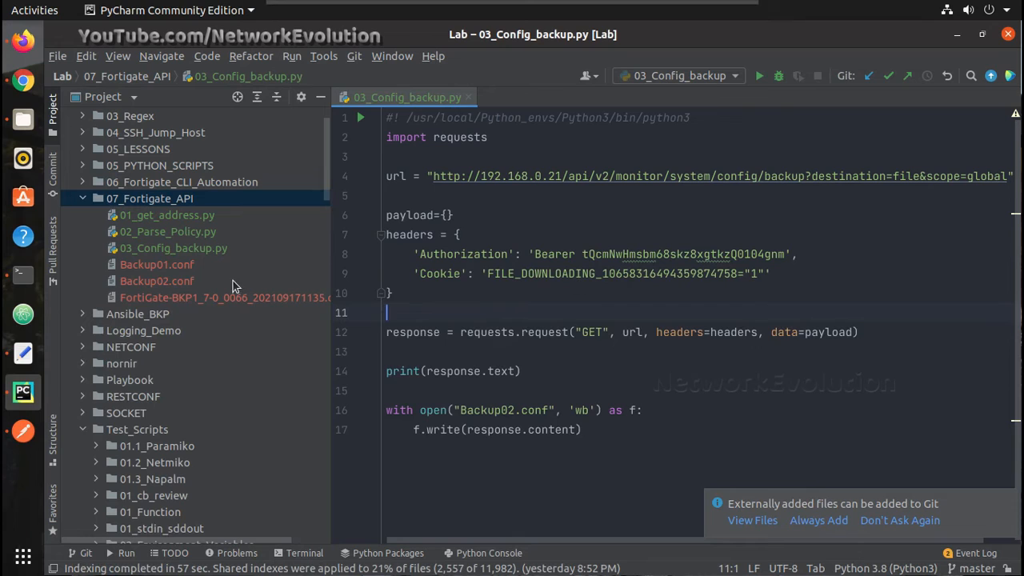
left_click(157, 281)
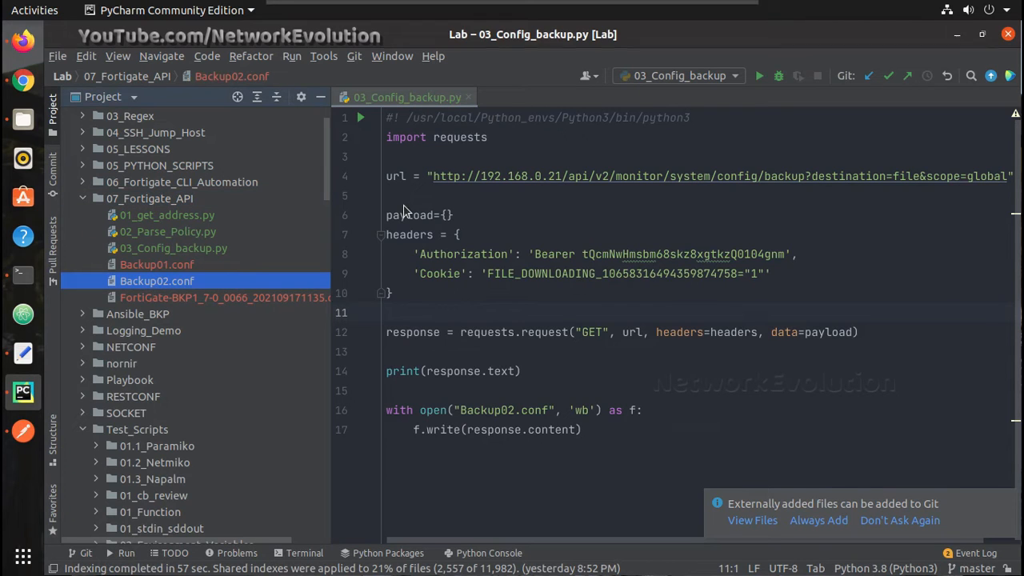
left_click(416, 196)
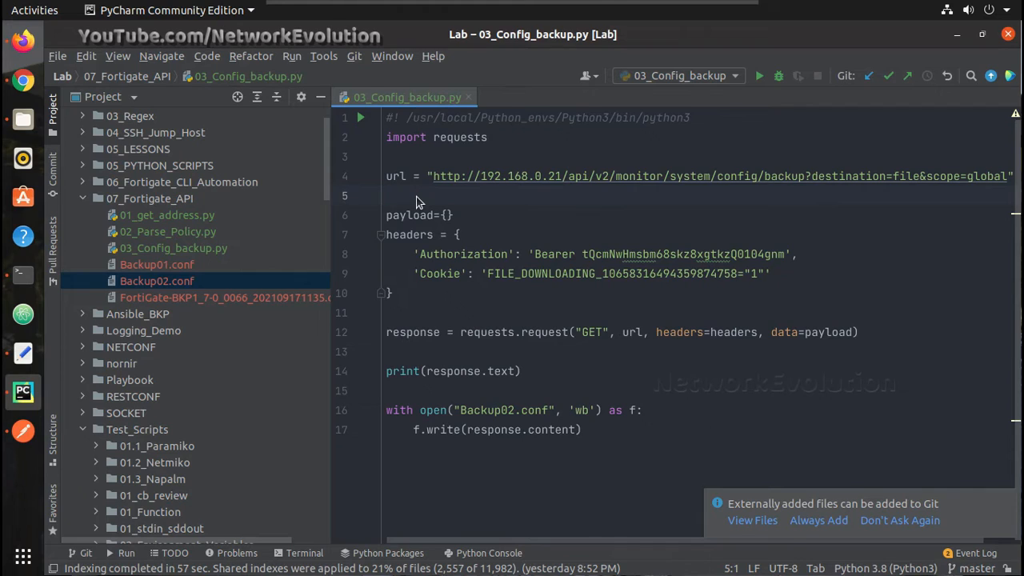
left_click(387, 196)
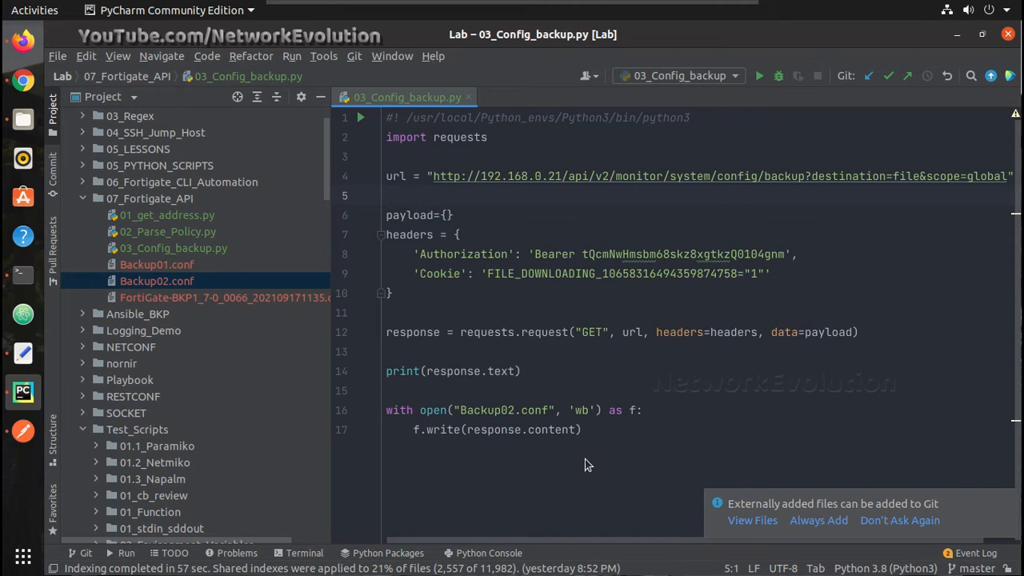
left_click(582, 430)
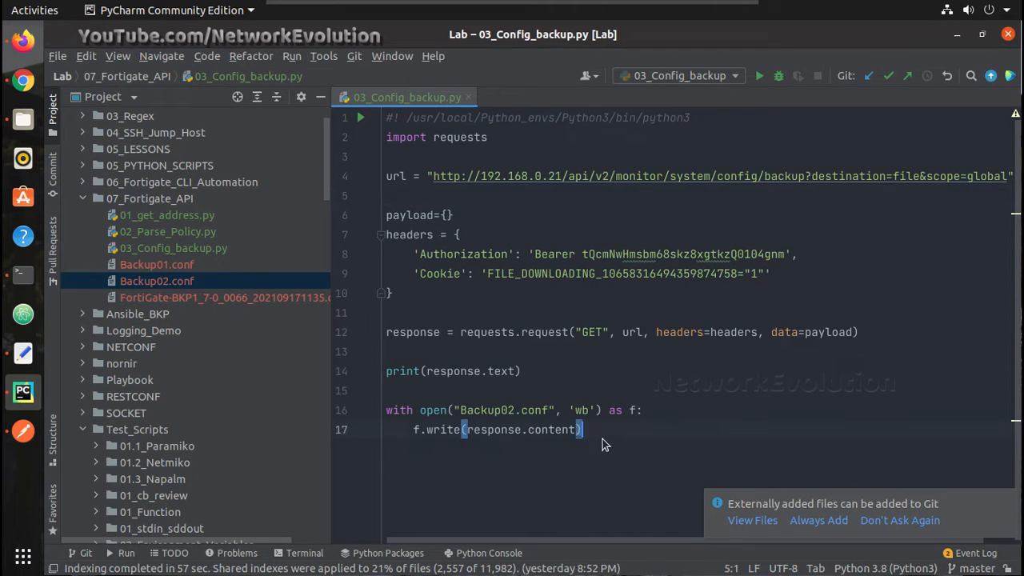
left_click(407, 136)
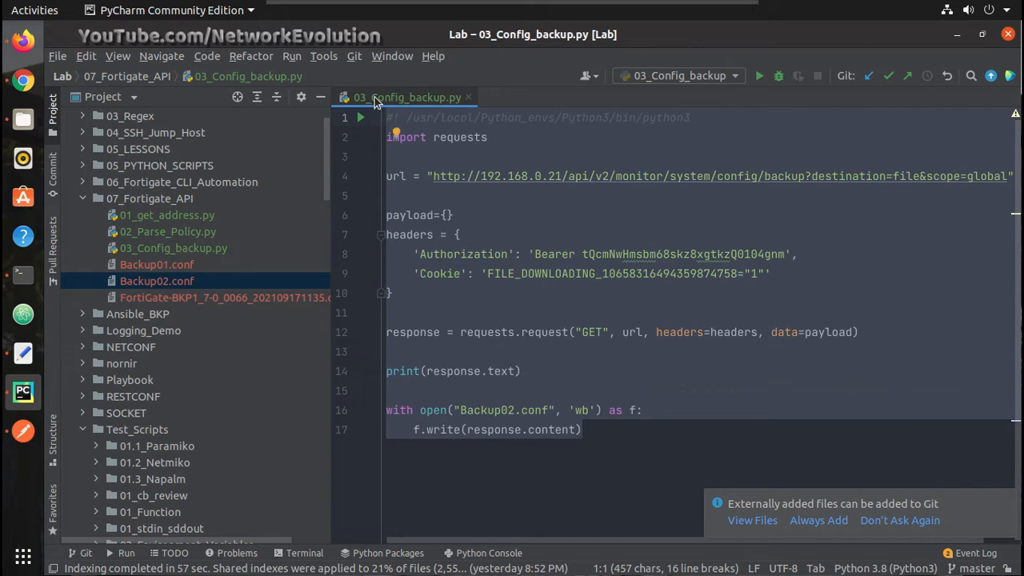
mouse_move(151, 204)
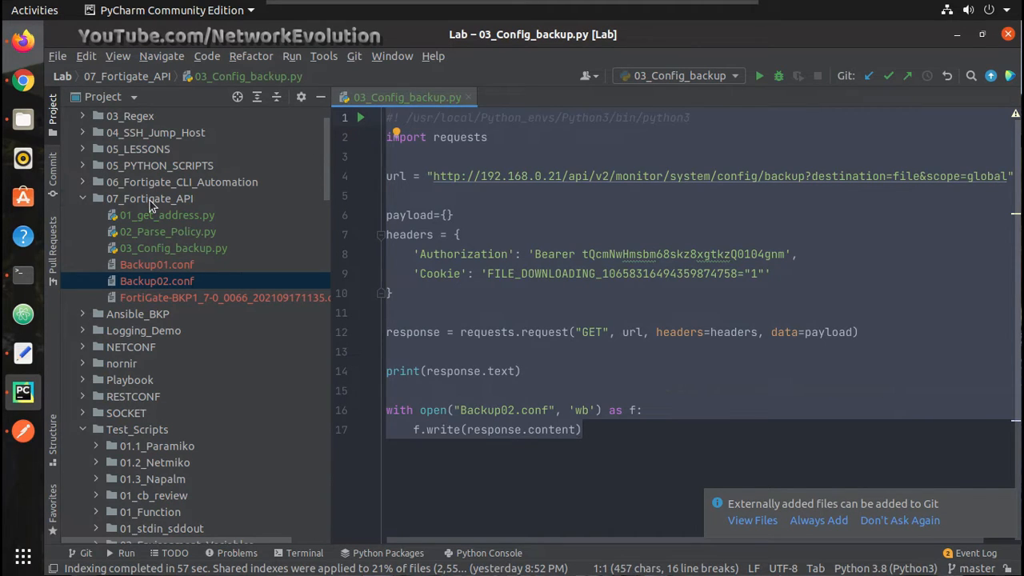
Add Python file 04_backup_with_email_status to 07_Fortigate_API and paste in the backup code
right_click(149, 198)
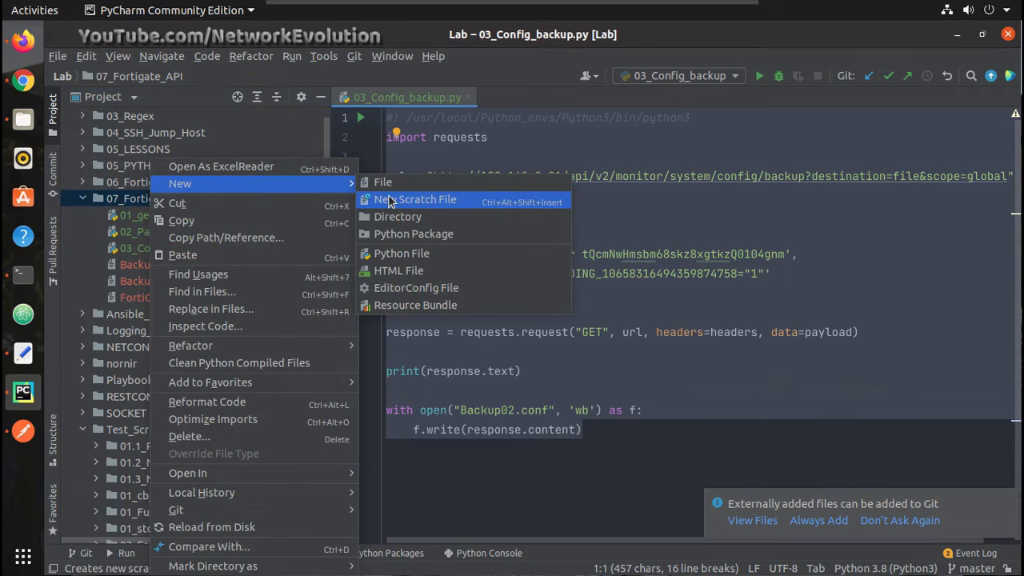
left_click(401, 253)
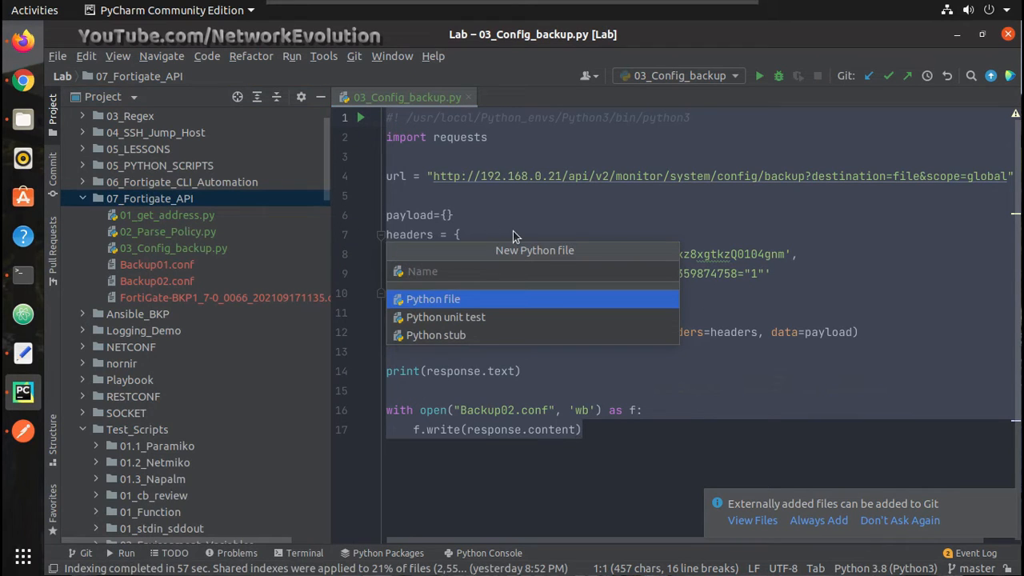
type("04_")
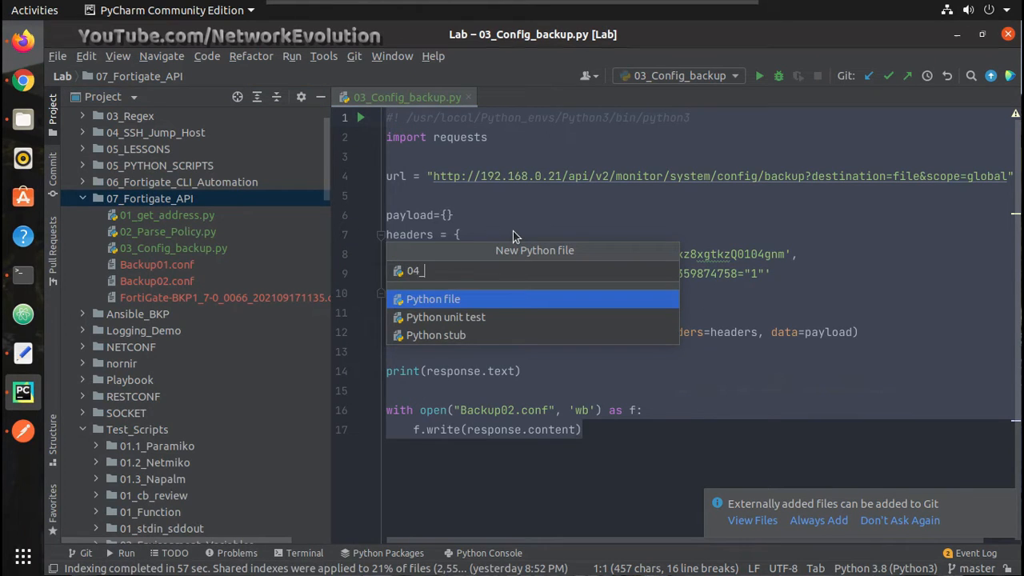
type("backup_")
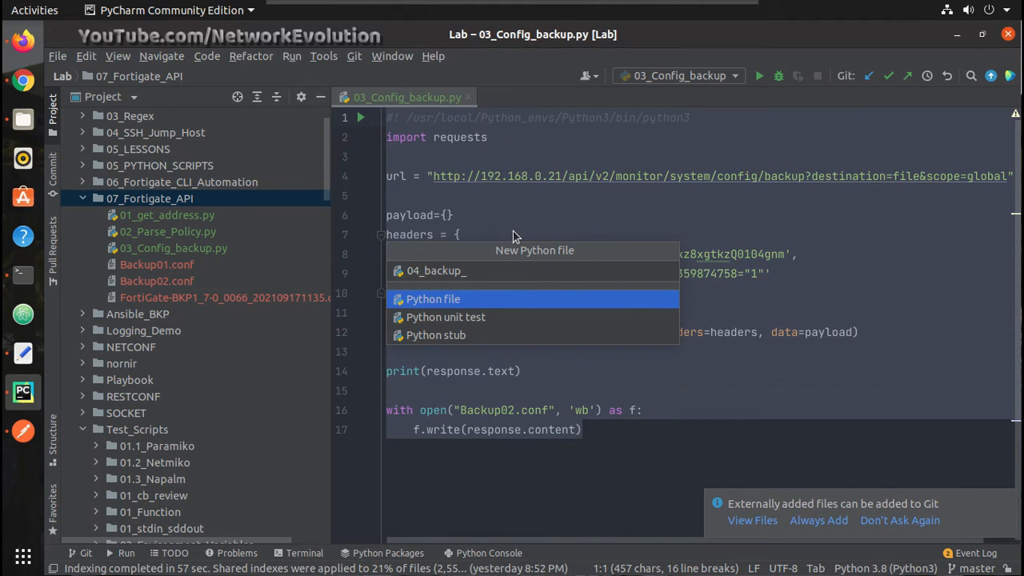
type("with_emai")
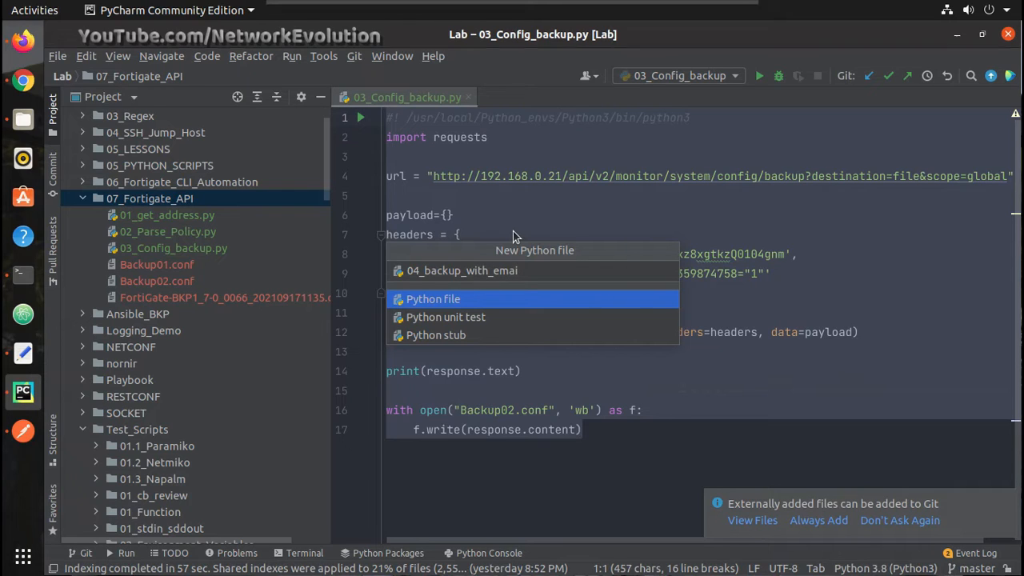
type("l_stat")
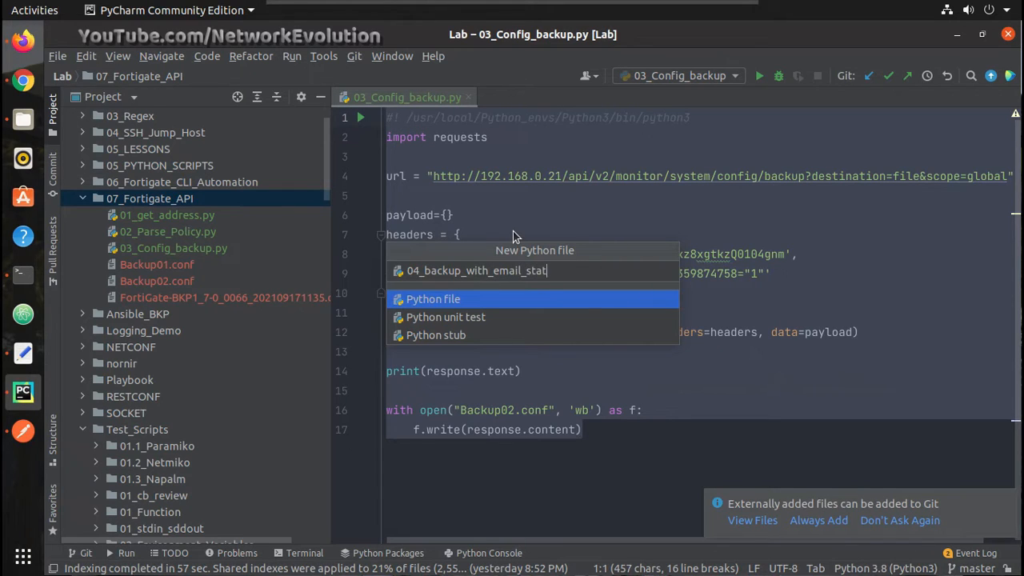
left_click(432, 298)
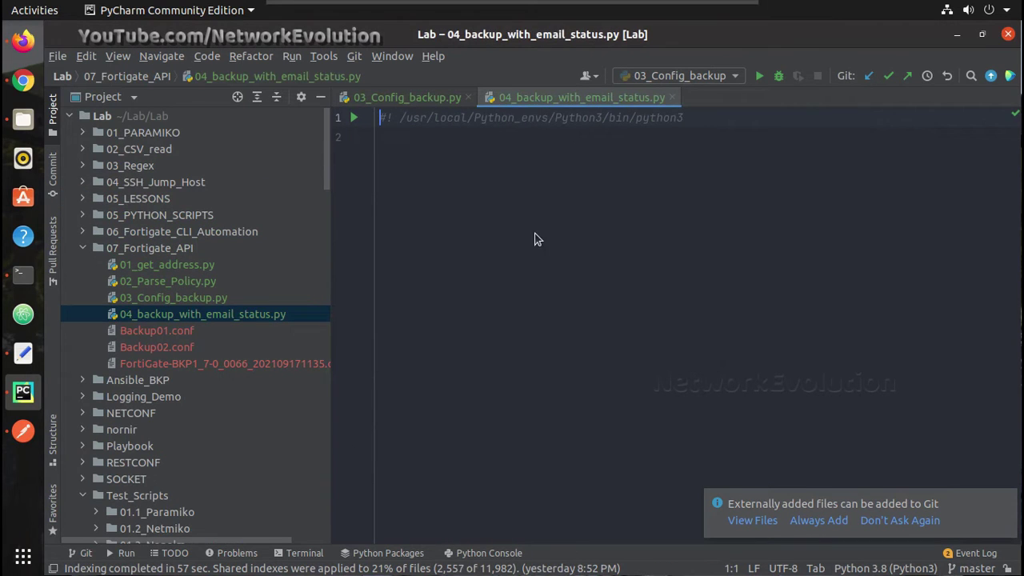
key("Return")
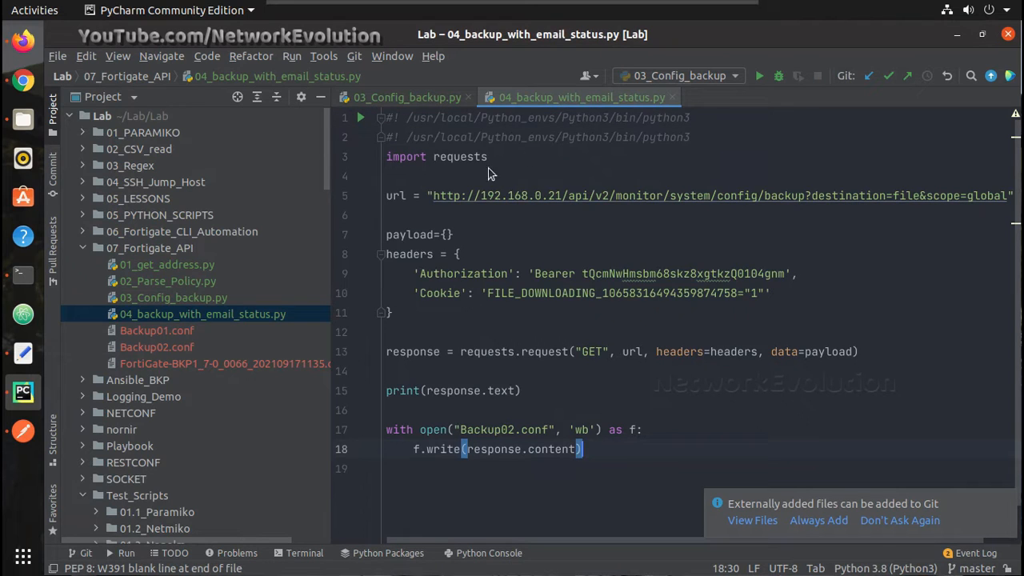
mouse_move(495, 163)
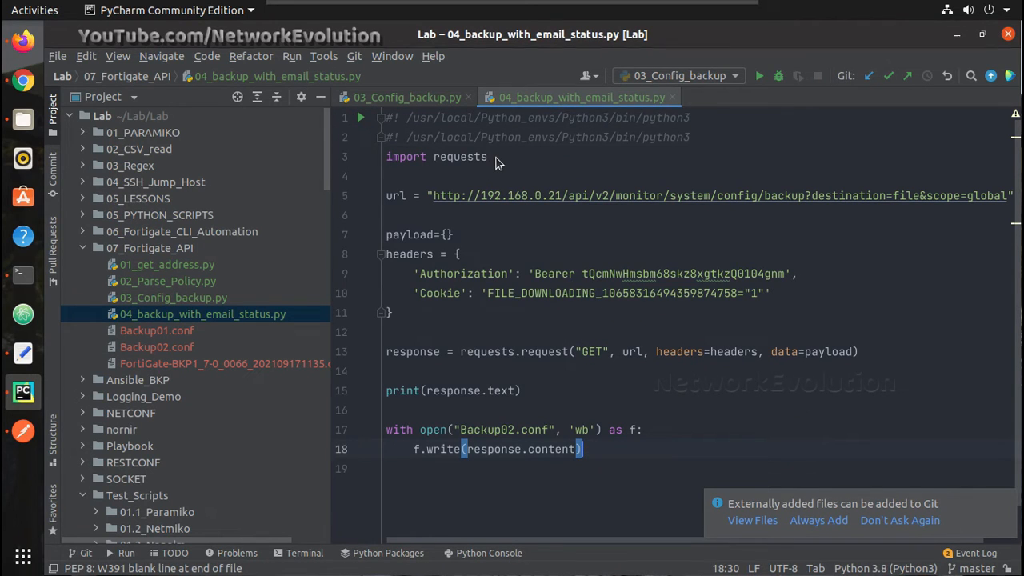
mouse_move(91, 405)
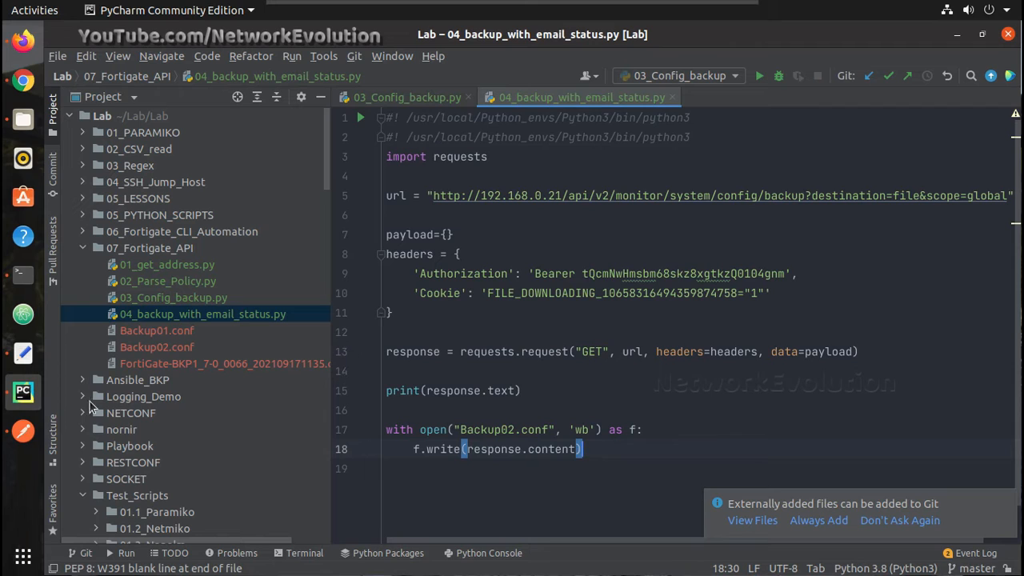
Open 03_trigger_email_Show_ver_with_logging.py from Logging_Demo and scroll through its code
left_click(143, 395)
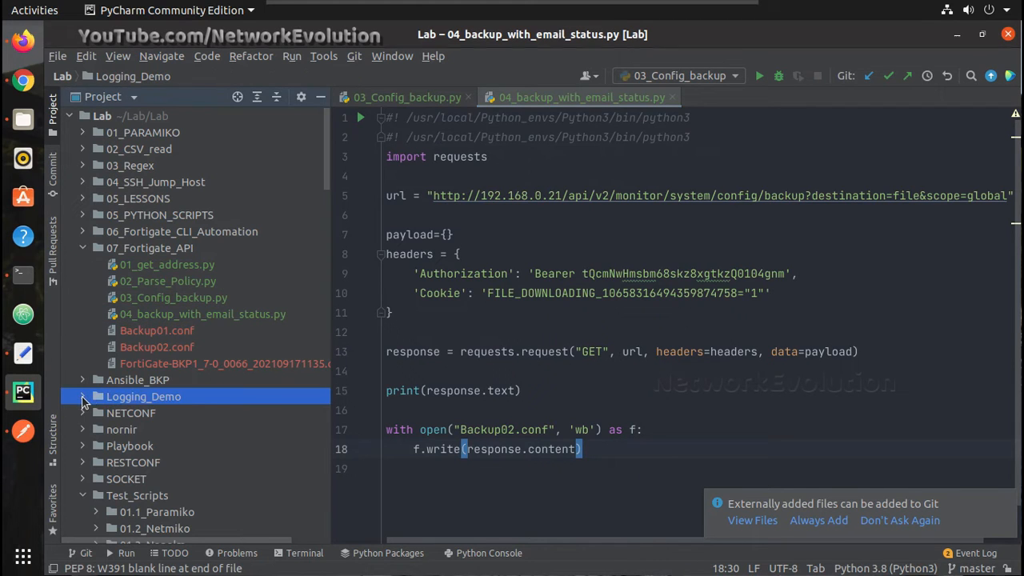
left_click(83, 396)
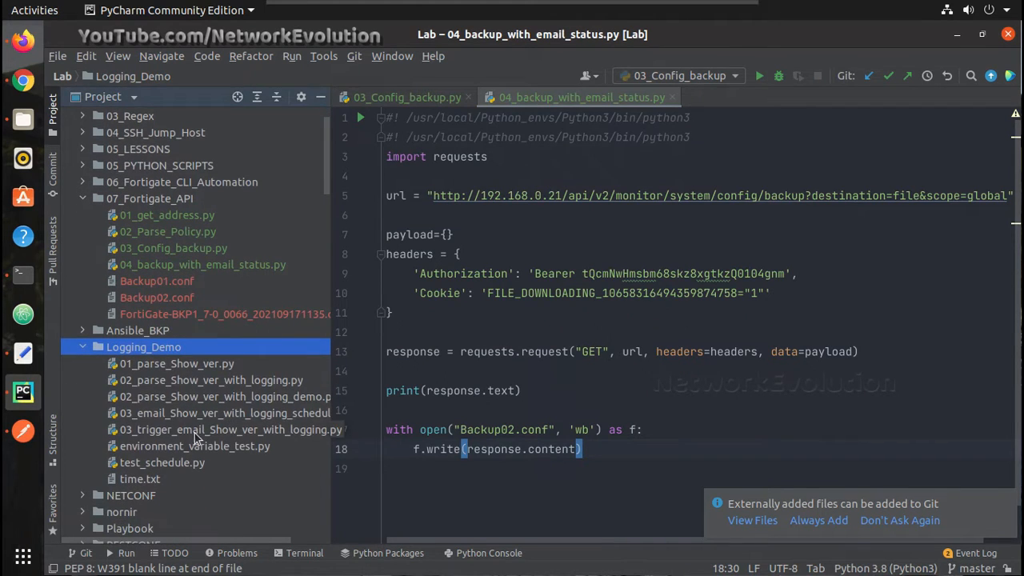
double_click(223, 430)
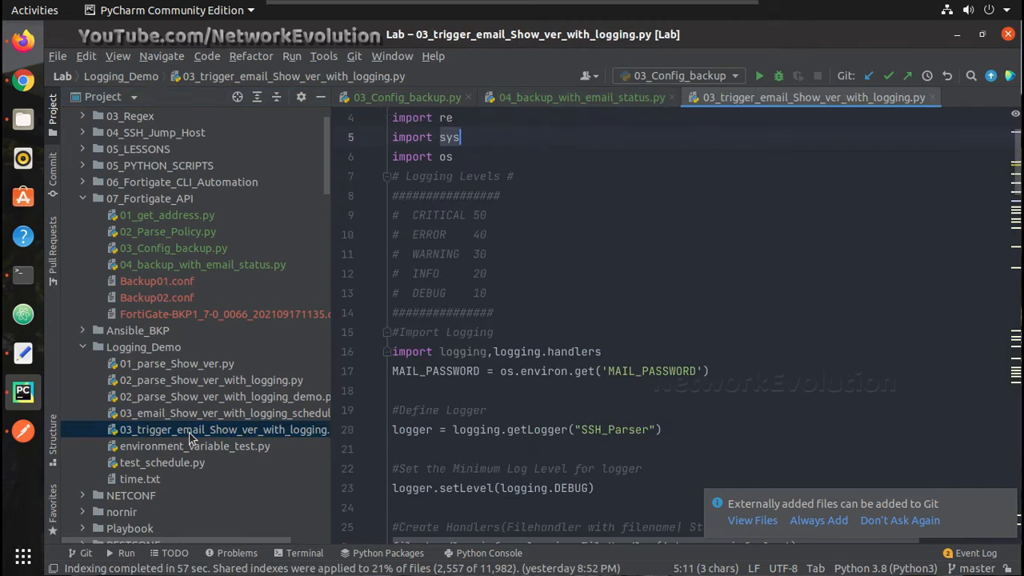
mouse_move(932, 97)
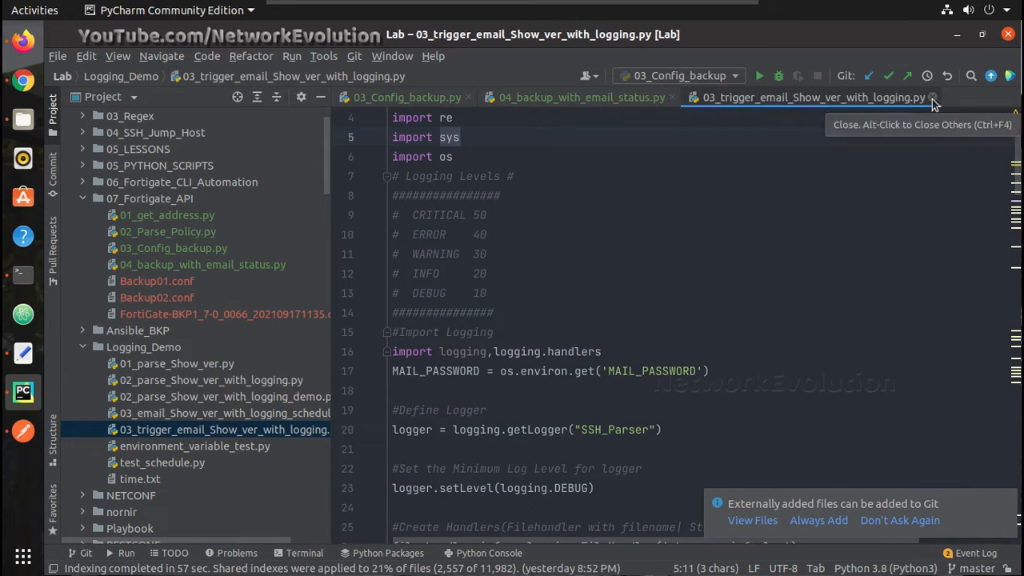
scroll("down", 3)
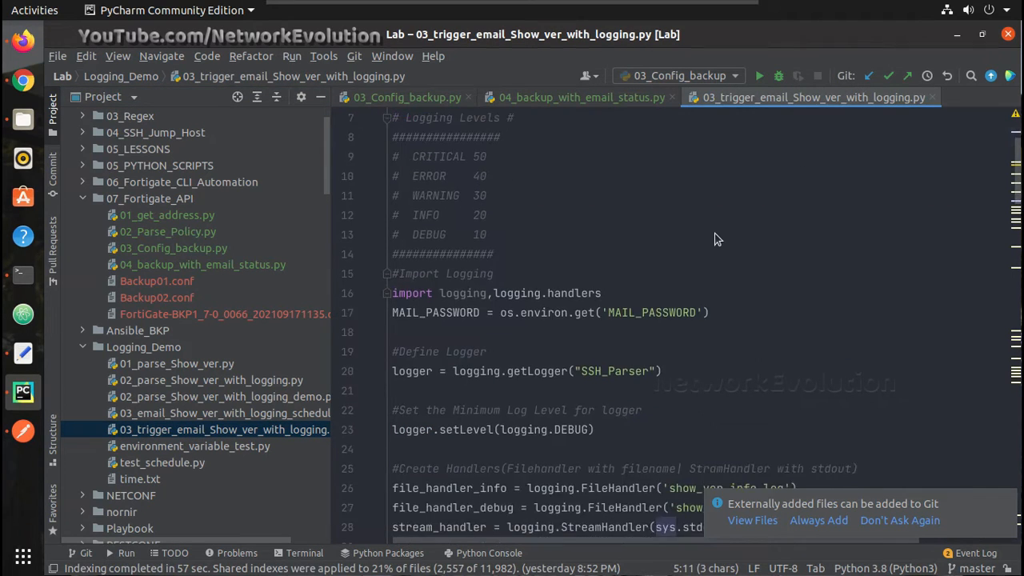
scroll("up", 3)
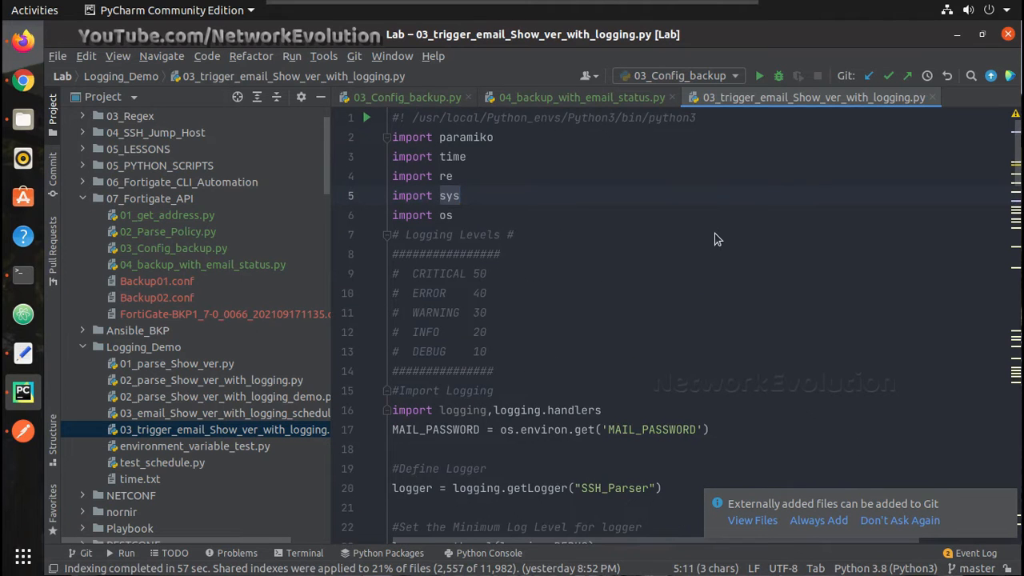
scroll("down", 3)
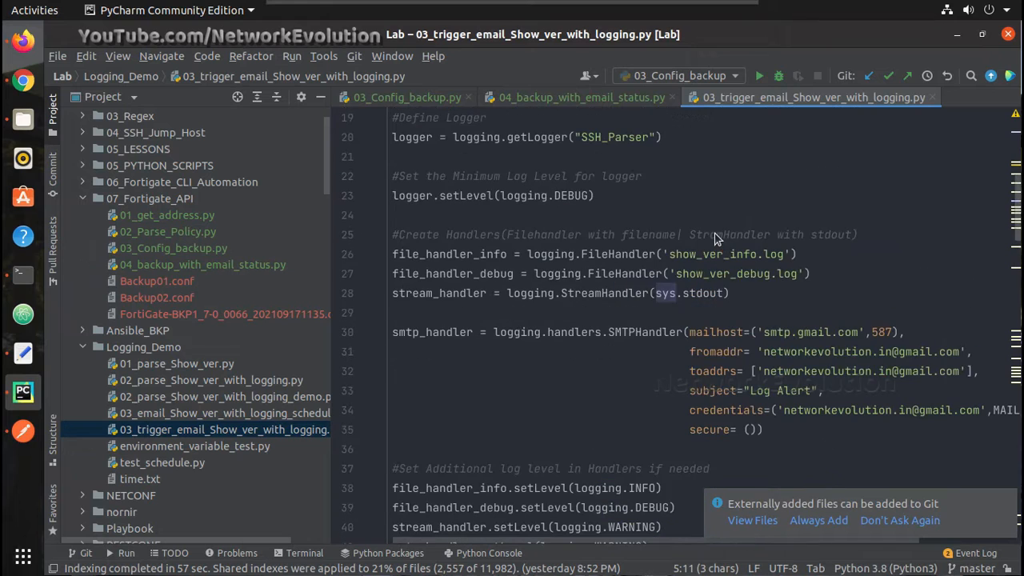
scroll("up", 3)
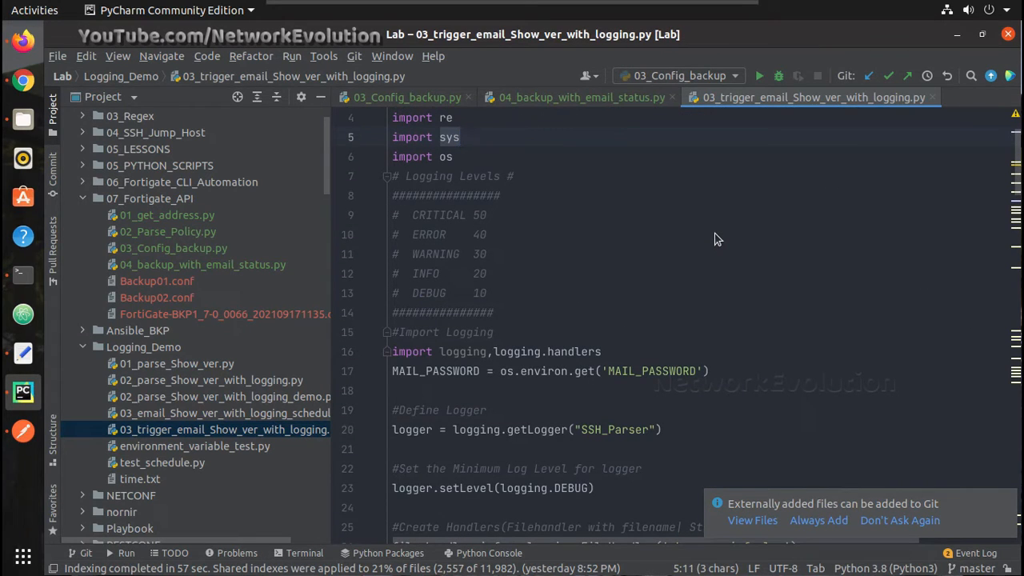
scroll("down", 3)
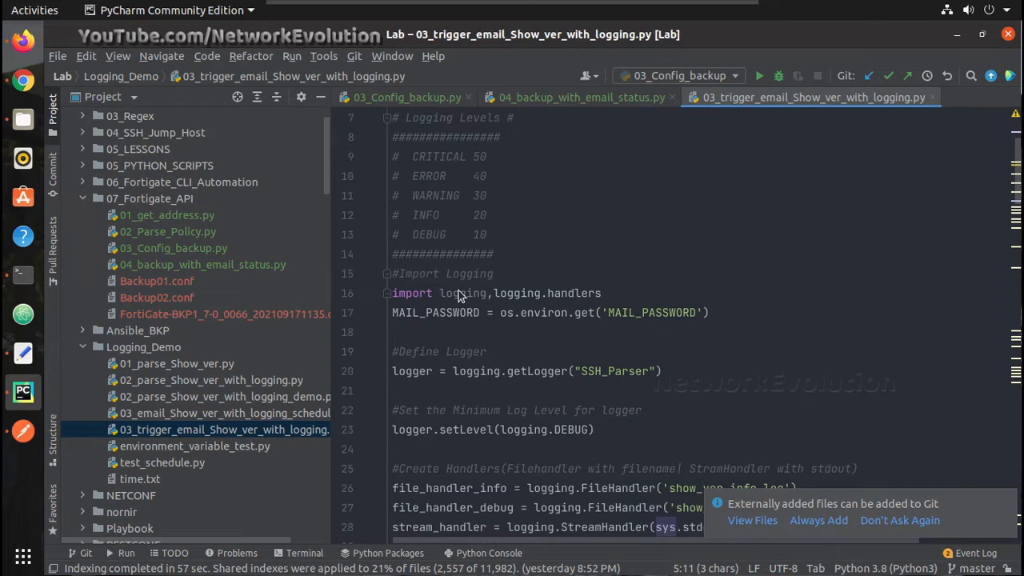
scroll("down", 3)
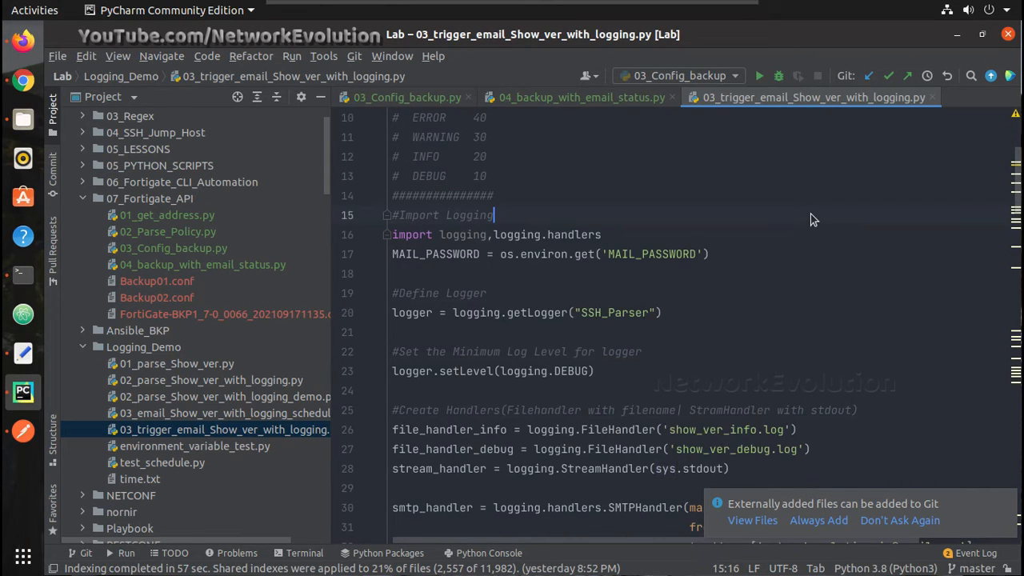
scroll("down", 3)
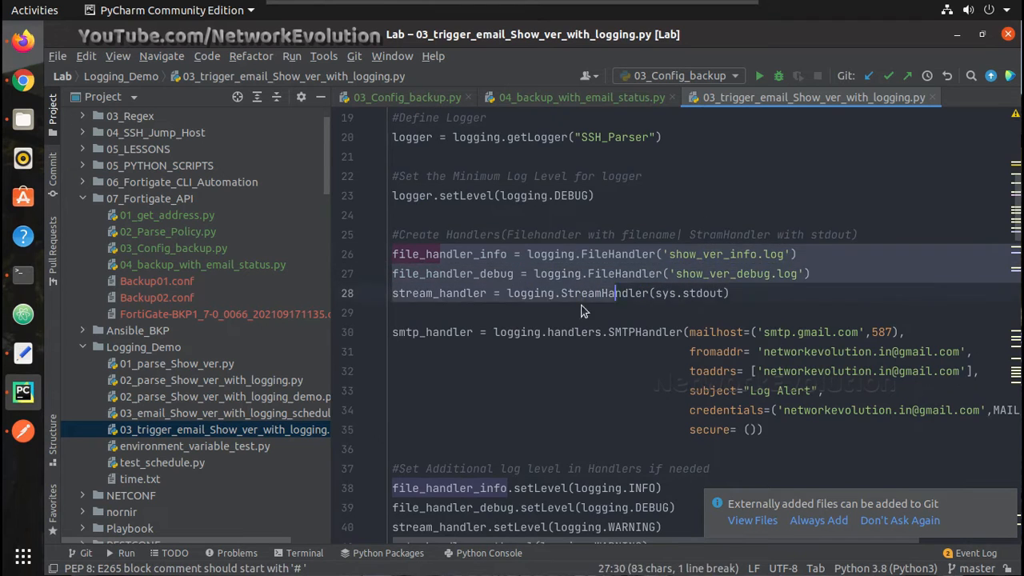
Select the imports through line 54's Gmail alert handler setup and copy them
left_click(488, 273)
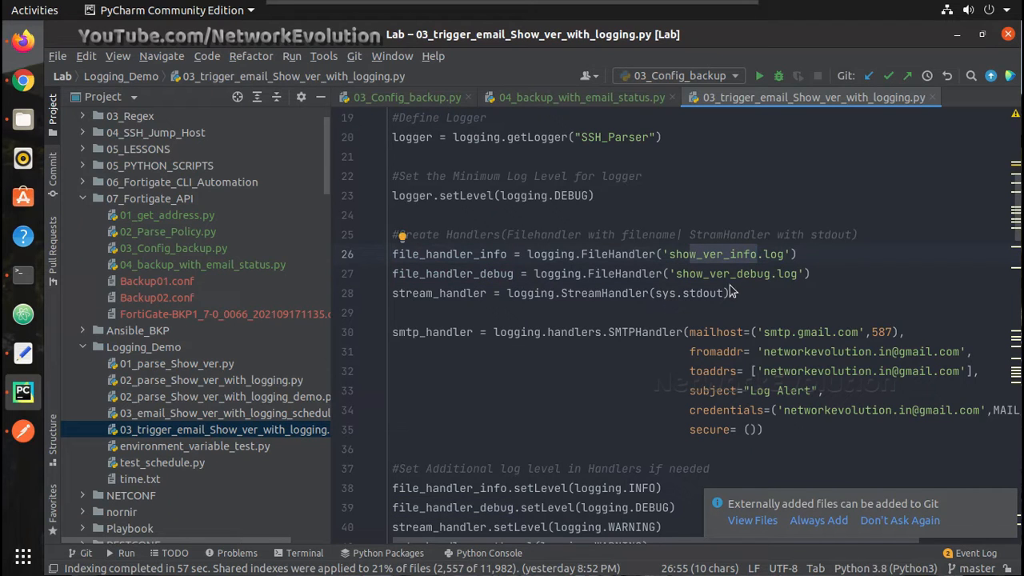
left_click(406, 293)
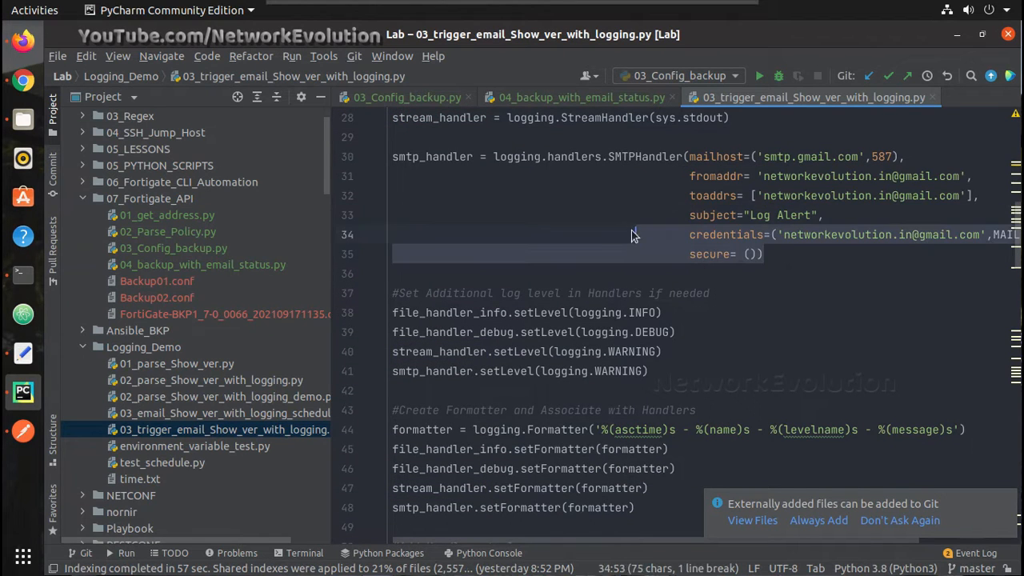
scroll("up", 3)
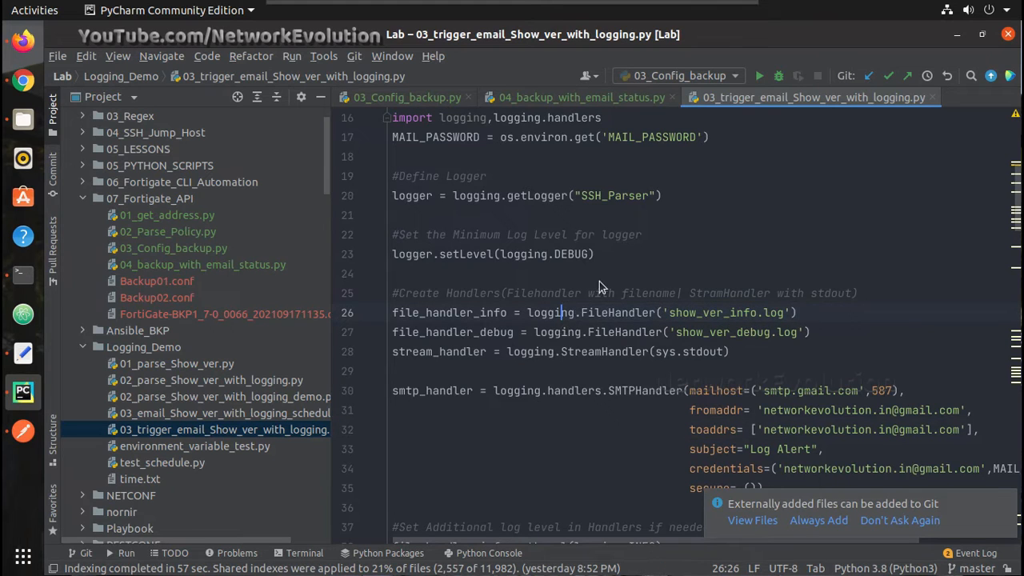
scroll("up", 3)
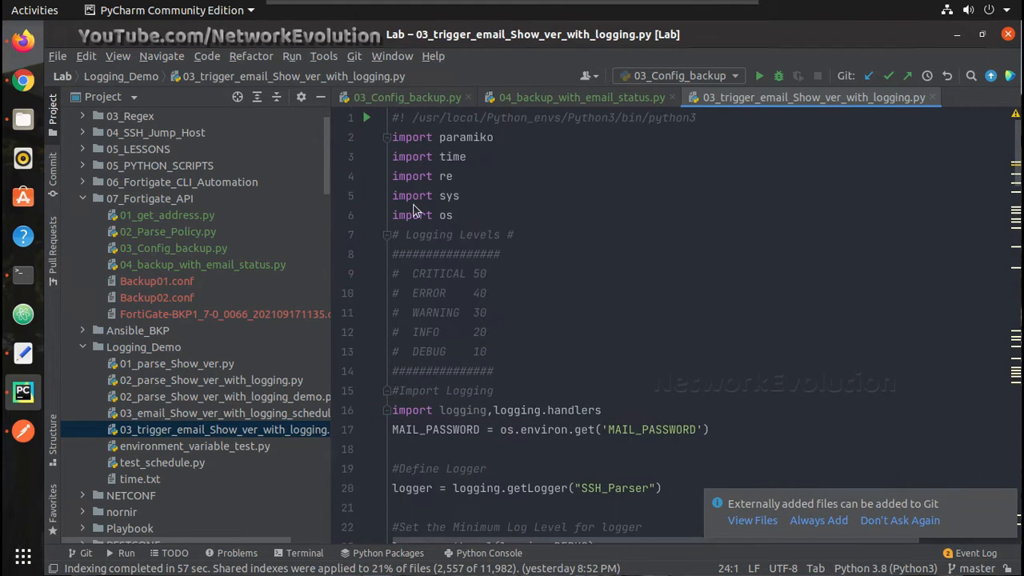
mouse_move(450, 208)
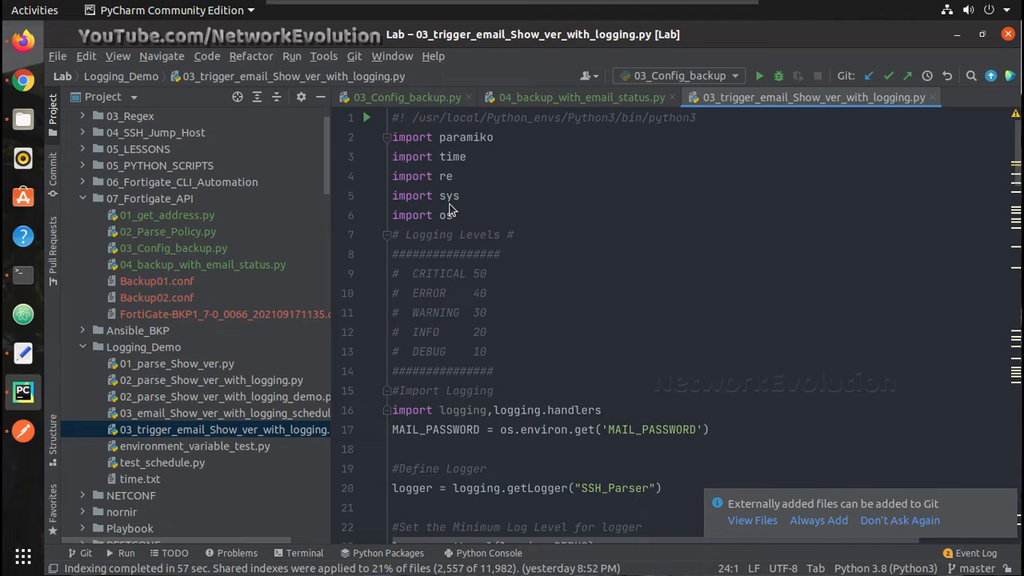
mouse_move(416, 200)
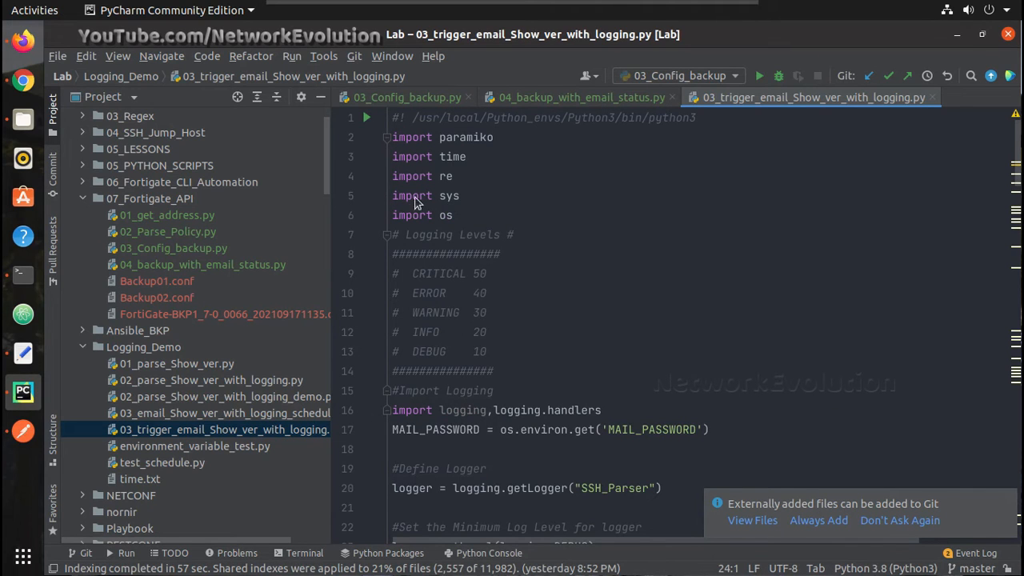
mouse_move(399, 205)
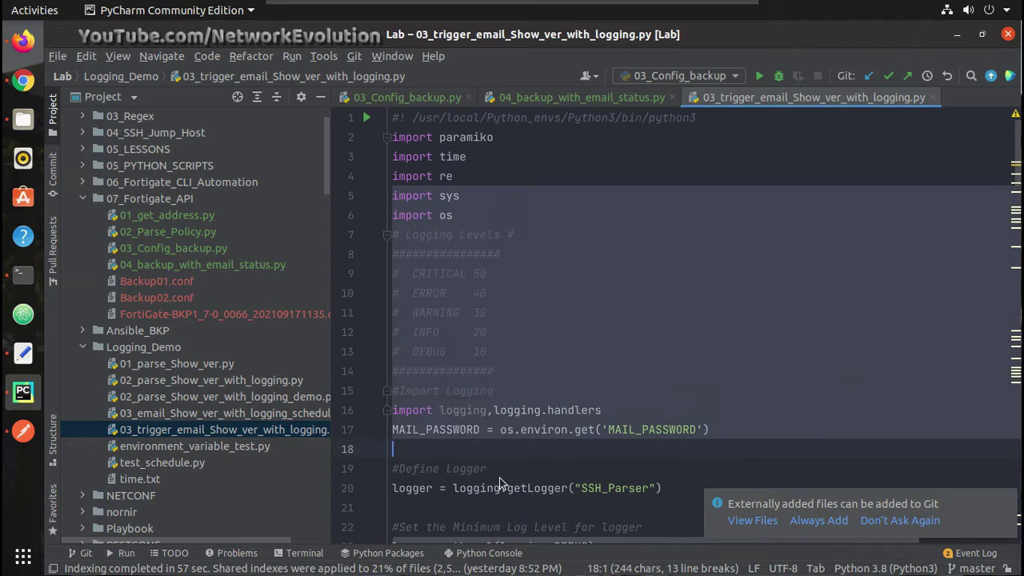
scroll("down", 3)
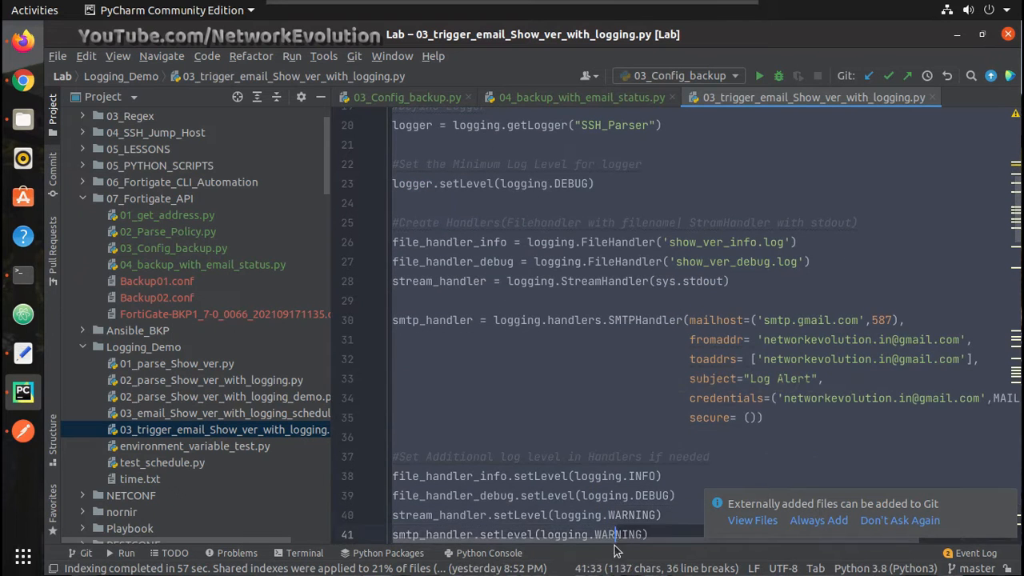
scroll("down", 3)
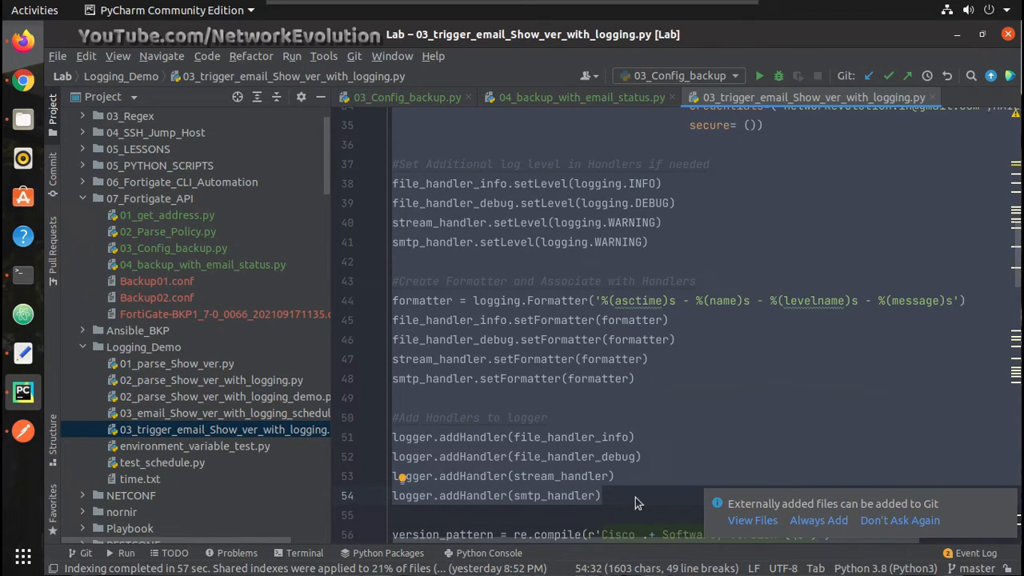
mouse_move(548, 92)
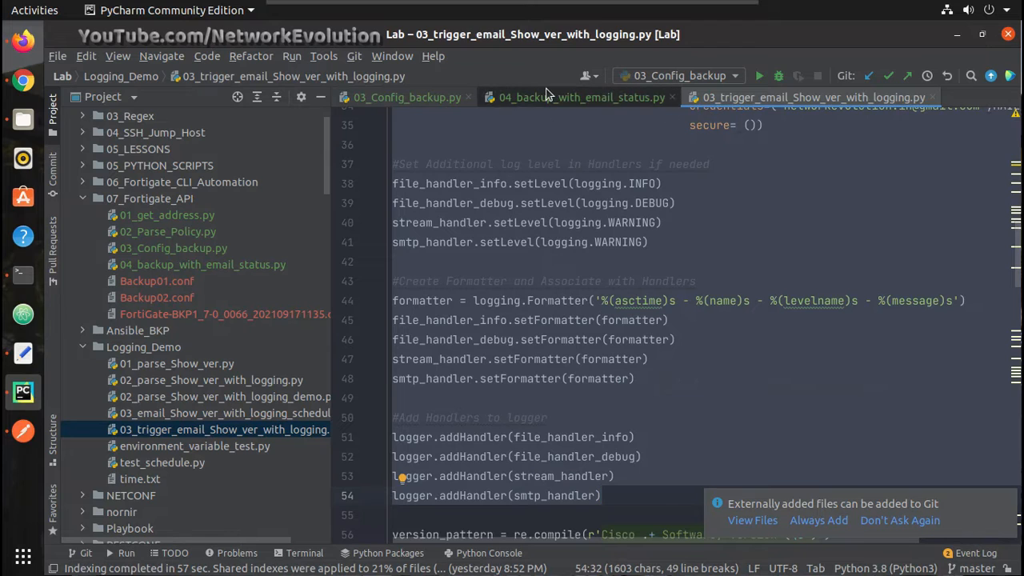
Keep only the 04_backup_with_email_status.py tab open and paste the logging setup below the imports
left_click(580, 97)
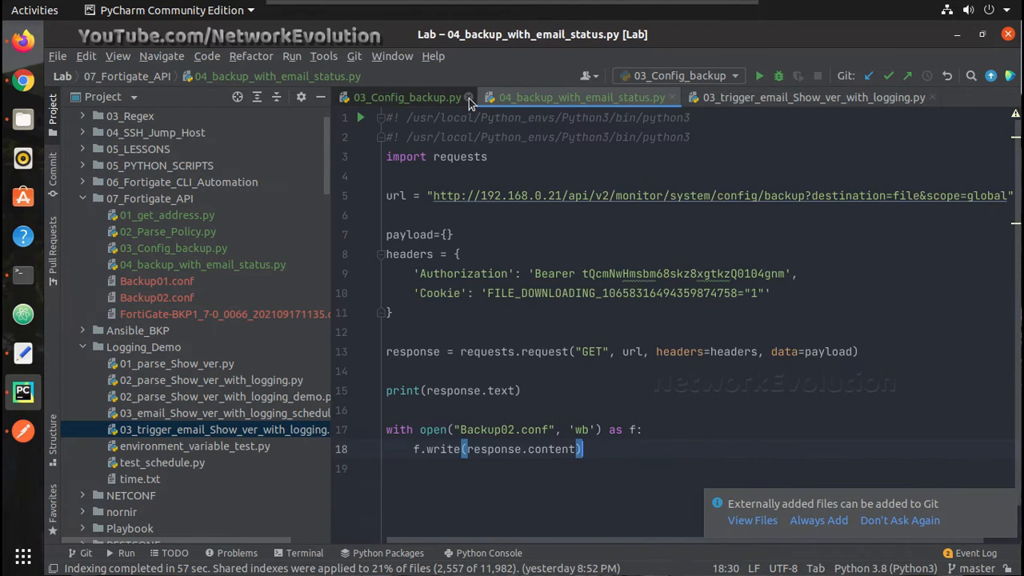
left_click(466, 97)
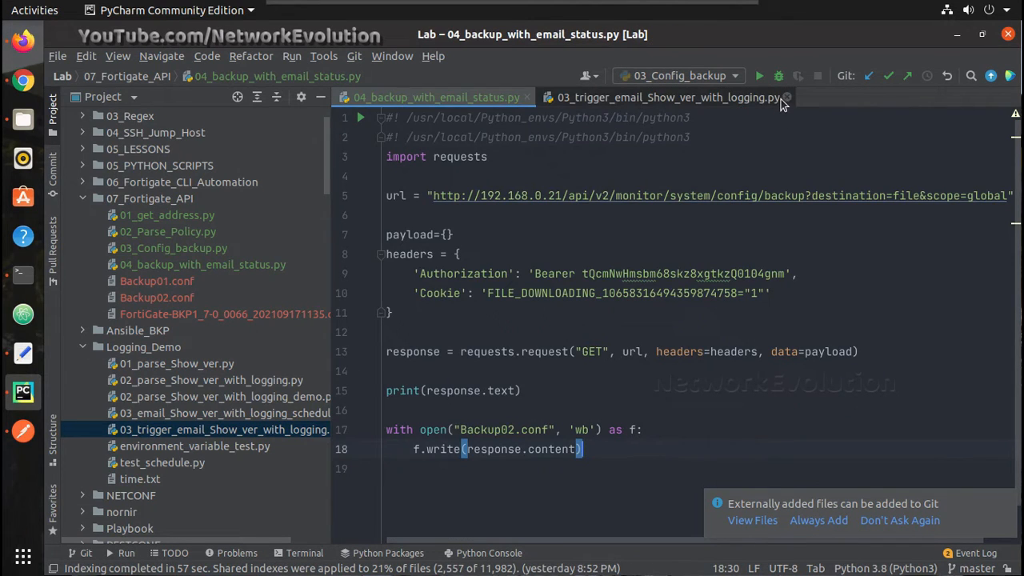
left_click(786, 97)
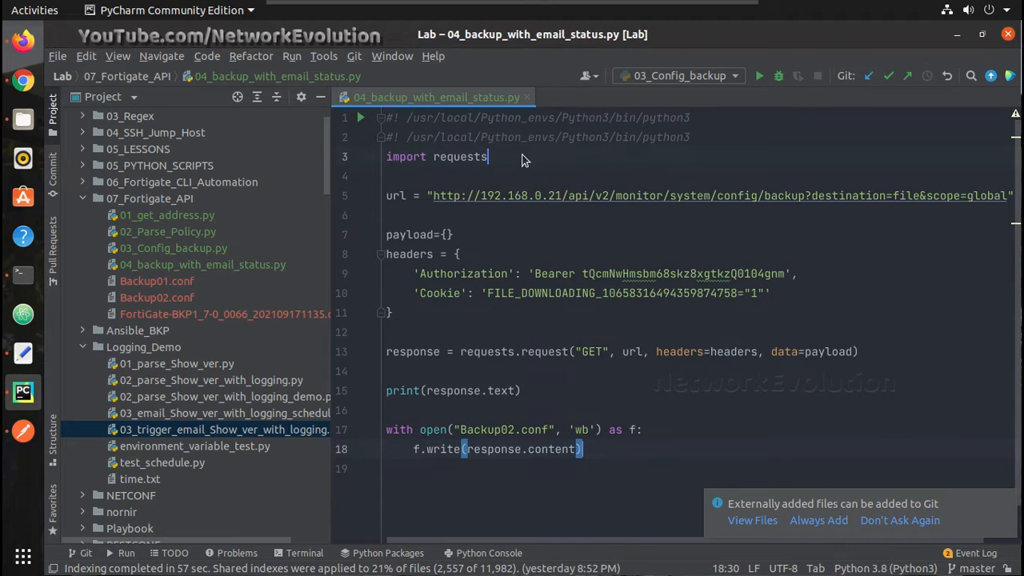
scroll("down", 3)
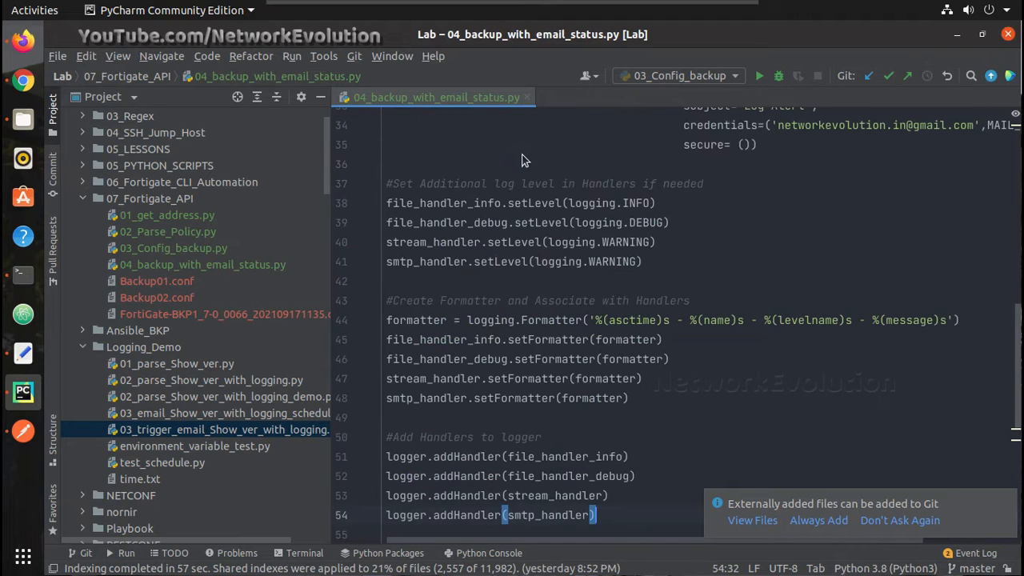
scroll("up", 3)
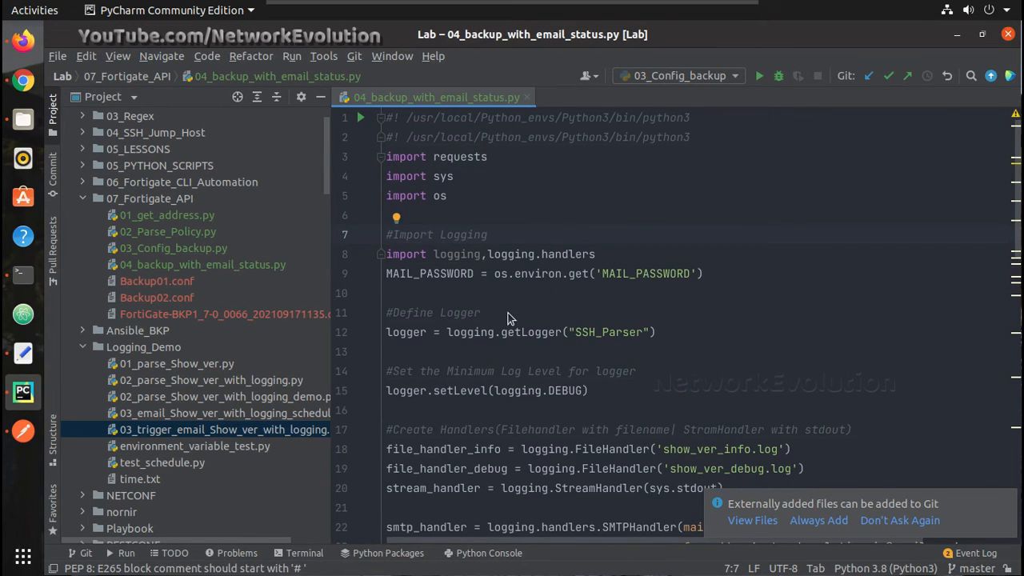
mouse_move(596, 270)
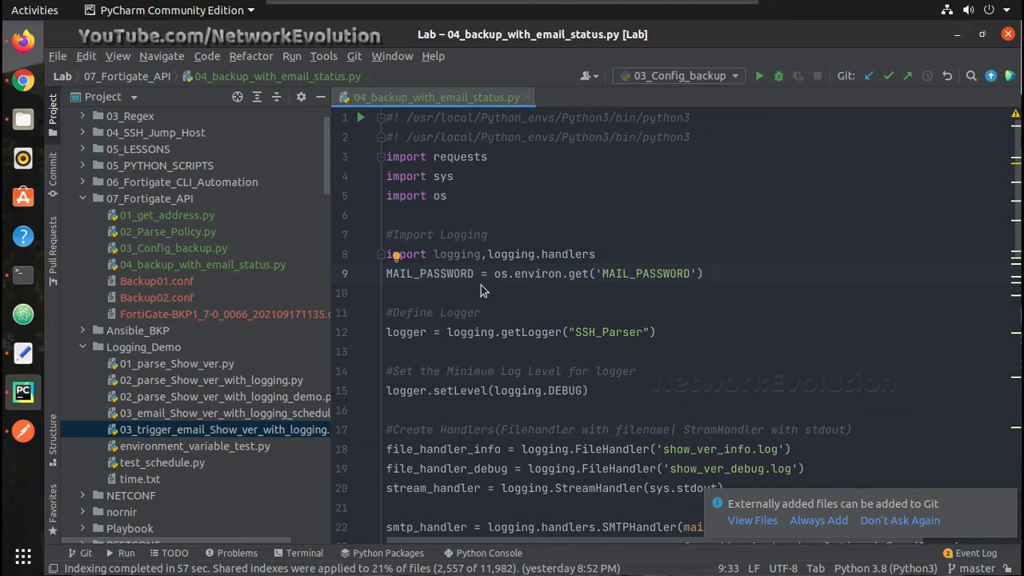
mouse_move(526, 271)
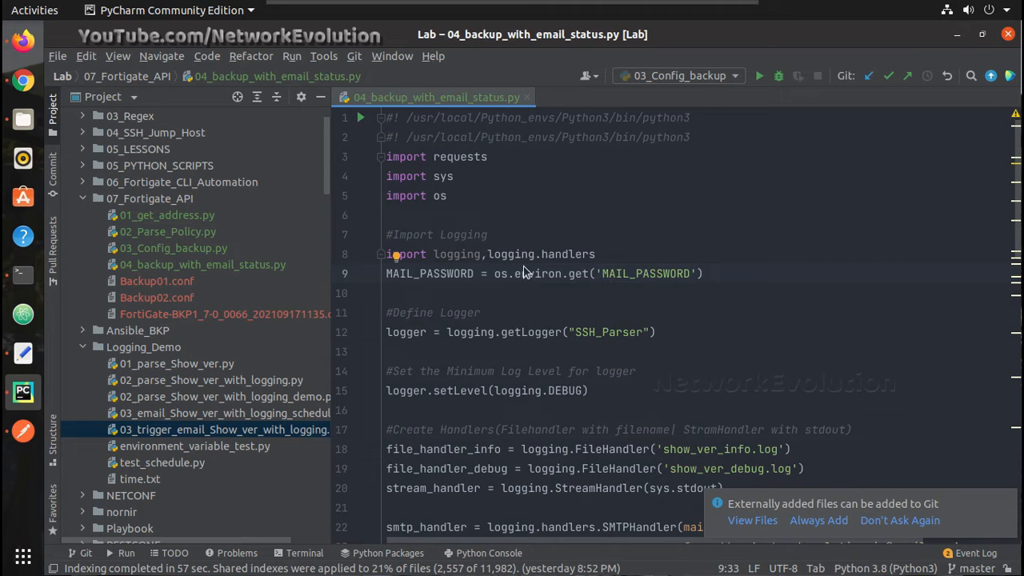
mouse_move(538, 292)
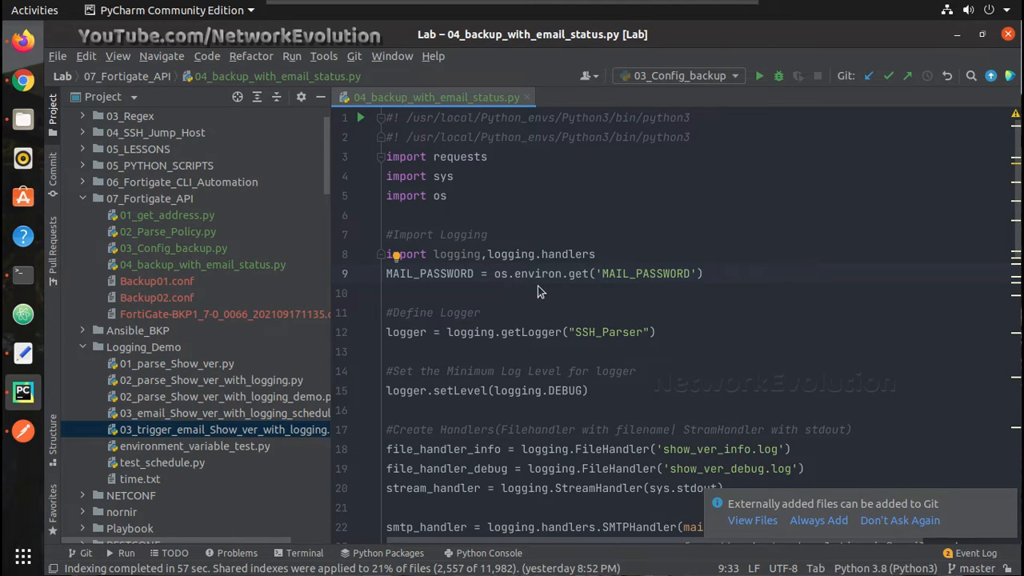
mouse_move(550, 272)
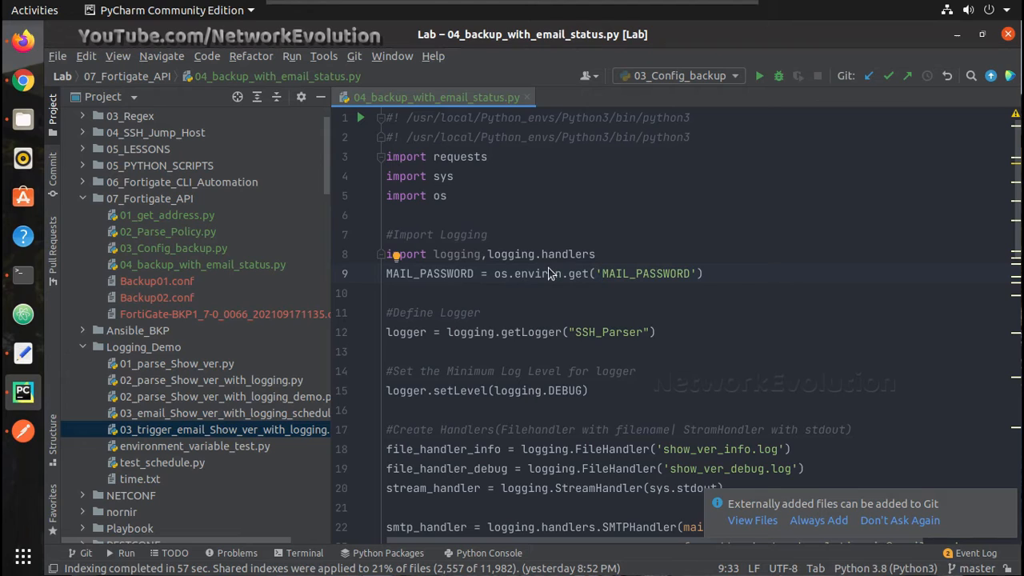
mouse_move(804, 280)
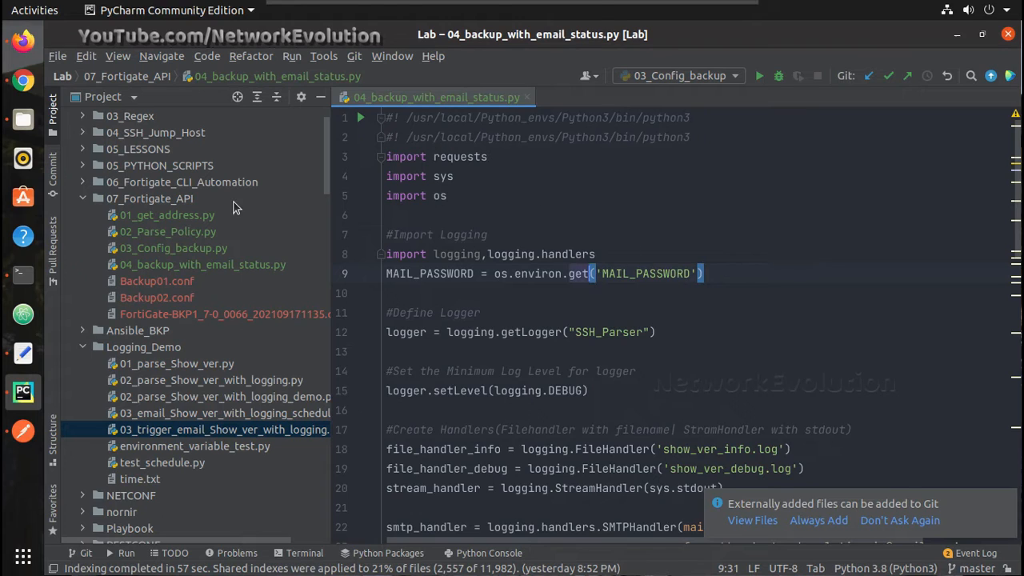
Switch to Firefox to look over the Google Account security page
left_click(22, 79)
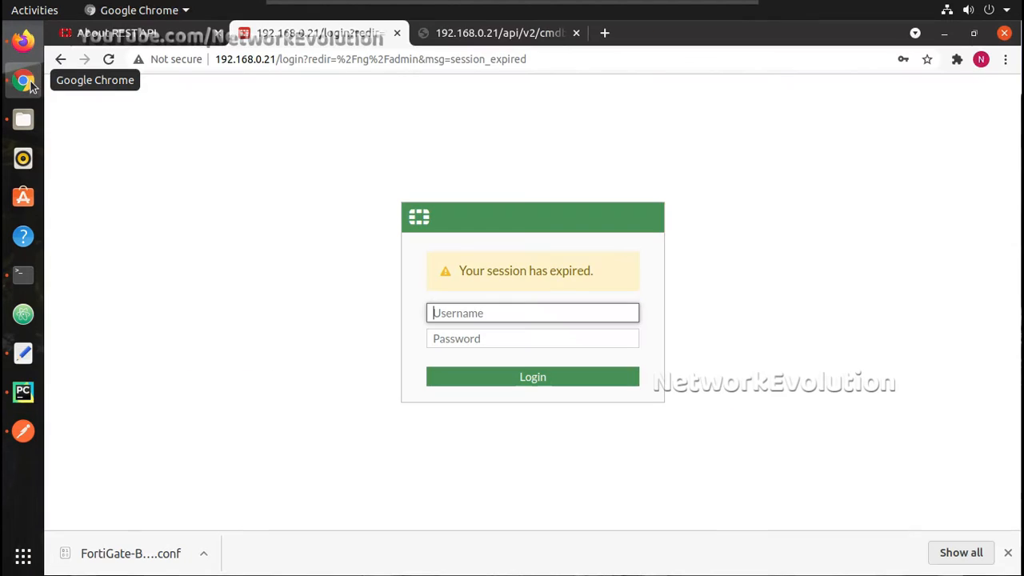
mouse_move(24, 40)
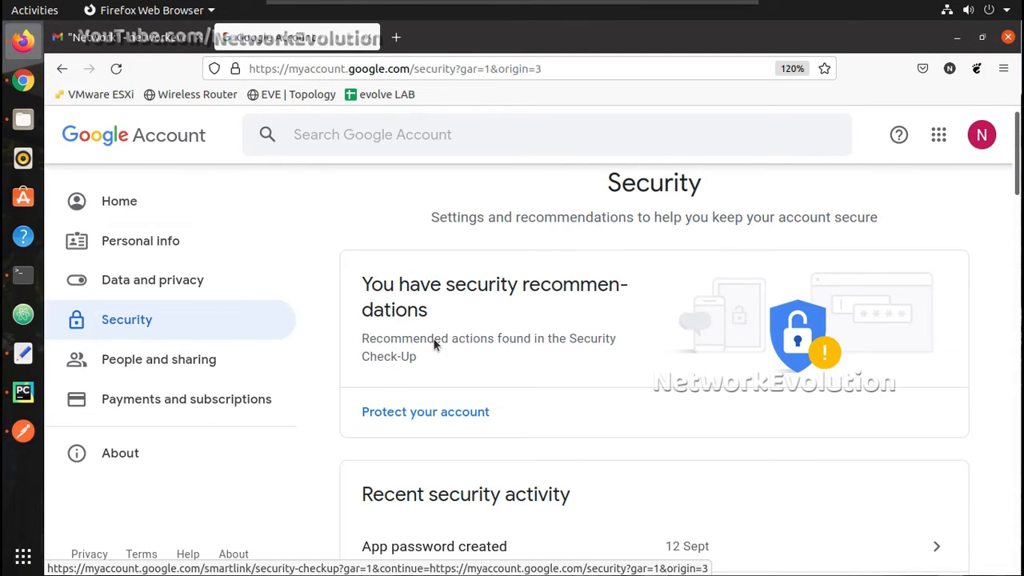
mouse_move(408, 546)
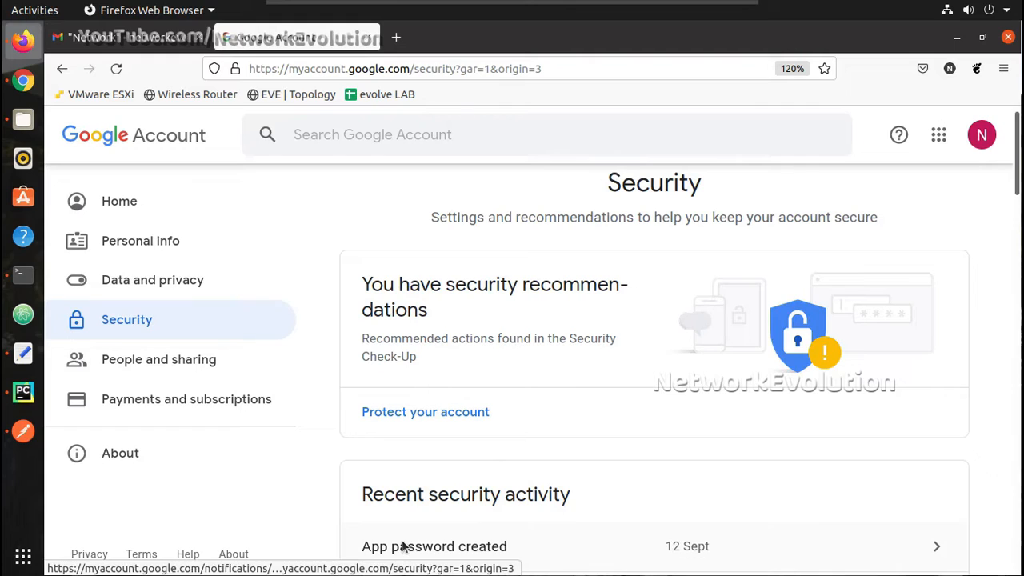
mouse_move(638, 533)
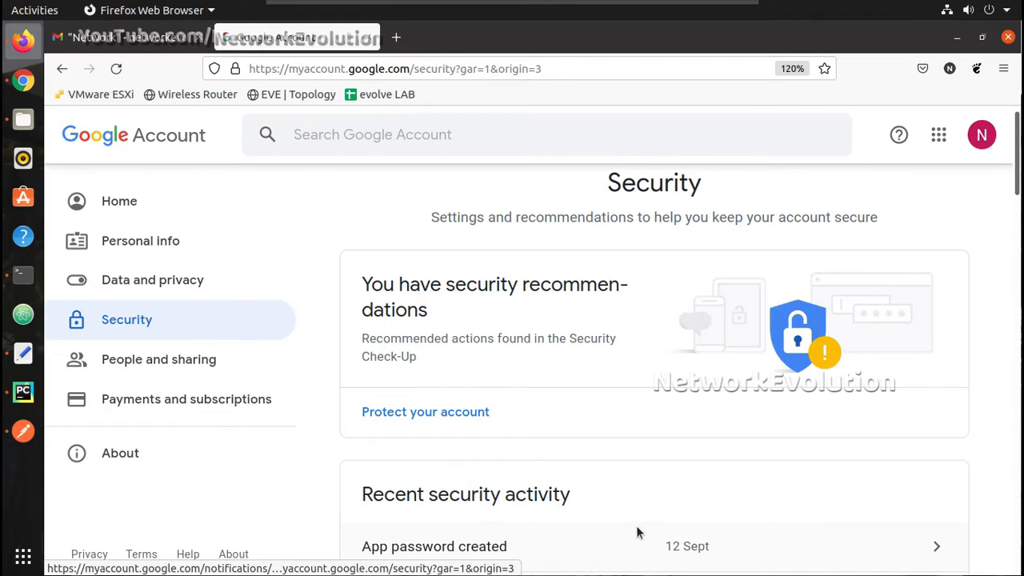
mouse_move(493, 517)
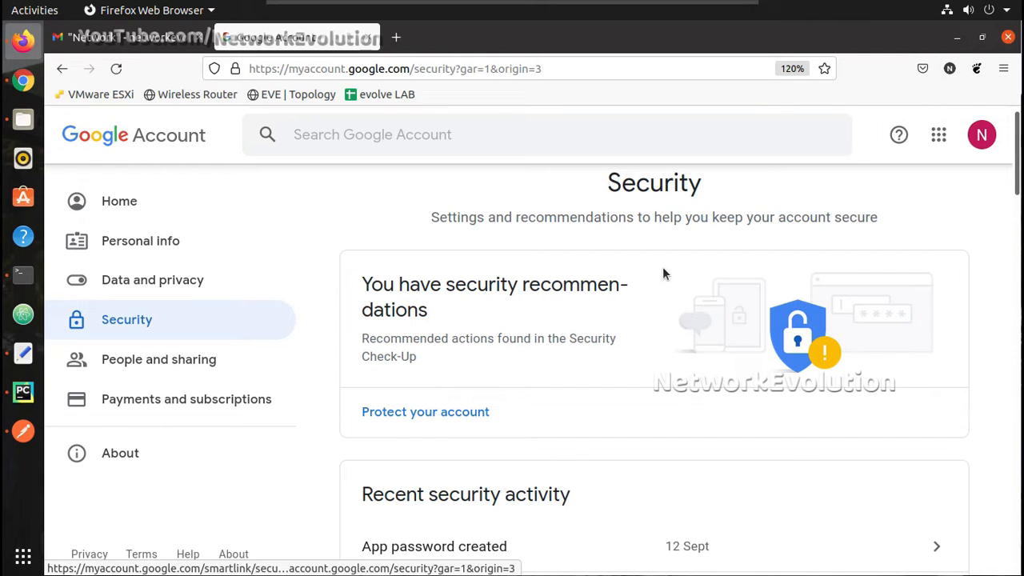
mouse_move(567, 343)
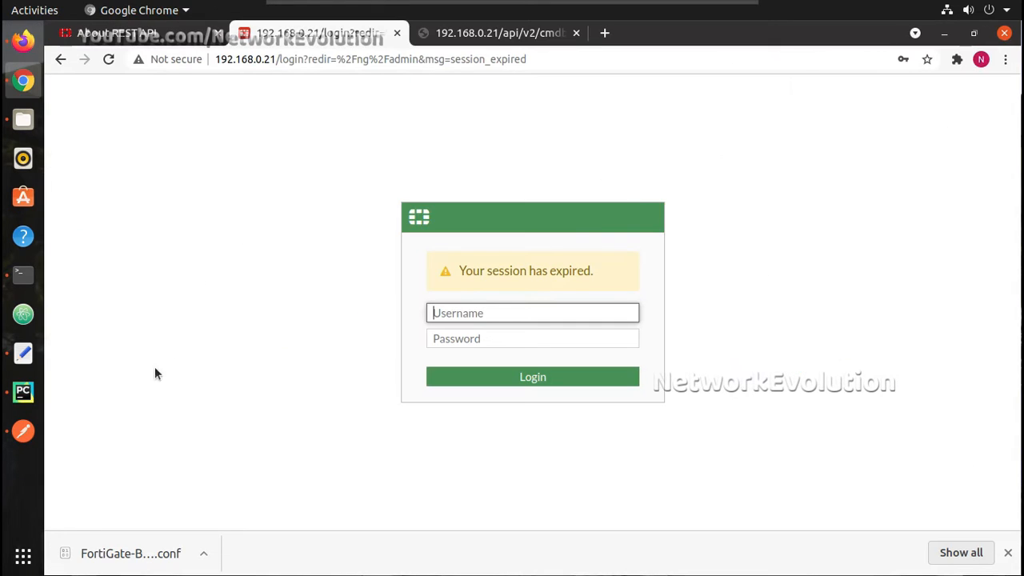
mouse_move(158, 272)
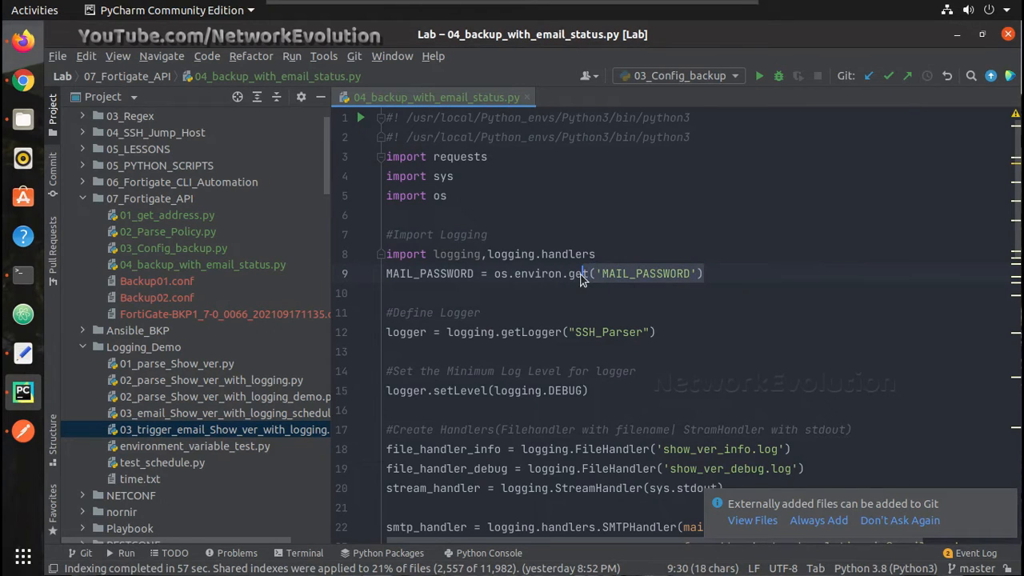
Replace 'SSH_Parser' with 'FW Backup' in the getLogger call on line 12
scroll("down", 3)
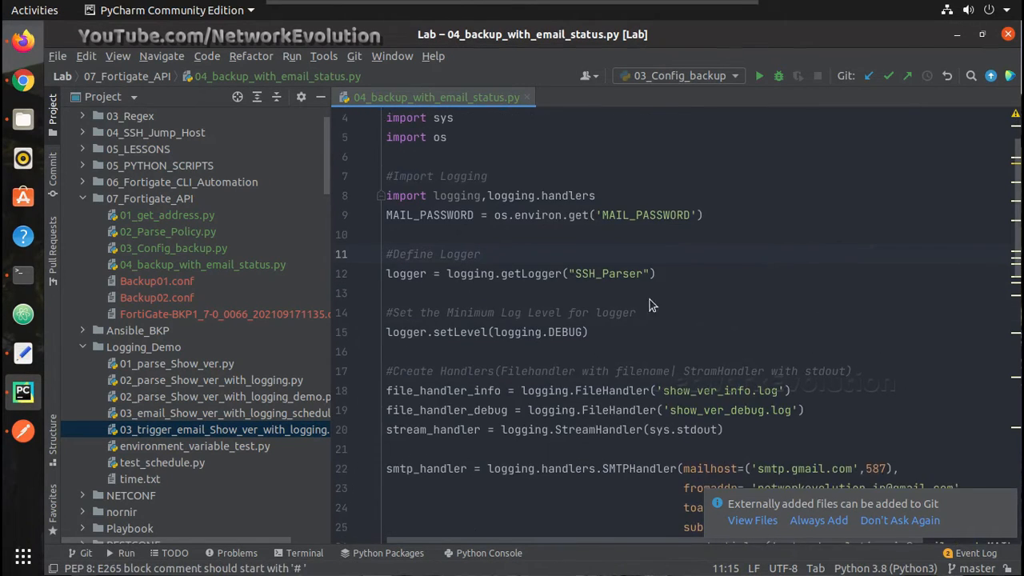
left_click(388, 293)
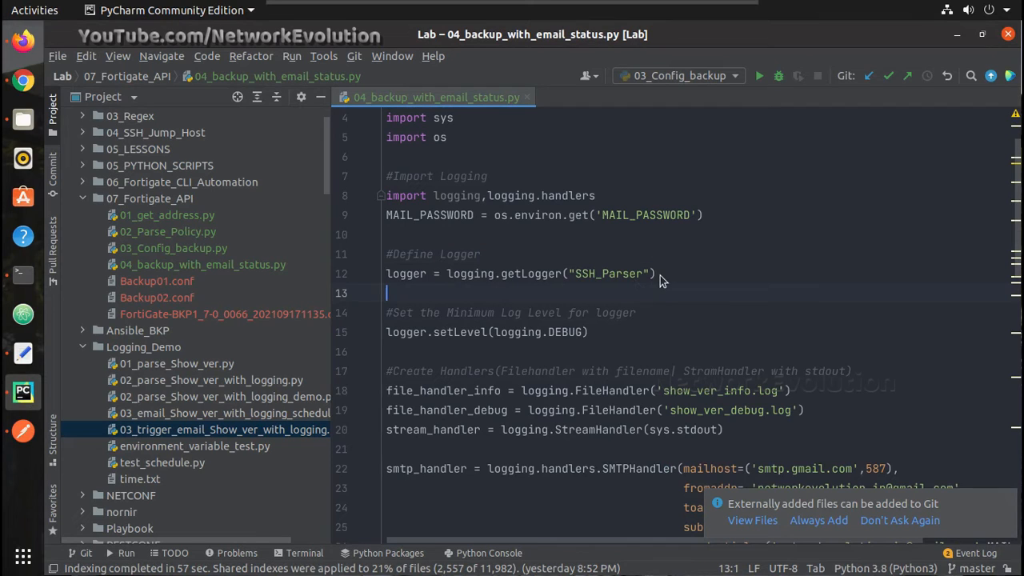
left_click(640, 273)
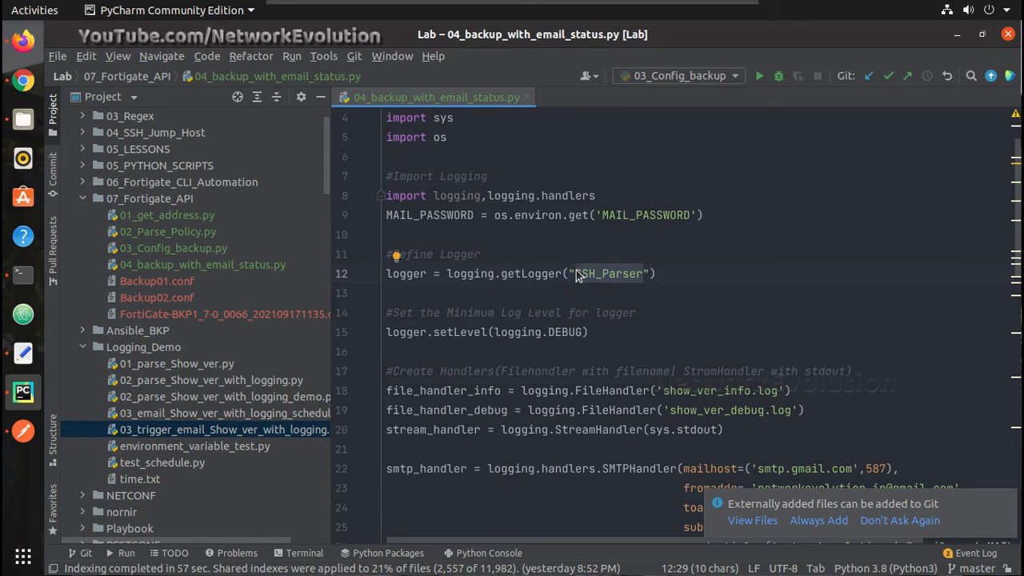
type("NW B")
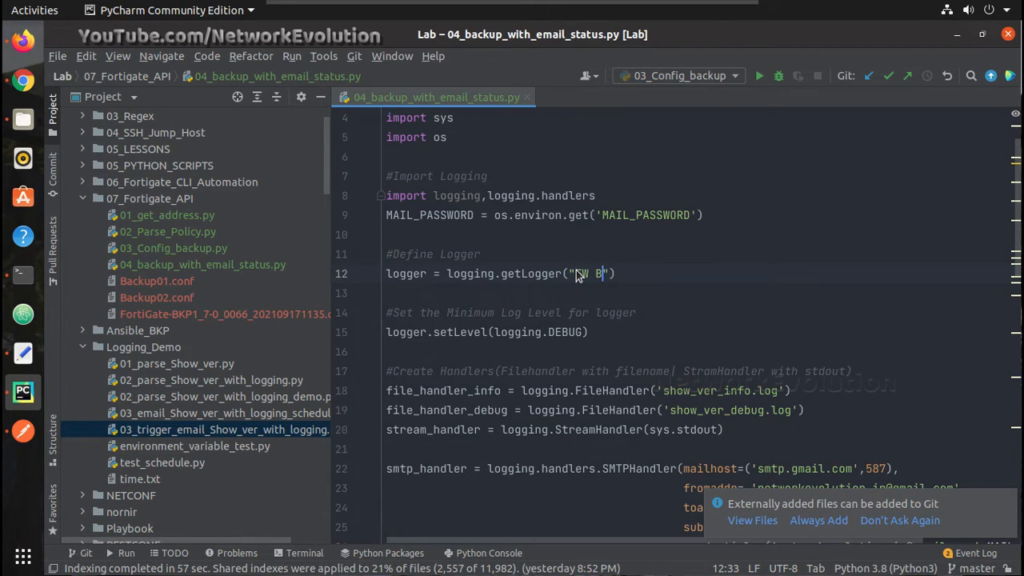
type("ackup")
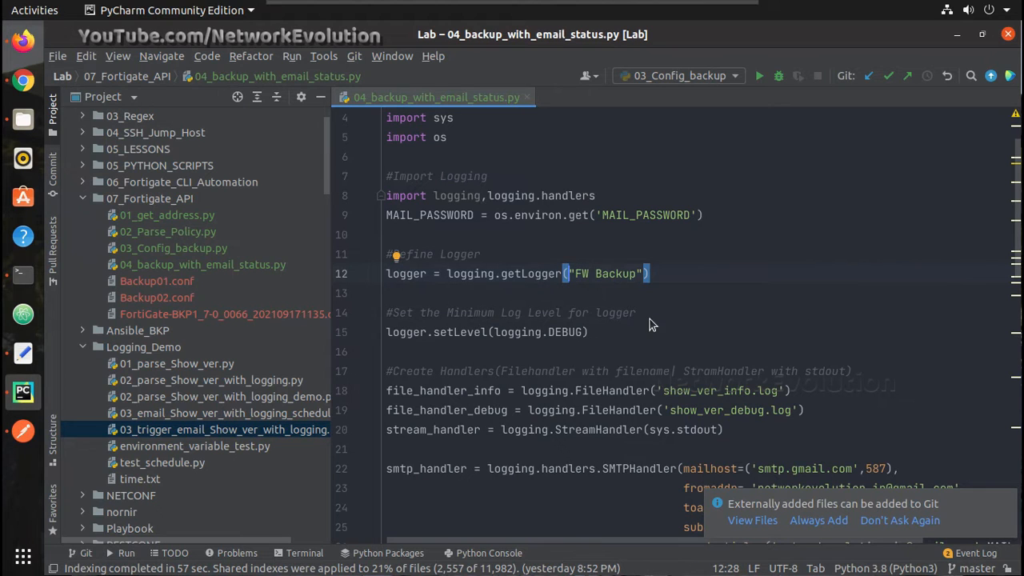
scroll("down", 3)
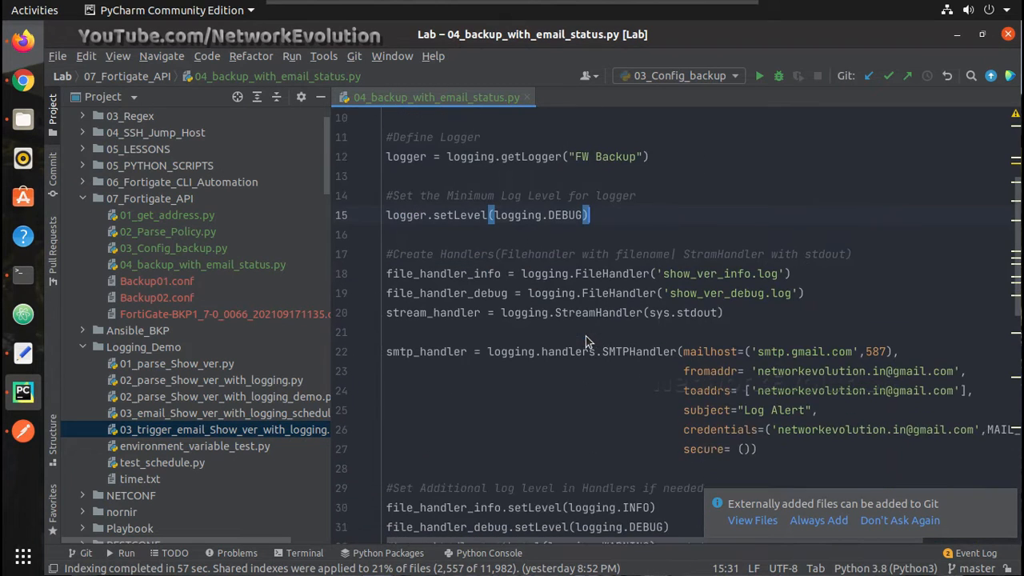
mouse_move(764, 285)
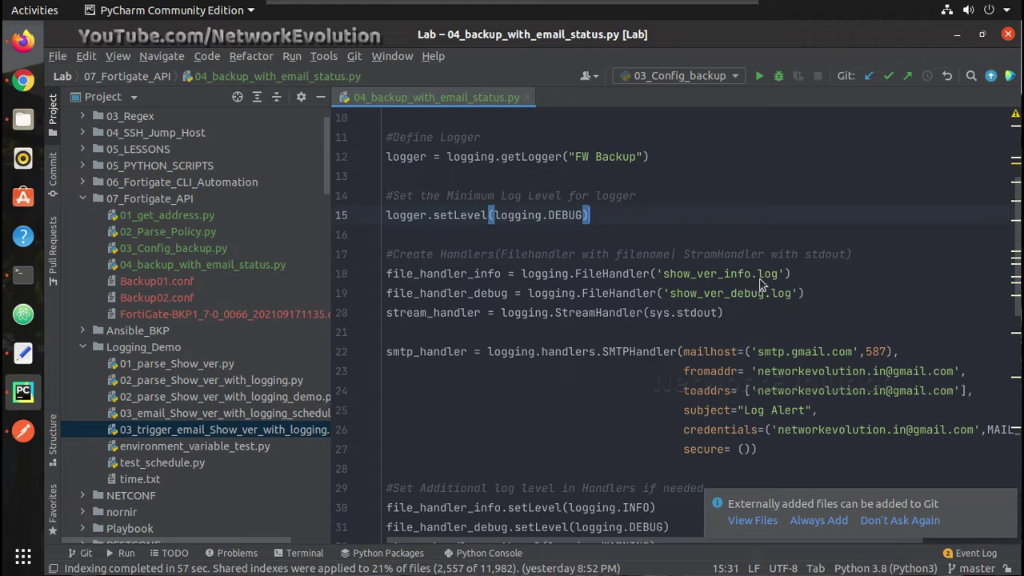
Delete the info and stream handler lines and write the debug log to Backup.log
left_click(448, 273)
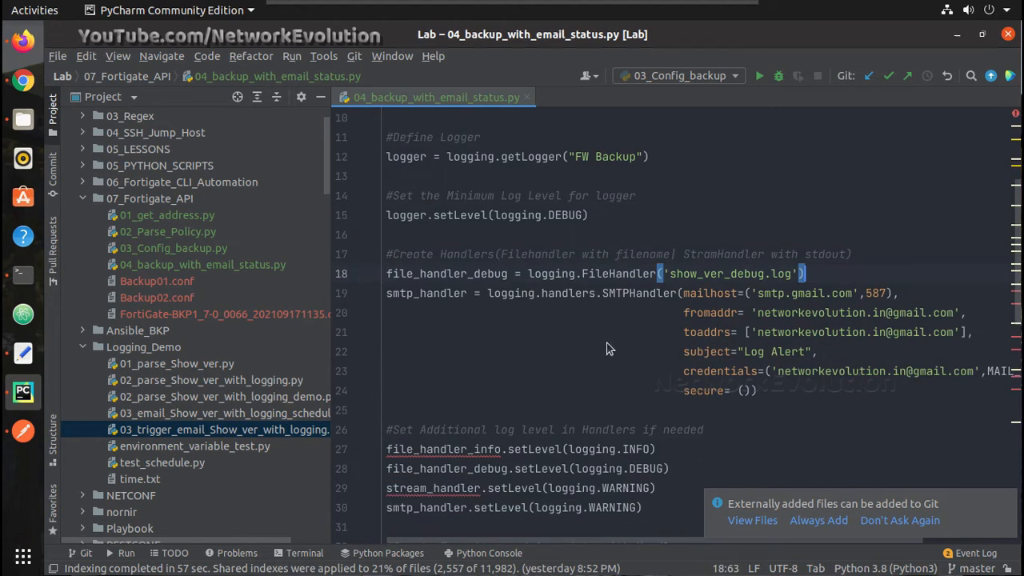
mouse_move(535, 279)
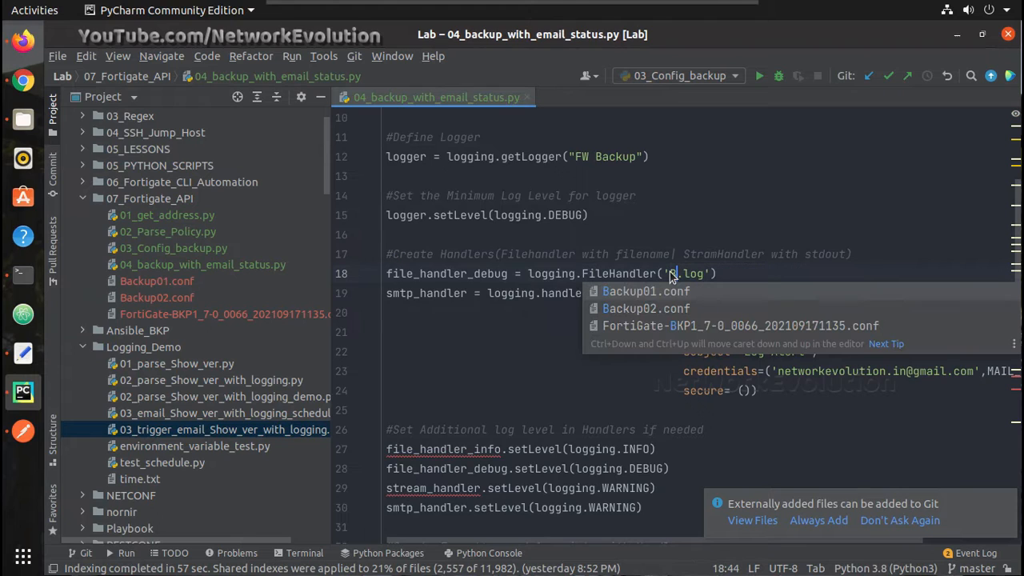
type("Backup")
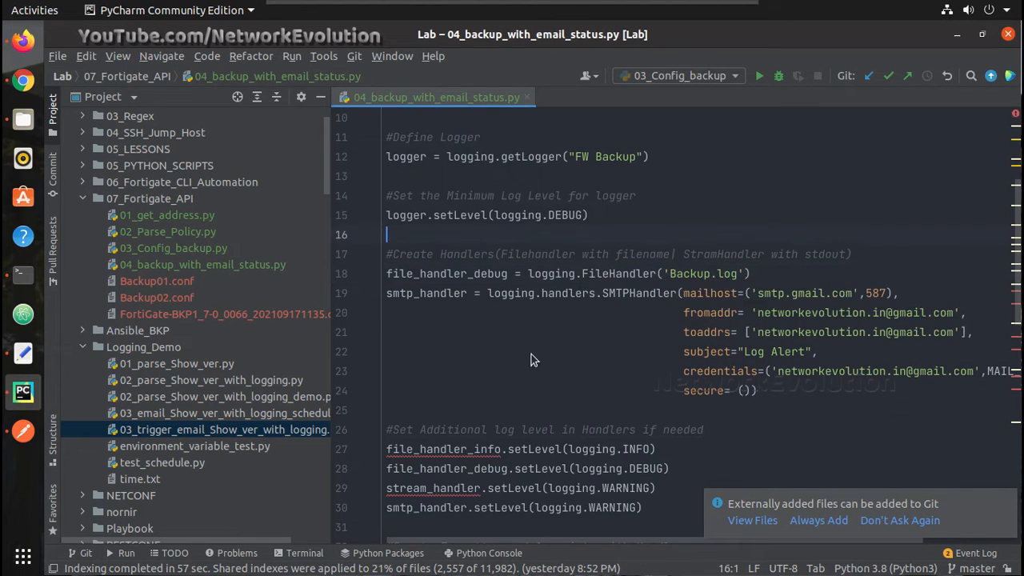
mouse_move(392, 308)
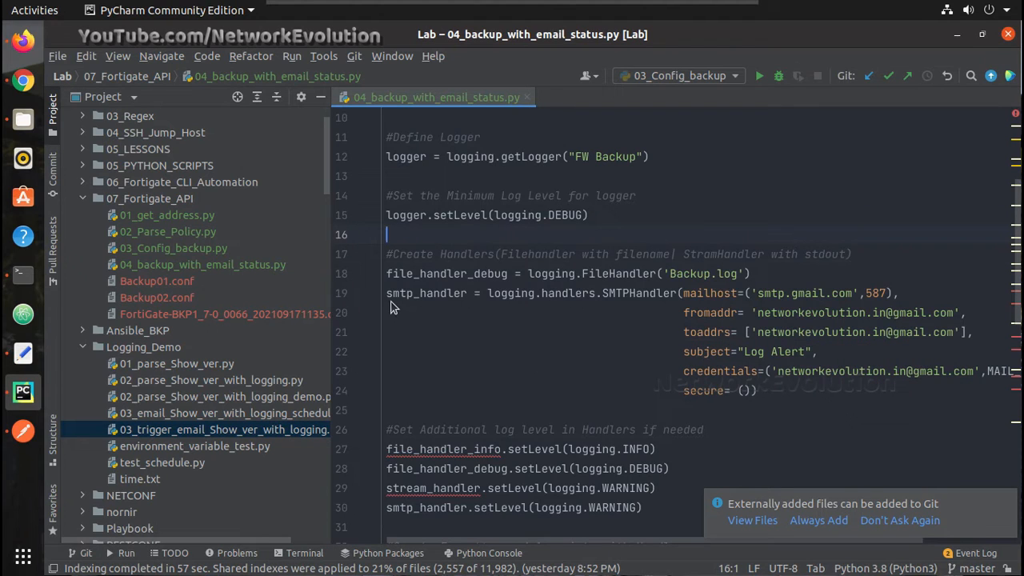
Change the SMTPHandler subject from 'Log Alert' to 'FW Backup Status'
double_click(425, 293)
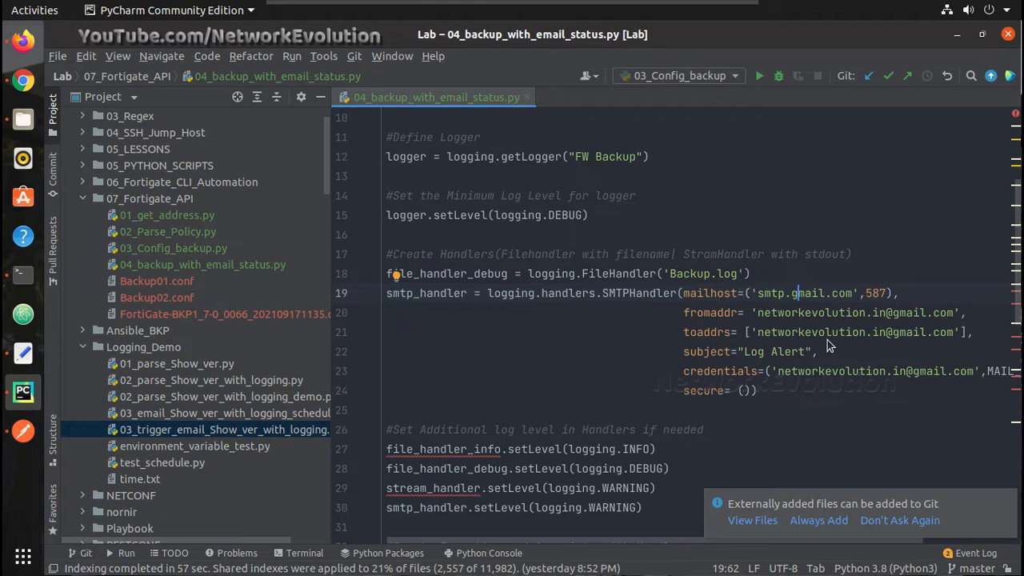
mouse_move(749, 338)
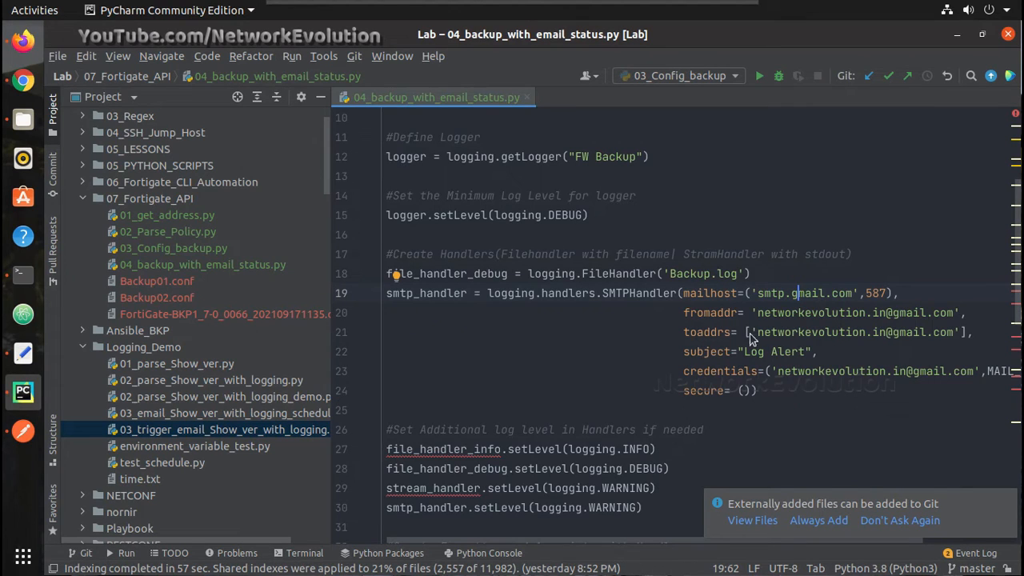
mouse_move(806, 357)
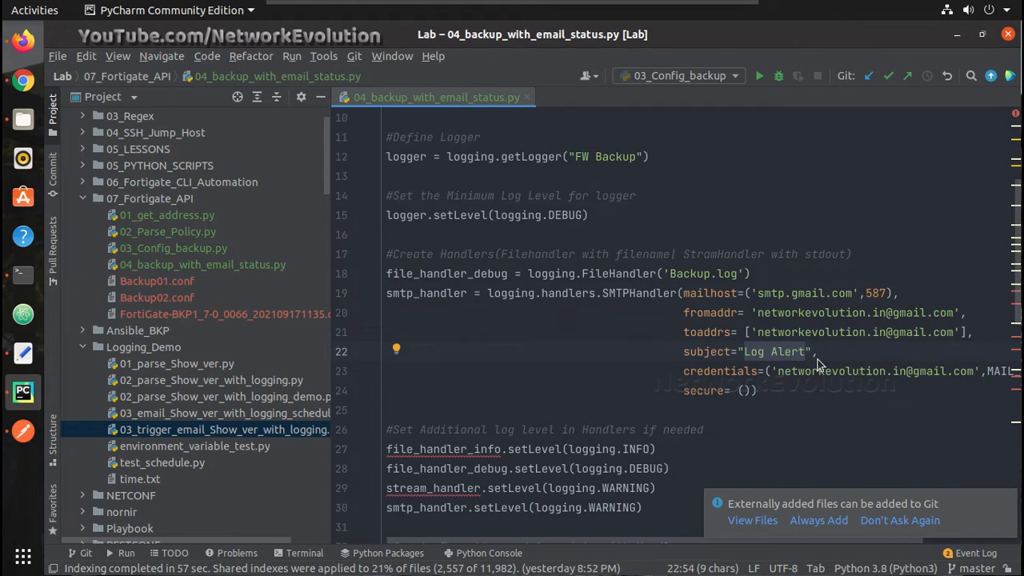
type("FW")
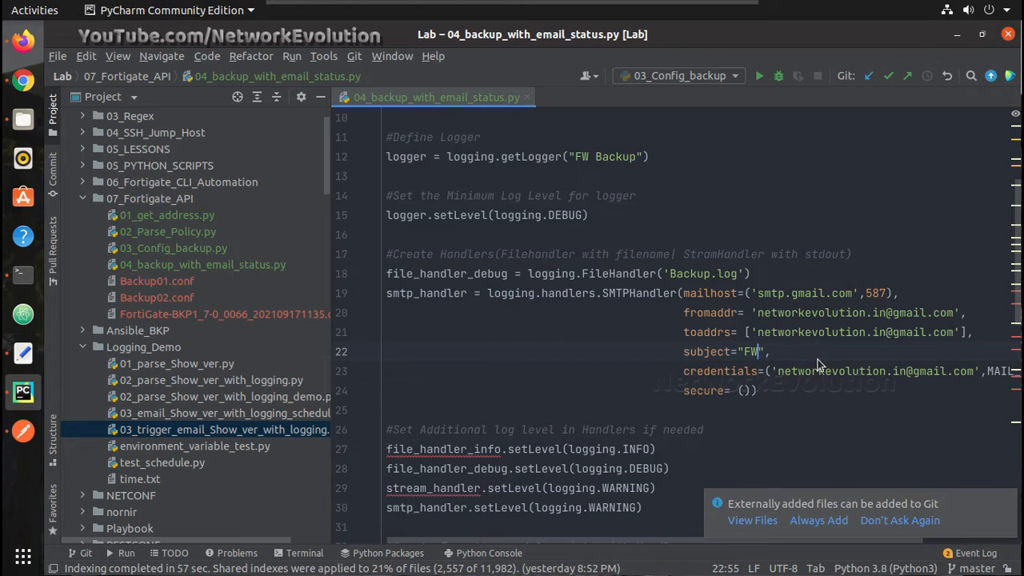
type("B")
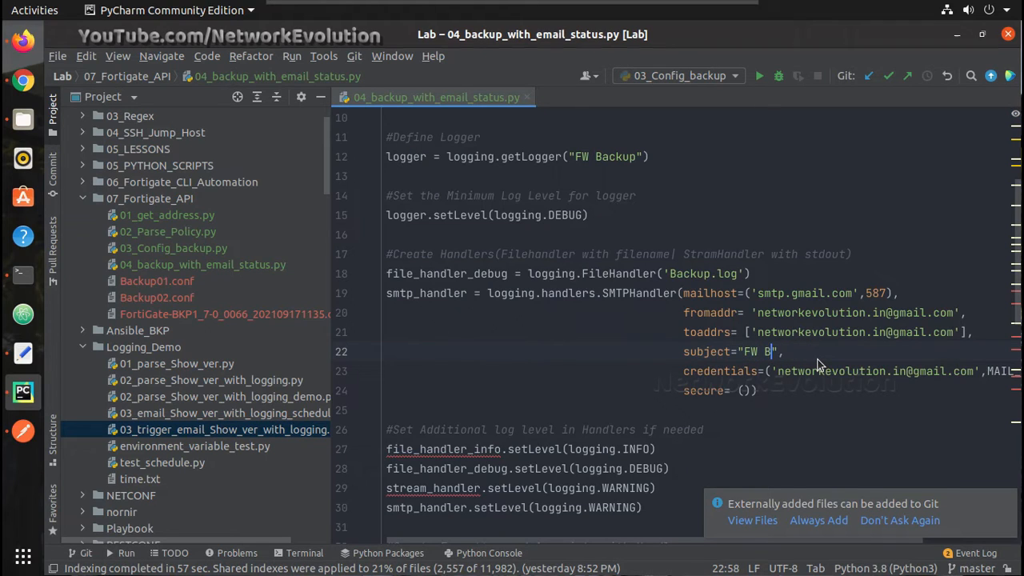
type("ackup")
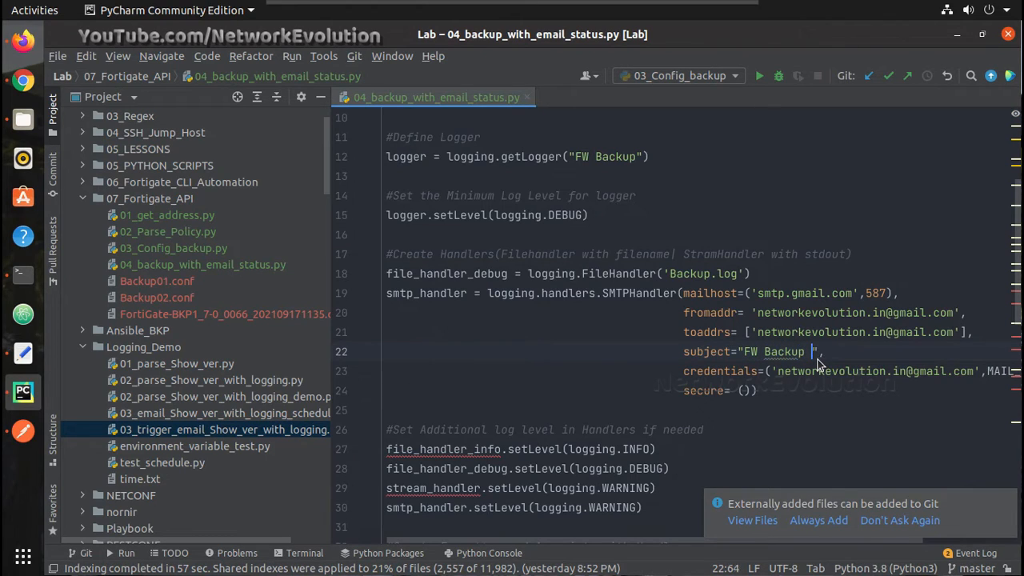
type("Status")
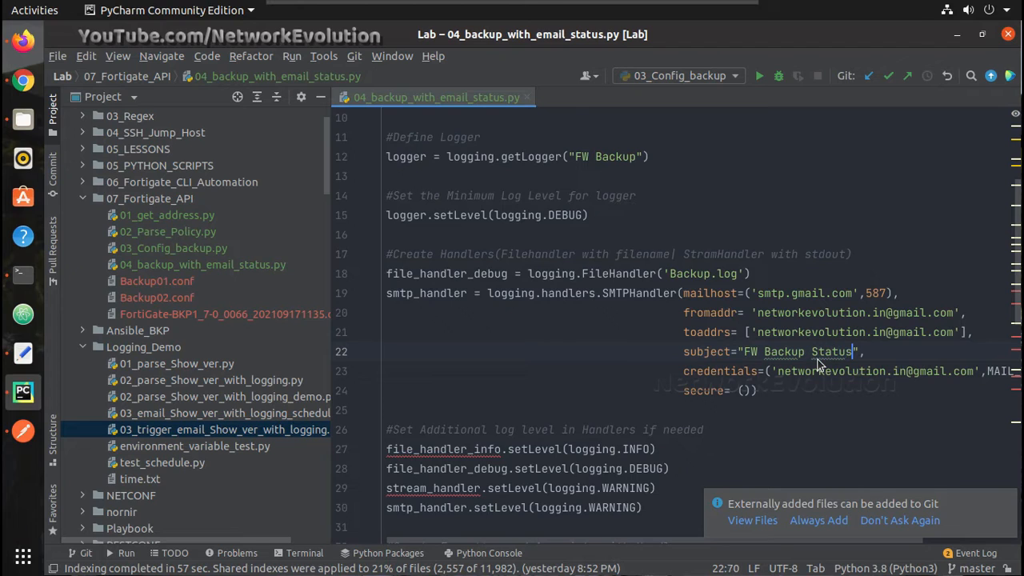
left_click(386, 409)
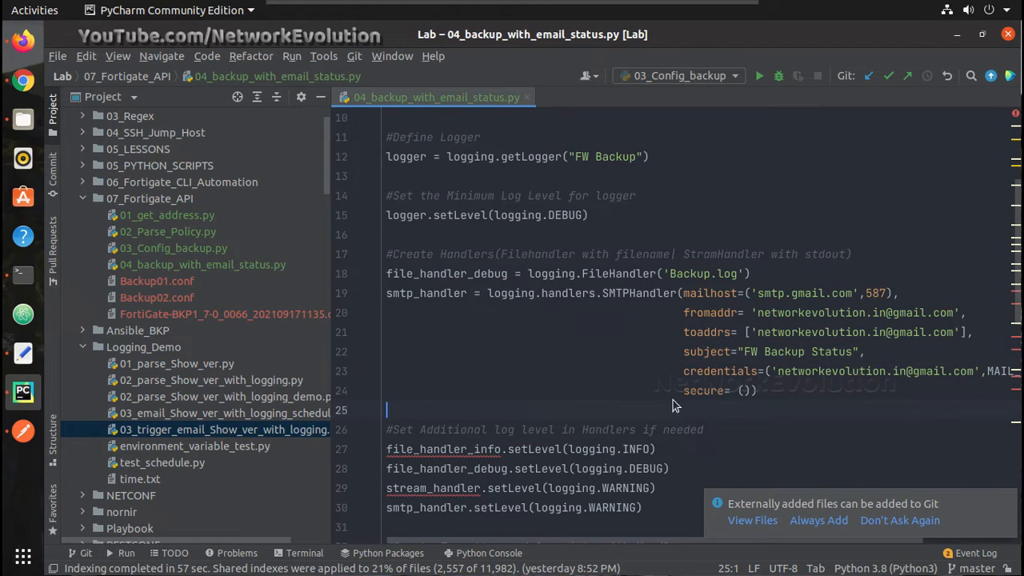
Select the unused info handler level line
right_click(685, 397)
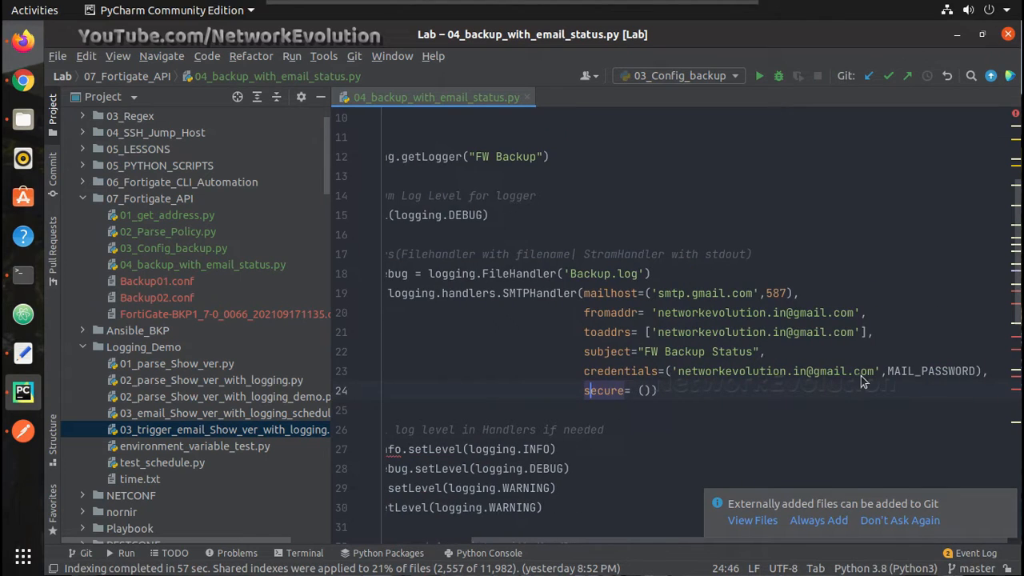
scroll("left", 3)
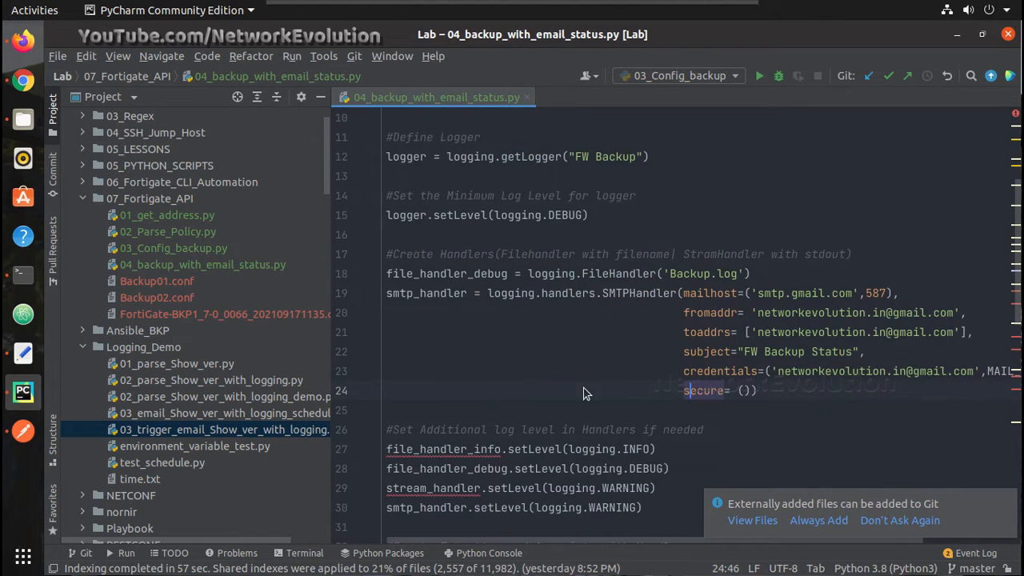
left_click(386, 448)
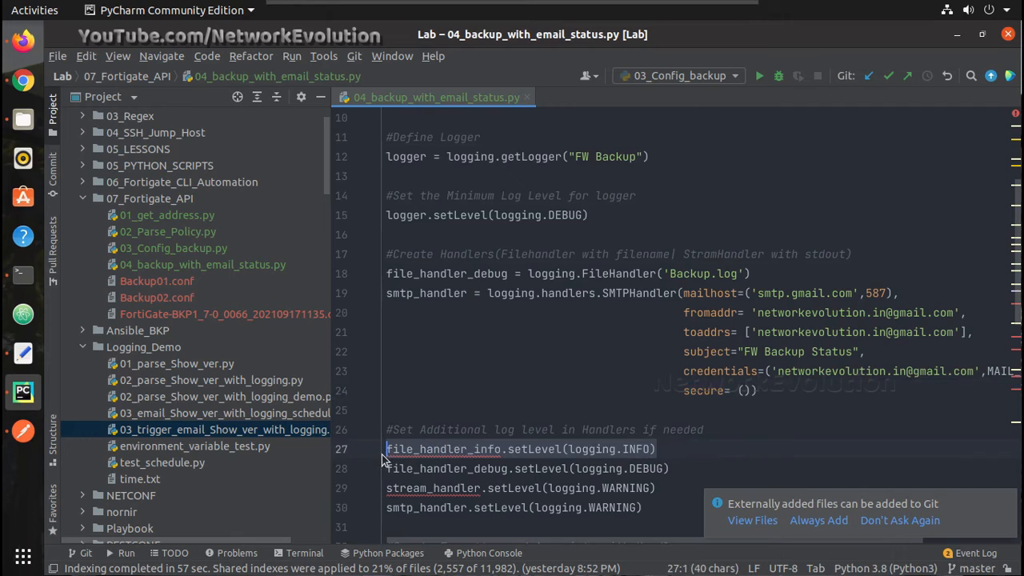
key("Delete")
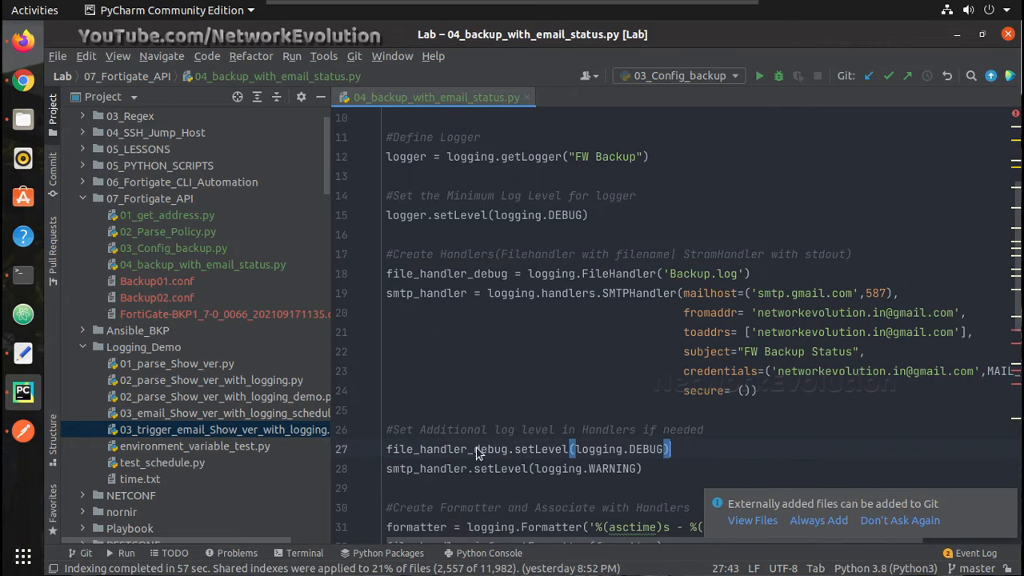
mouse_move(624, 468)
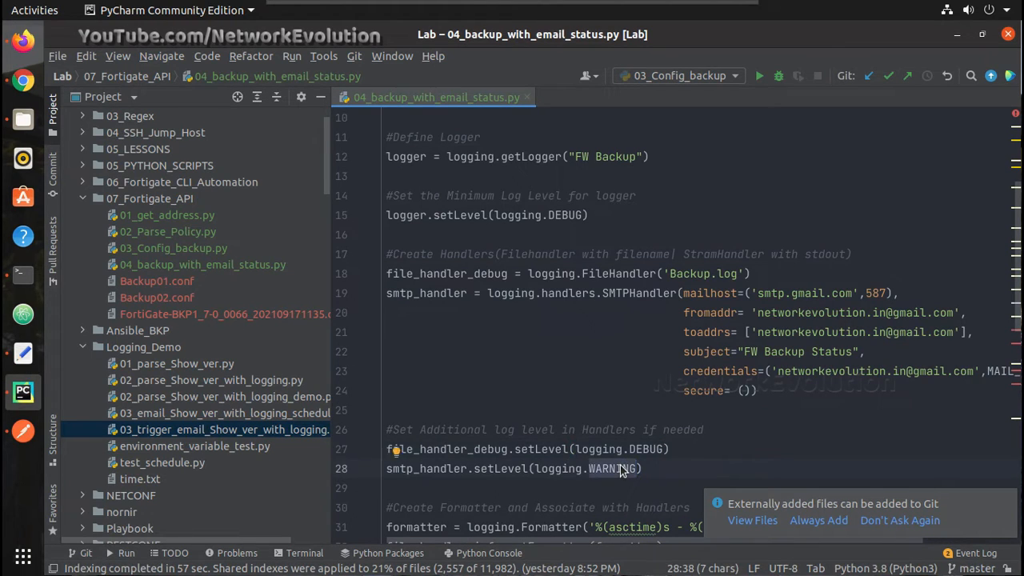
type("INFO")
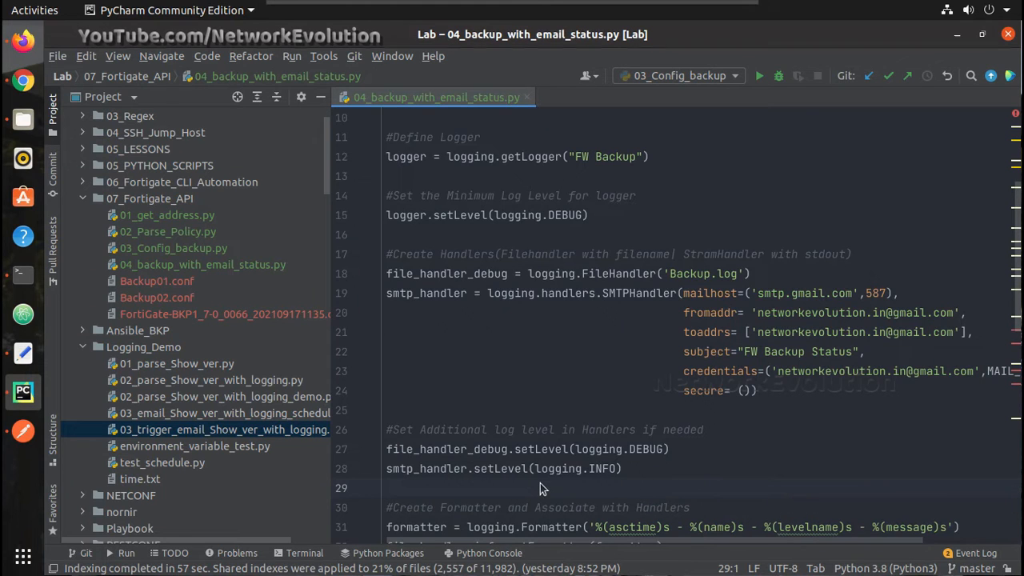
scroll("down", 3)
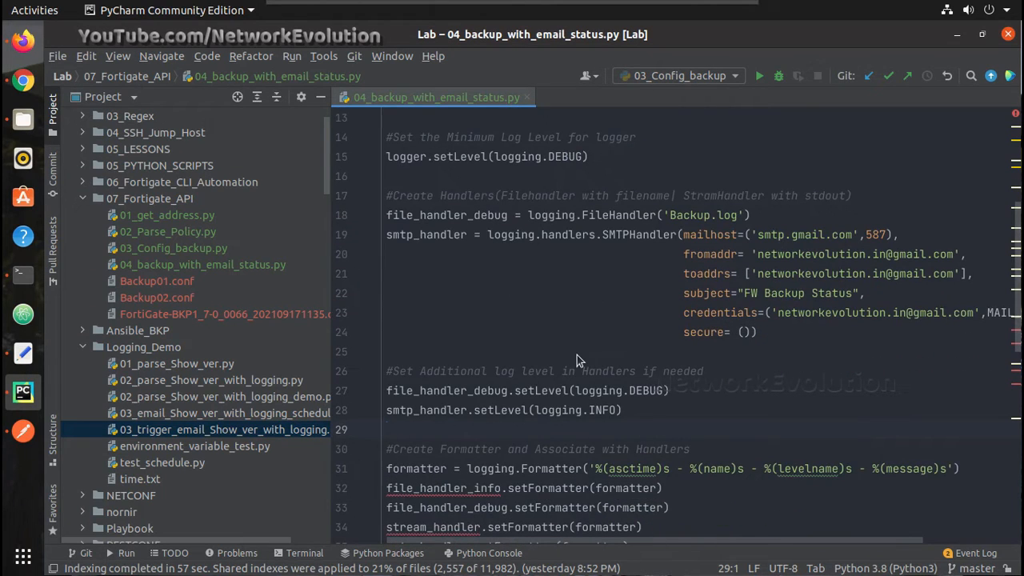
mouse_move(652, 464)
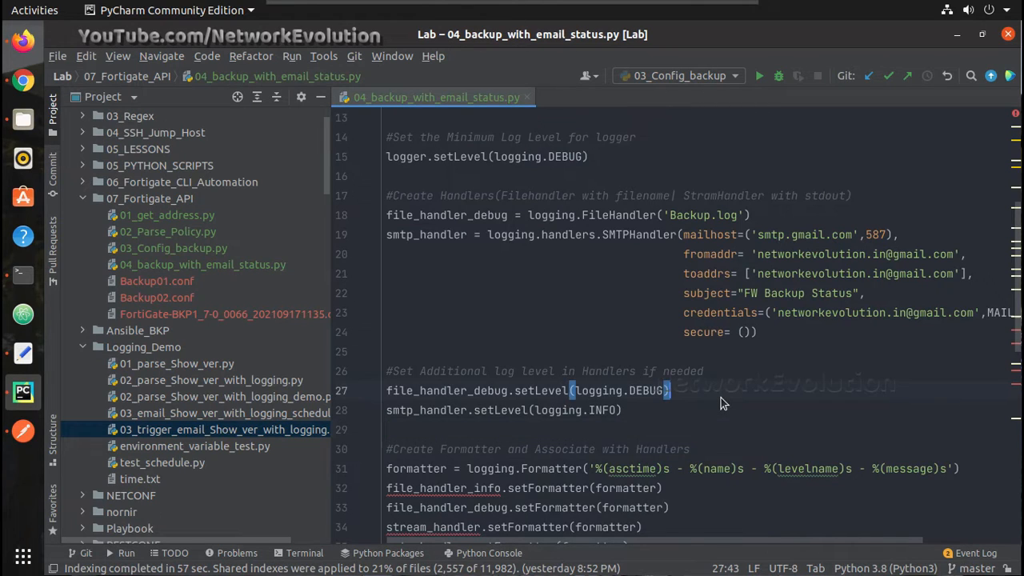
scroll("down", 3)
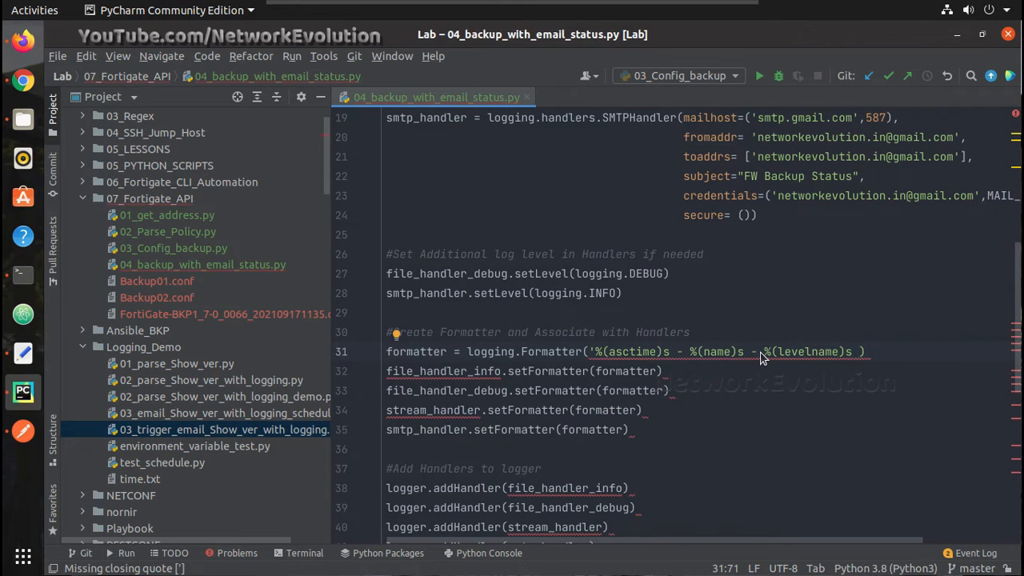
Reorder the Formatter string so %(message)s comes before %(levelname)s
type("- %(message)s'")
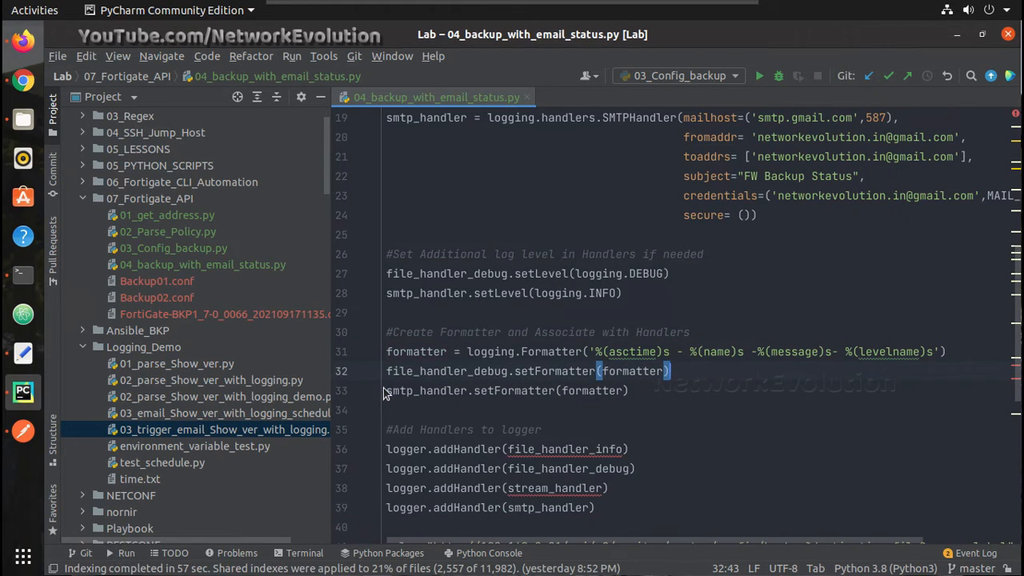
mouse_move(624, 391)
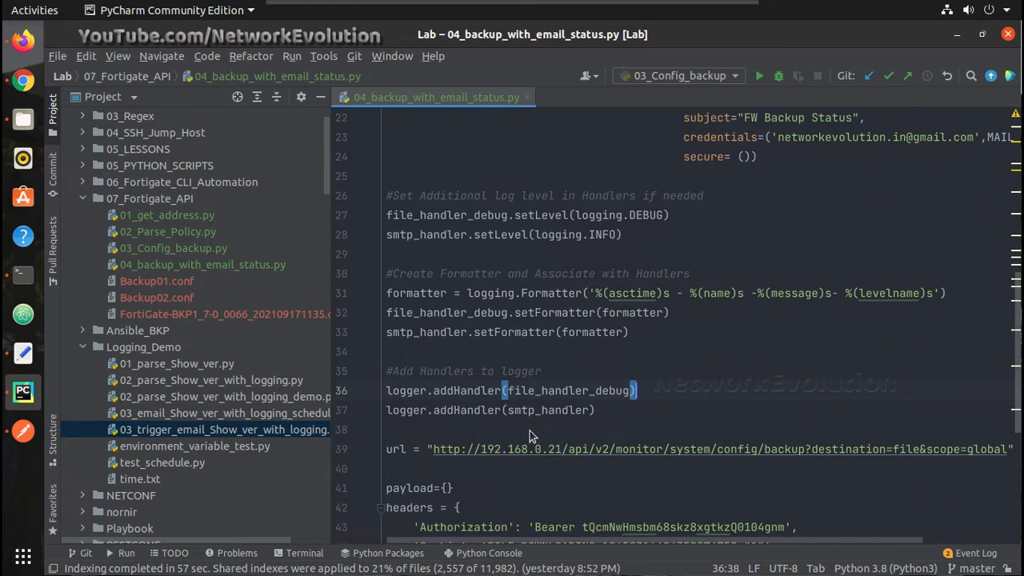
Scroll to the backup url definition to add a blank line above it
scroll("up", 3)
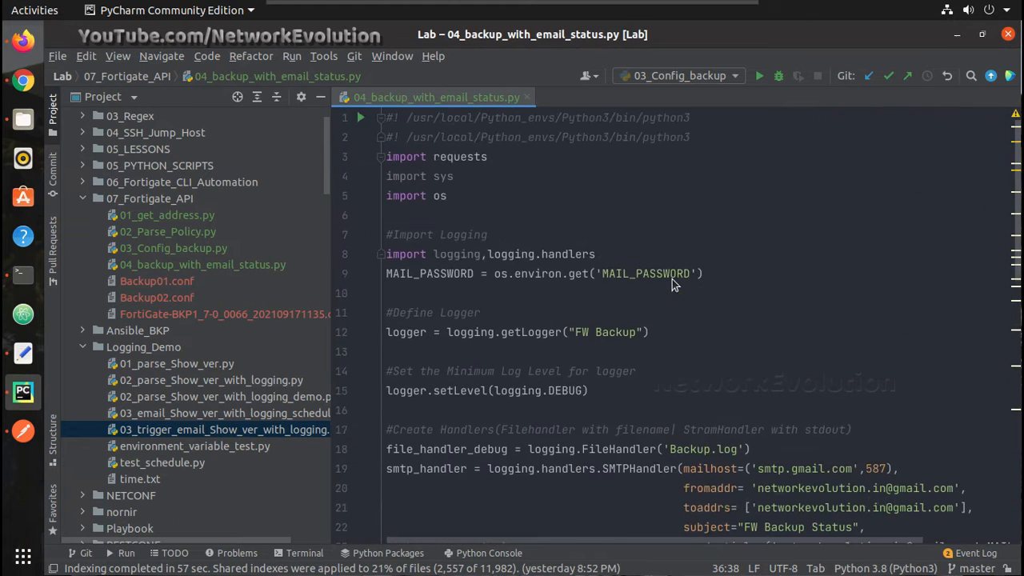
scroll("down", 3)
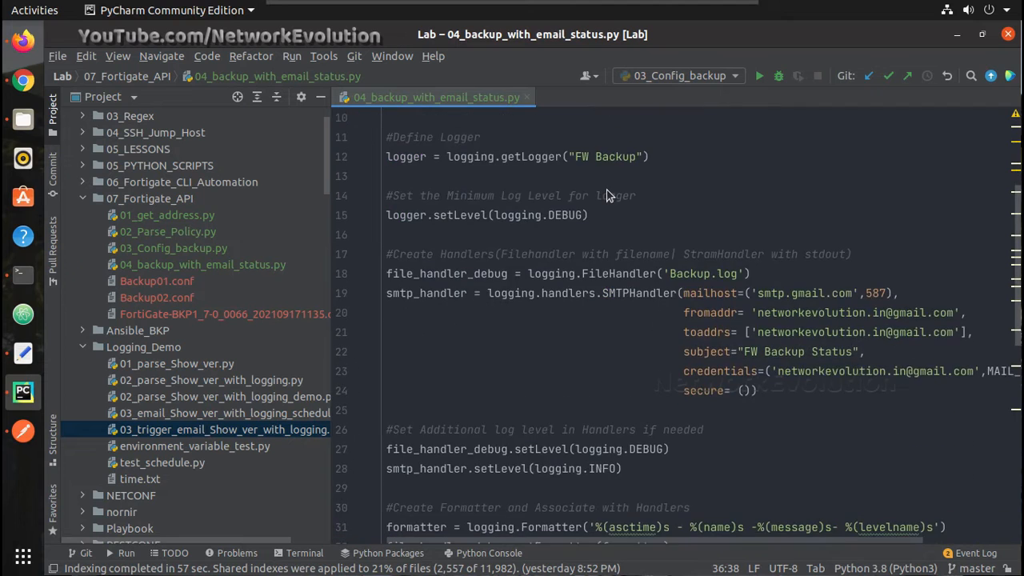
scroll("down", 3)
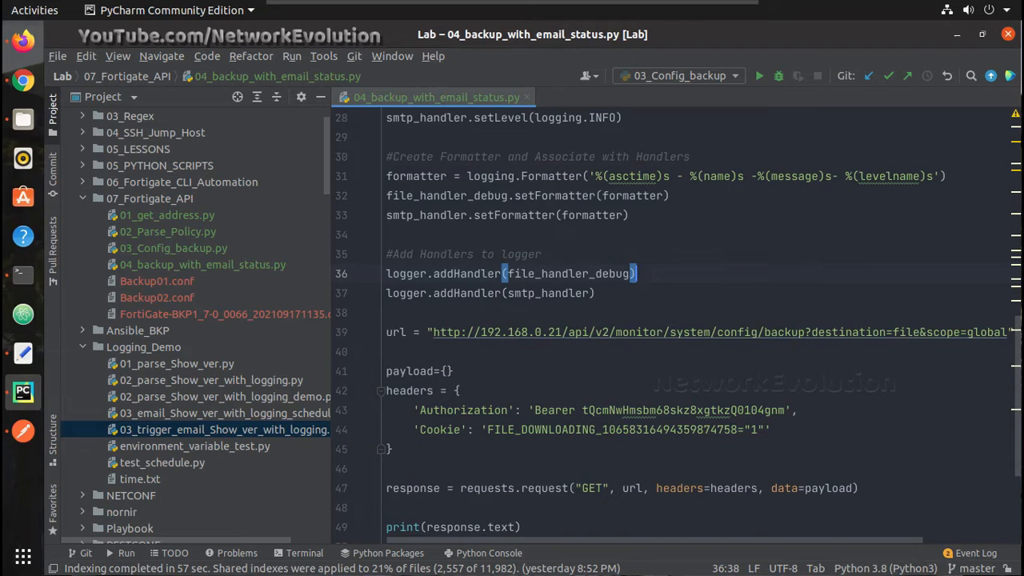
mouse_move(591, 479)
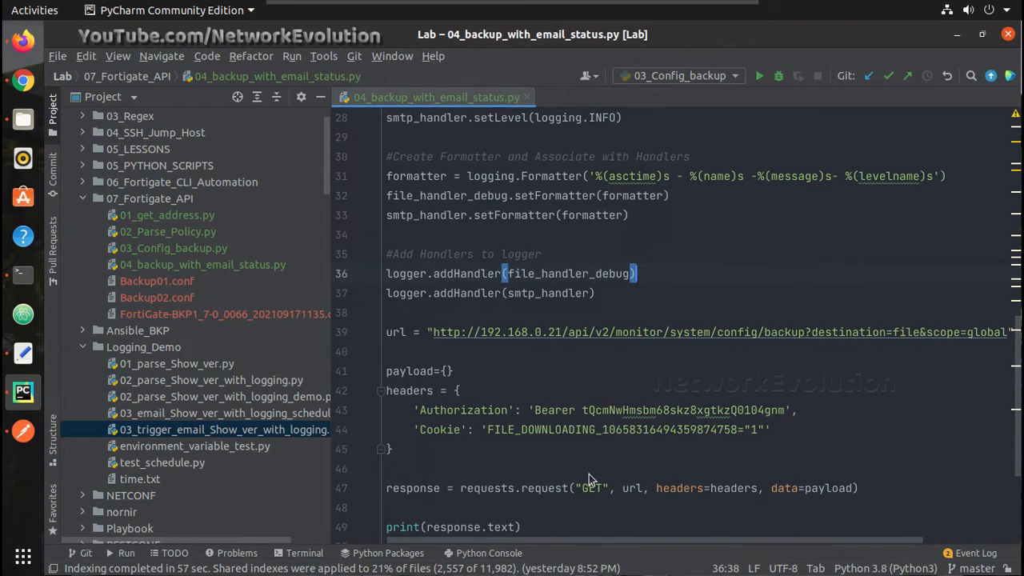
mouse_move(404, 319)
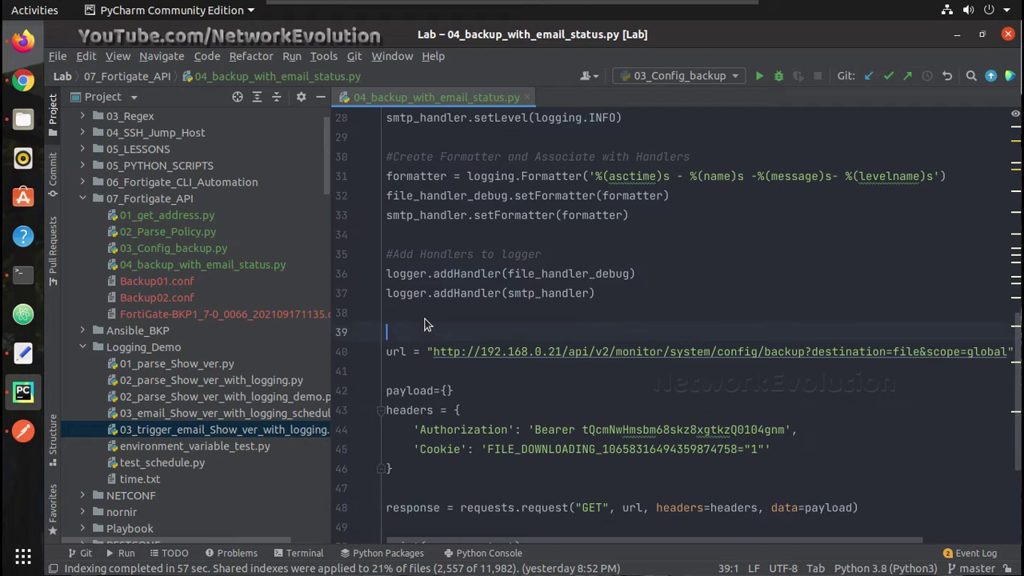
Type logger.debug("Initiated Configuration Backup") on the blank line above the url
type("logger")
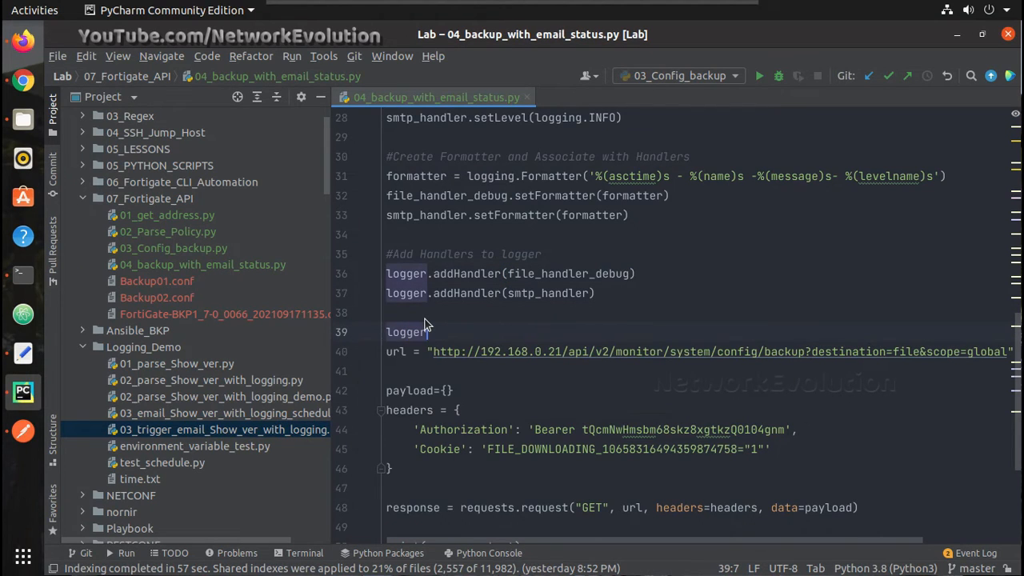
type(".")
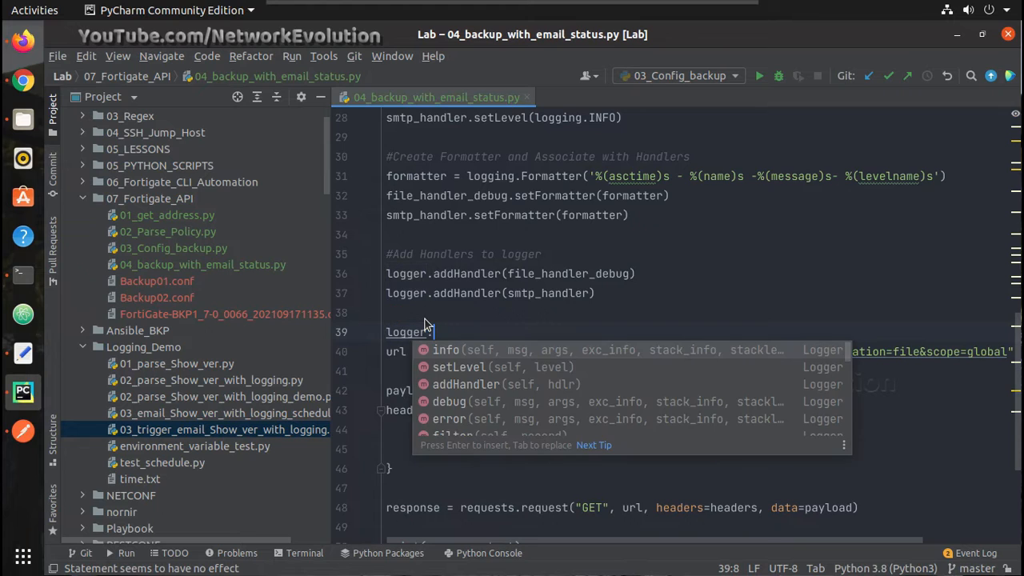
type("debug(")
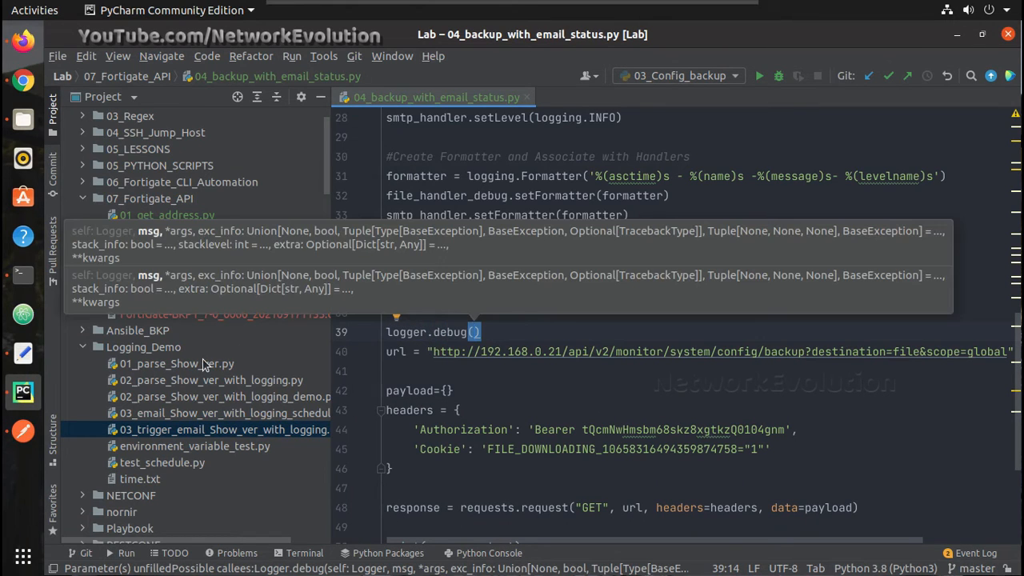
mouse_move(678, 244)
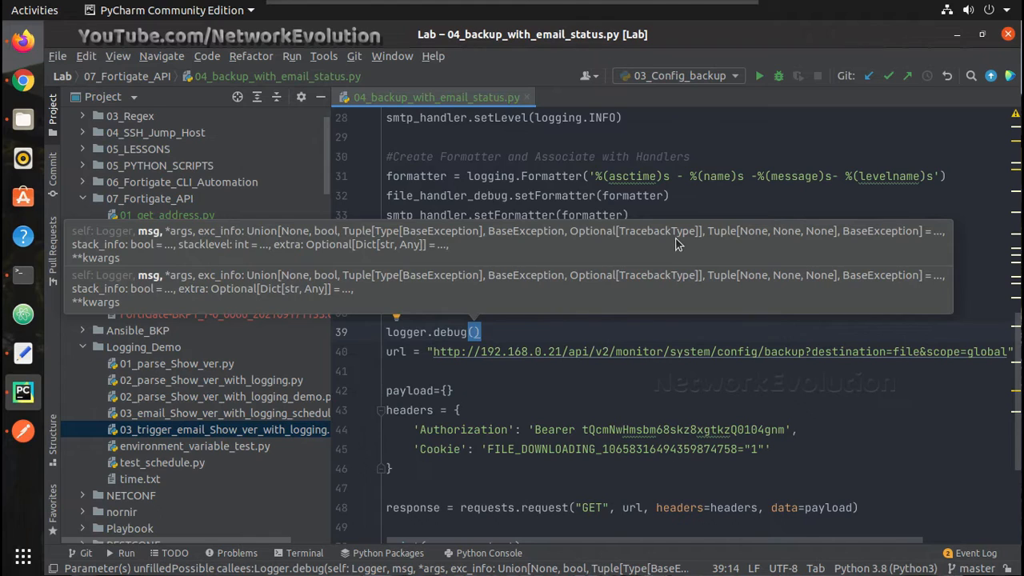
mouse_move(504, 348)
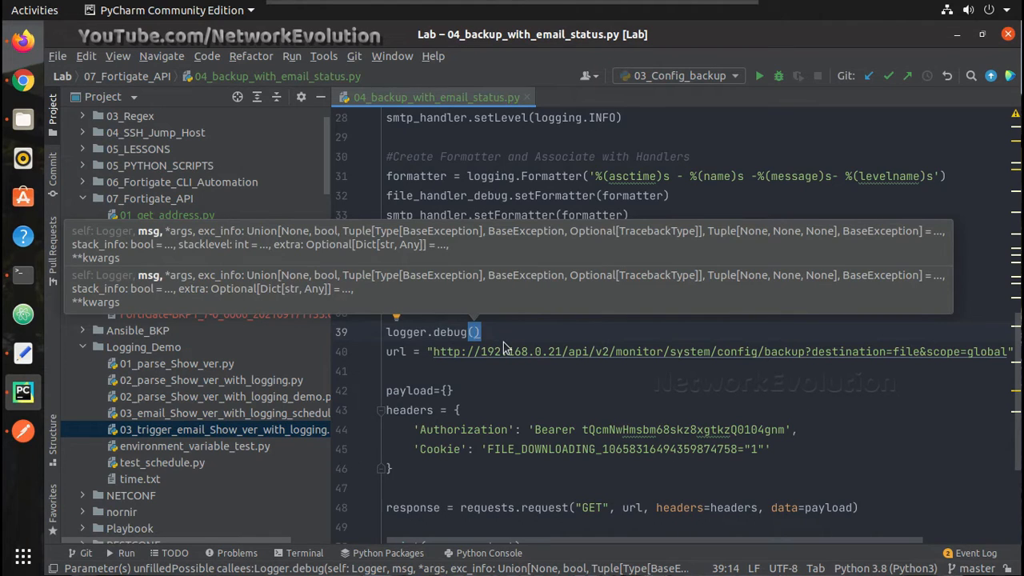
type("\"")
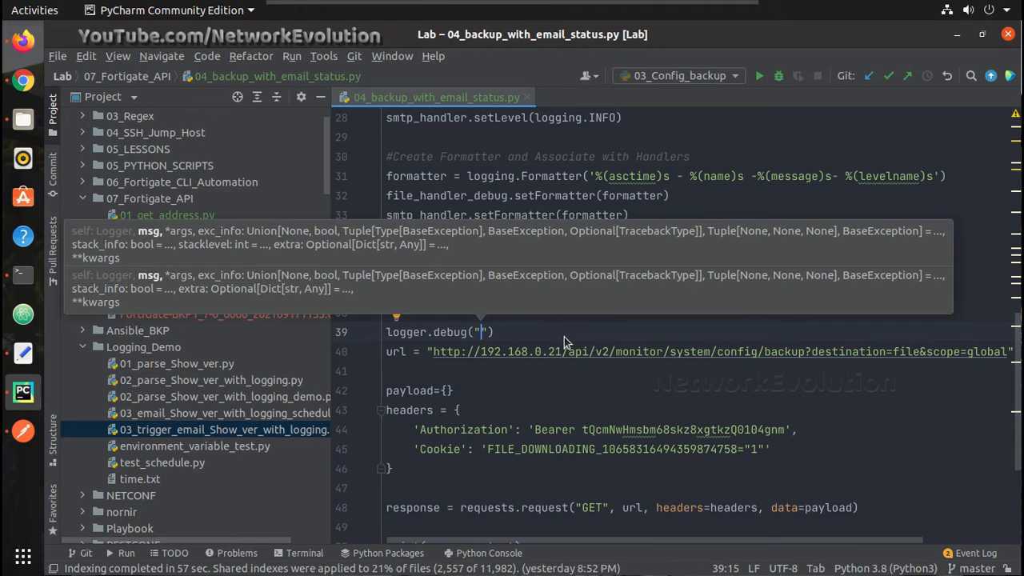
type("Initia")
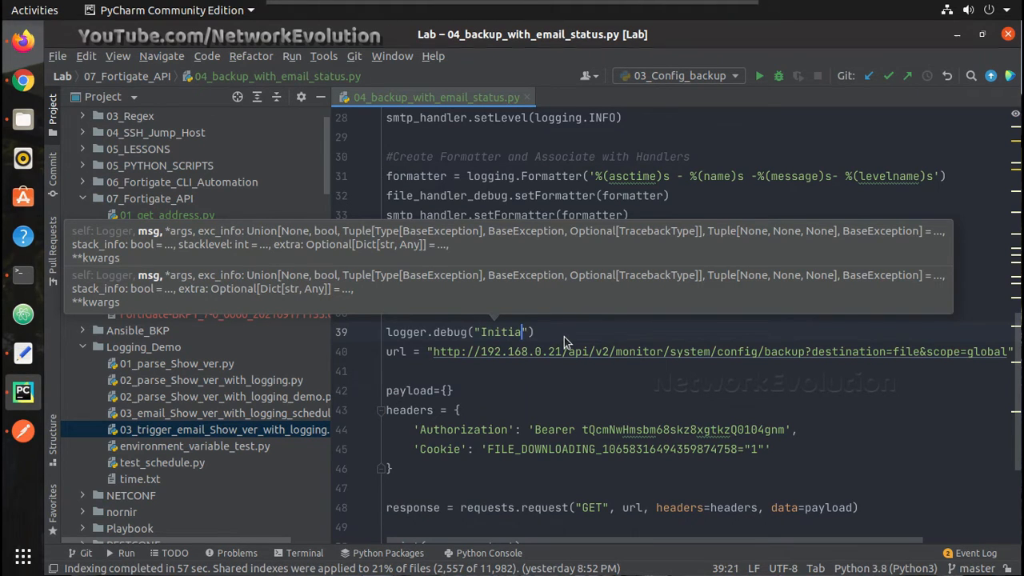
type("ted Configu")
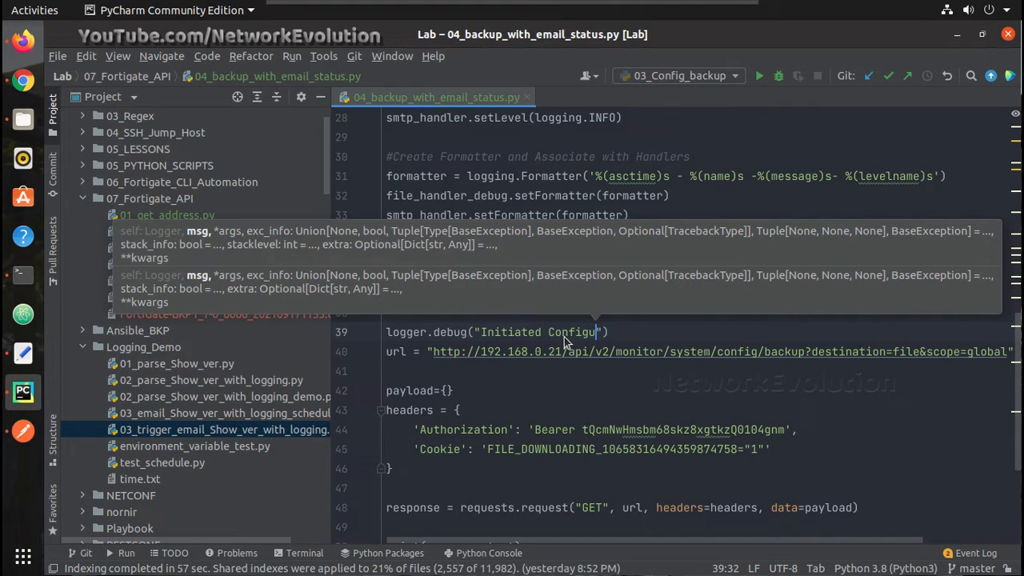
type("ration")
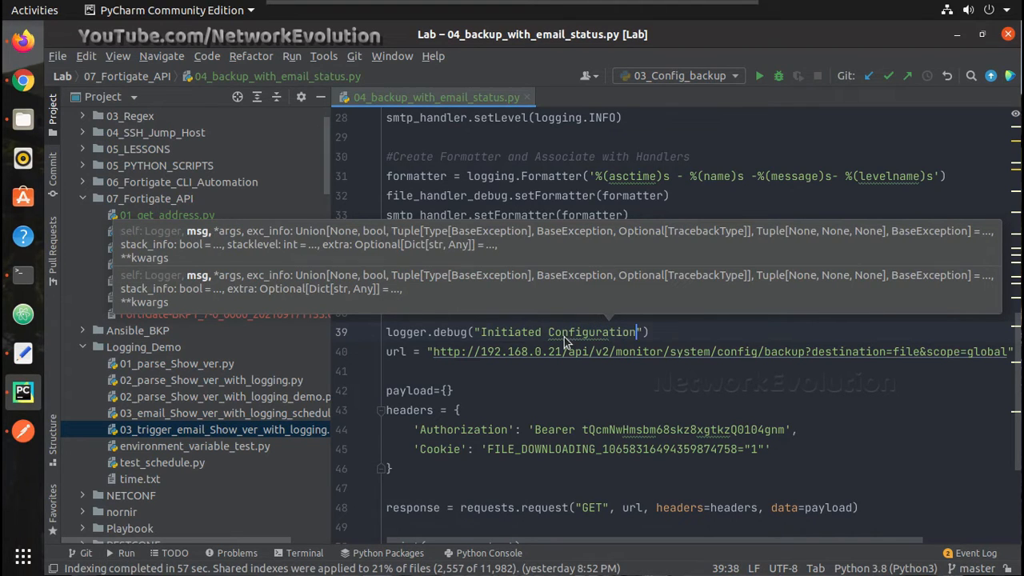
type("Backup")
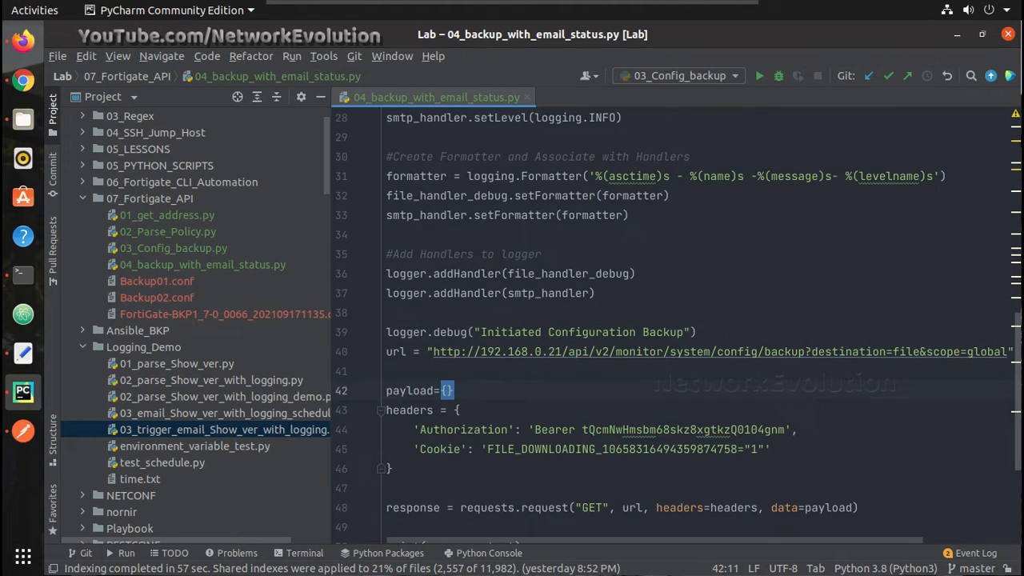
Add an empty line after the requests.request line, before print(response.text)
scroll("down", 3)
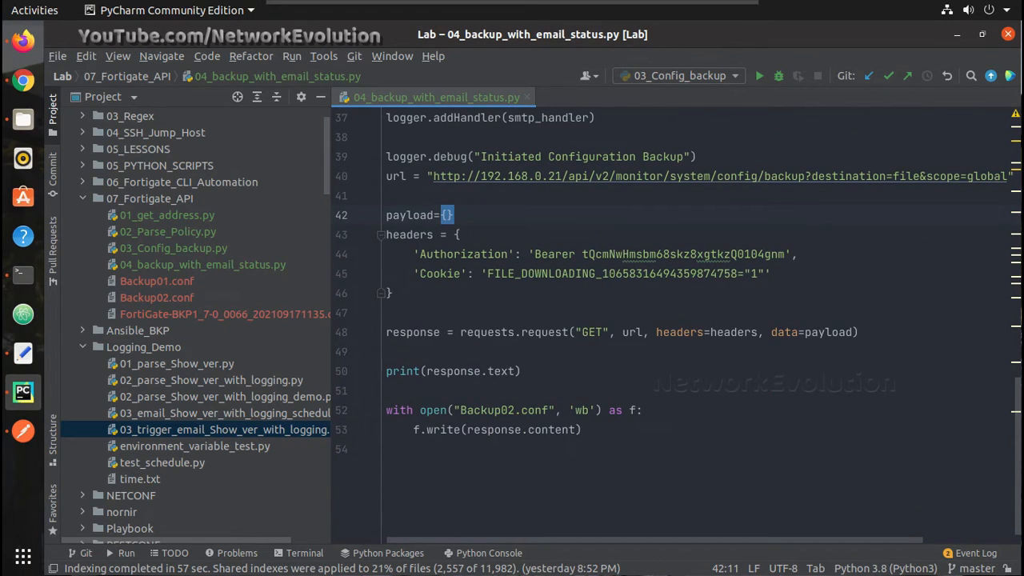
mouse_move(592, 320)
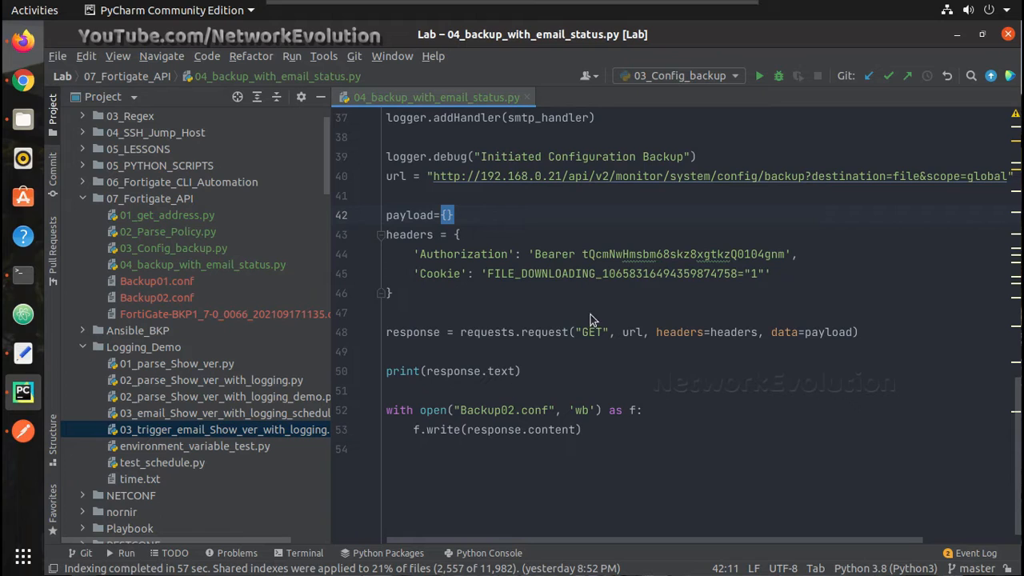
left_click(412, 332)
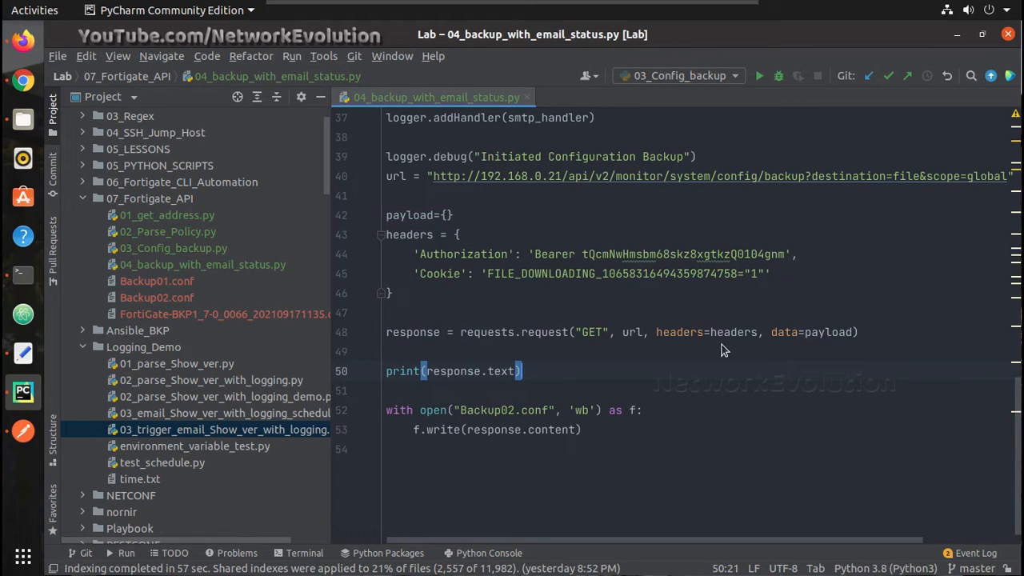
left_click(859, 332)
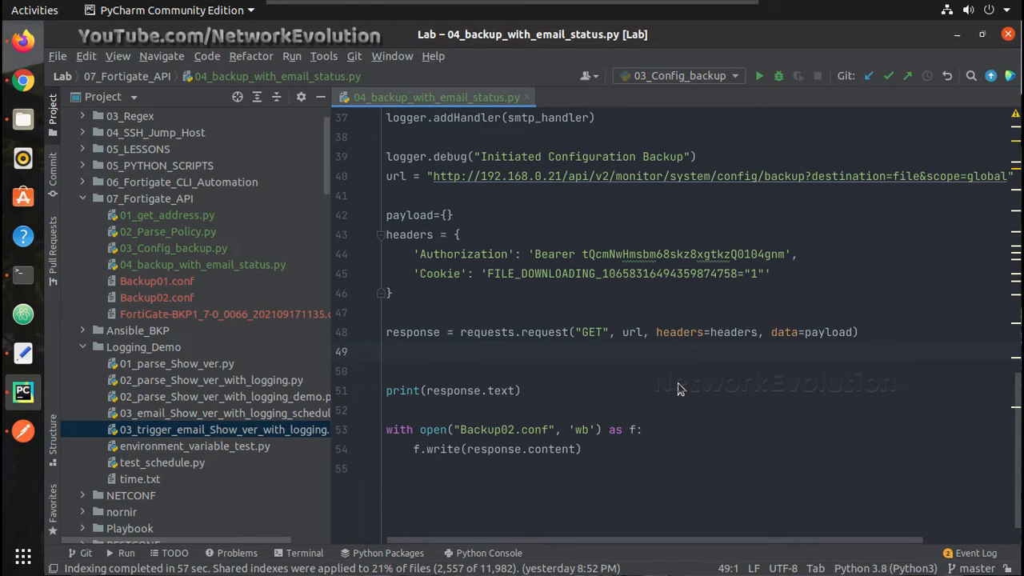
Start a logger.info call on line 49 using autocomplete
type("logger.i")
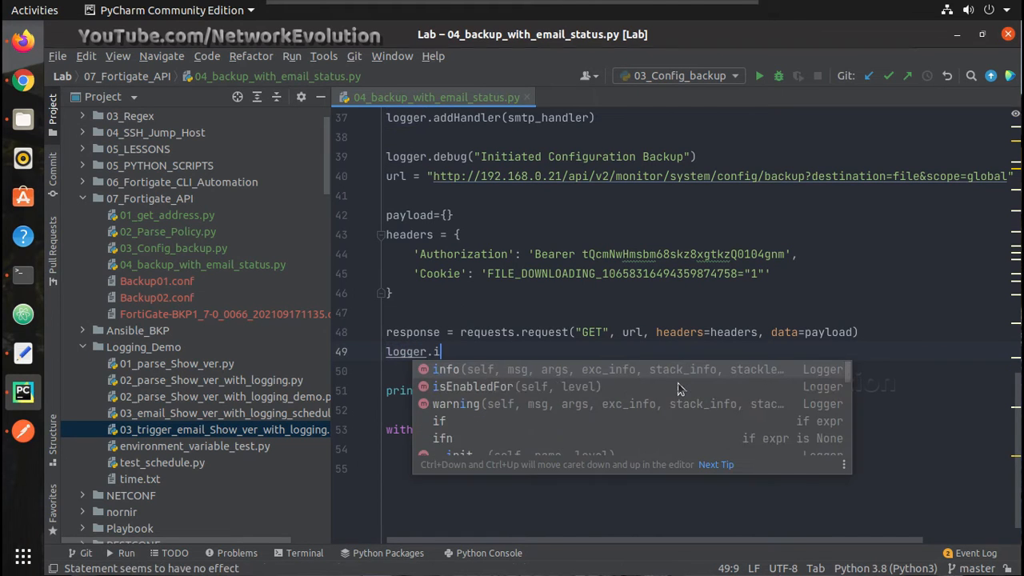
left_click(446, 369)
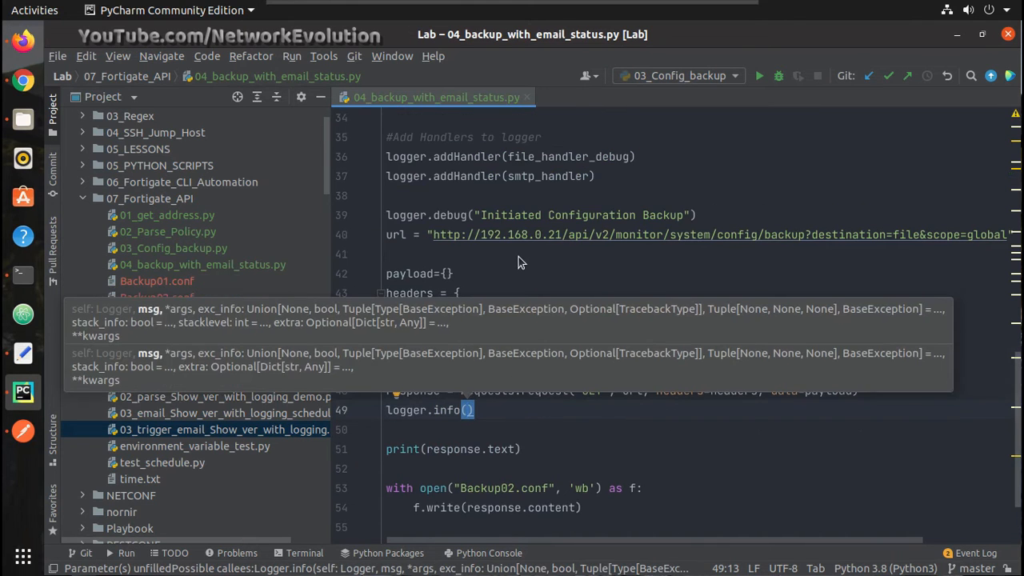
scroll("up", 3)
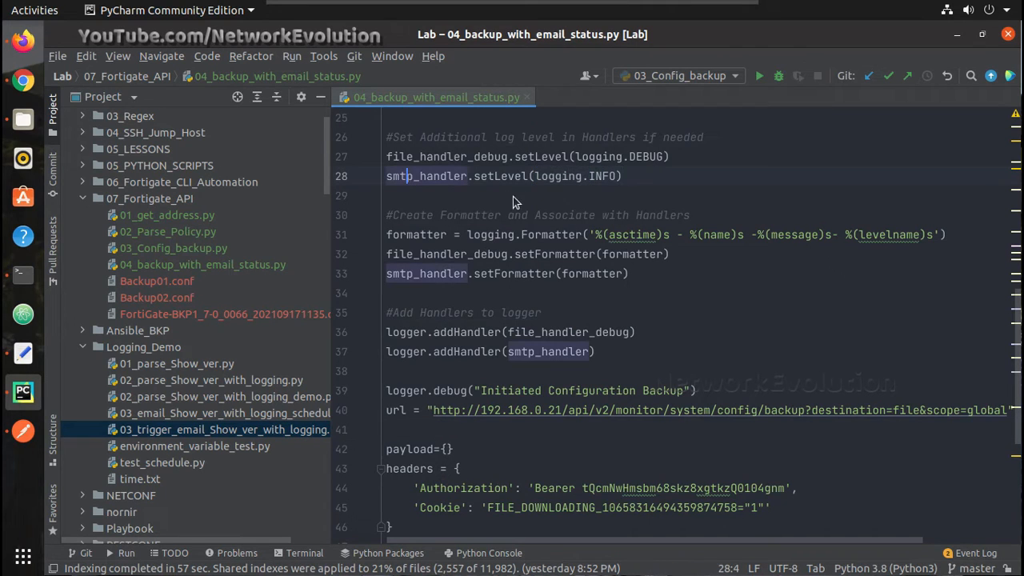
scroll("down", 3)
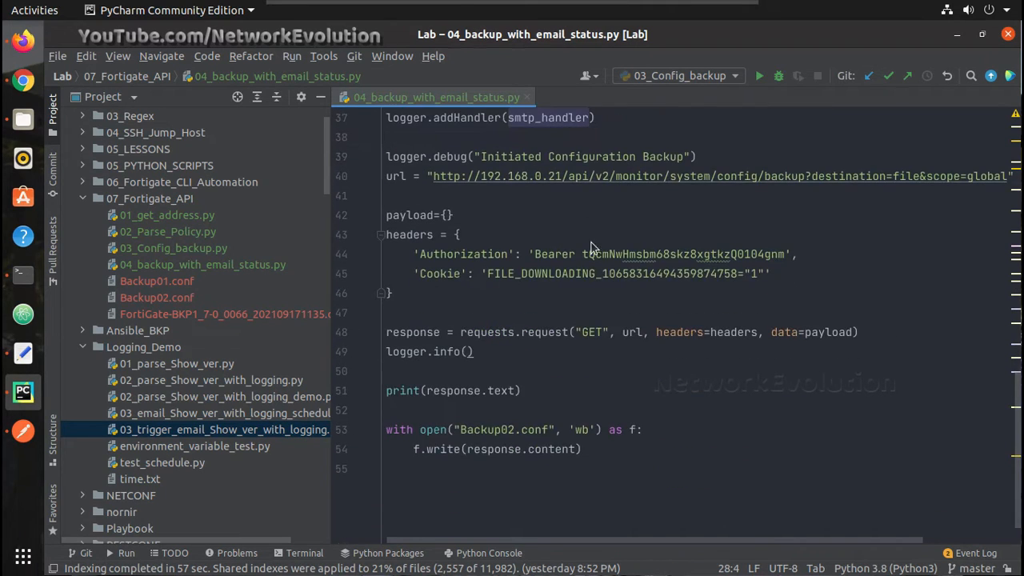
left_click(470, 352)
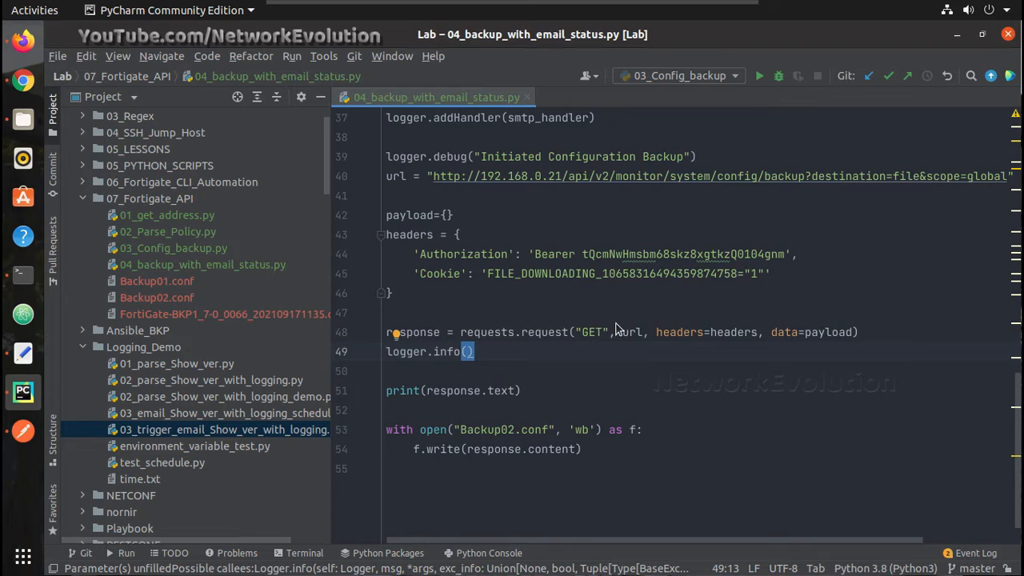
Log the f-string "Backup Status Code: {response.status_code}" inside the info call
type("\"")
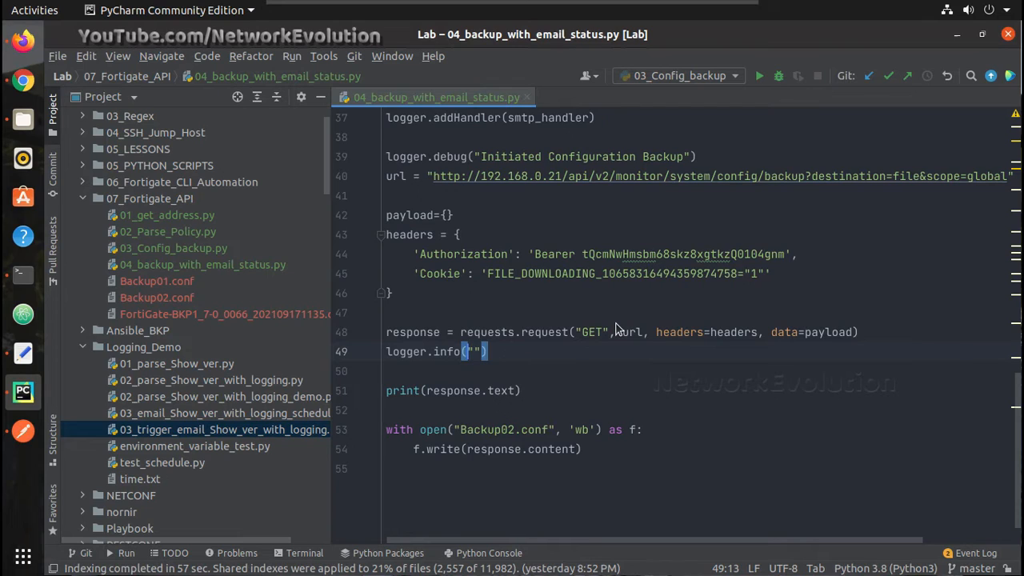
type("f")
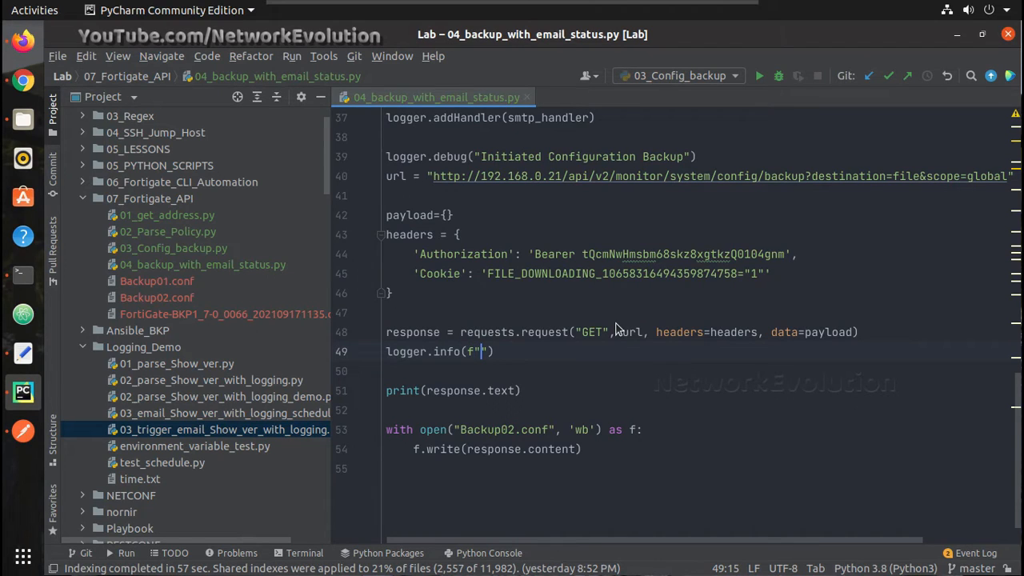
type("B")
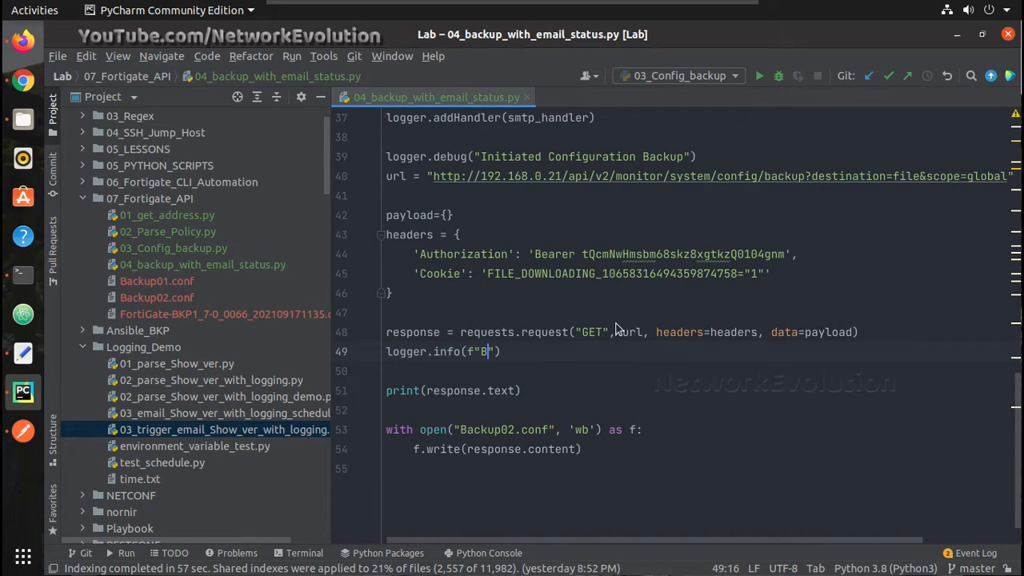
type("a")
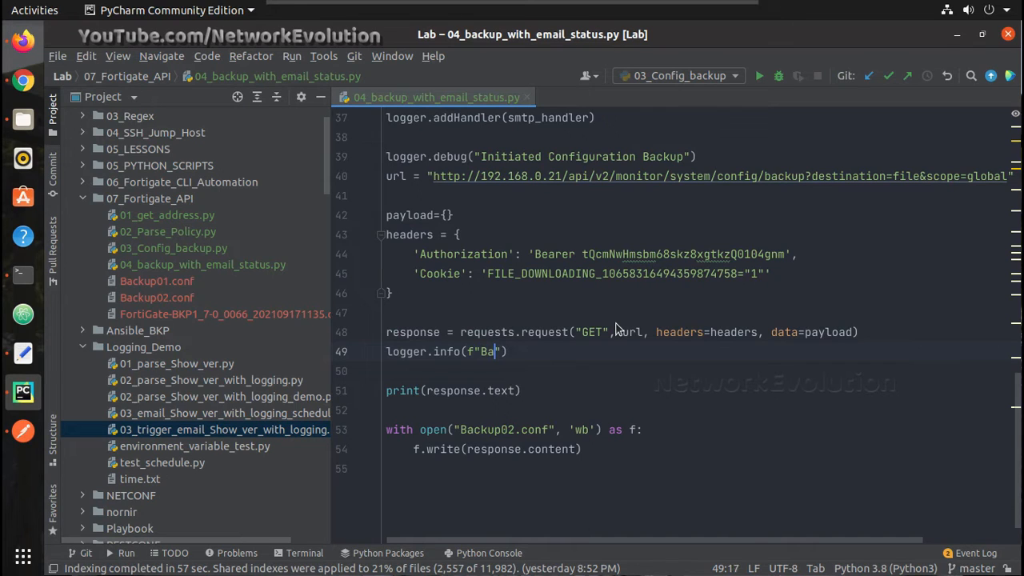
type("ckup Status")
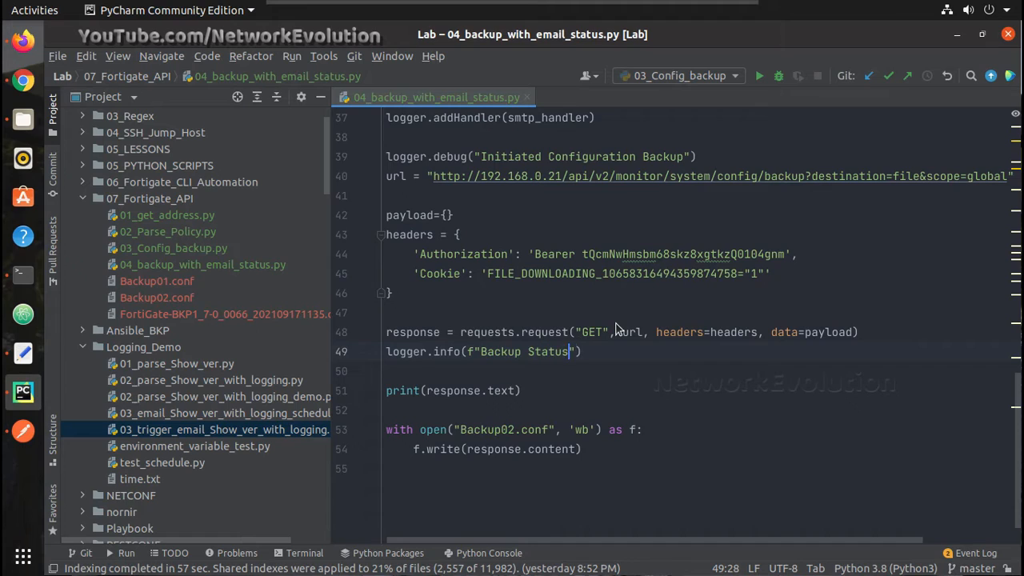
type("Co")
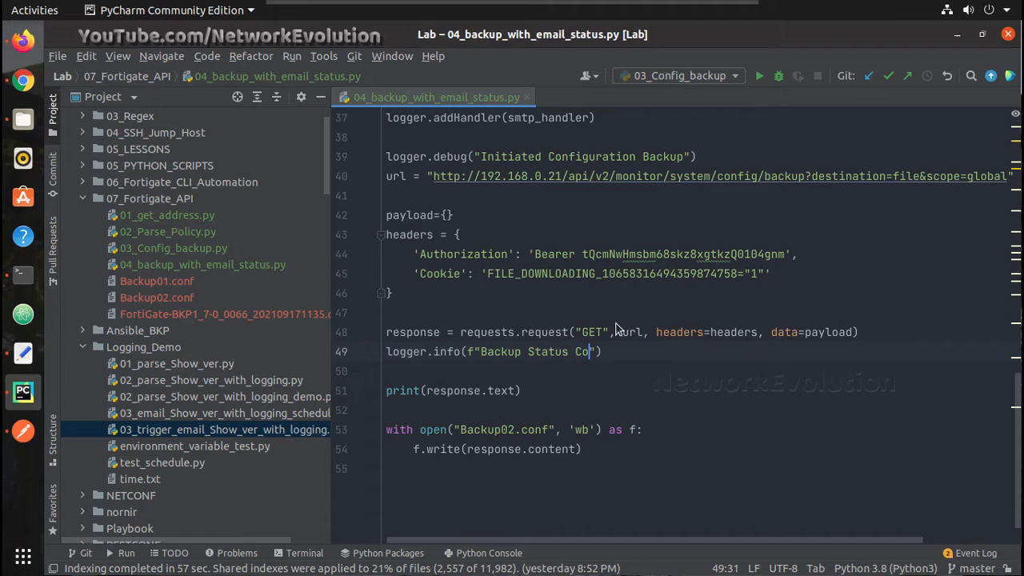
type("de")
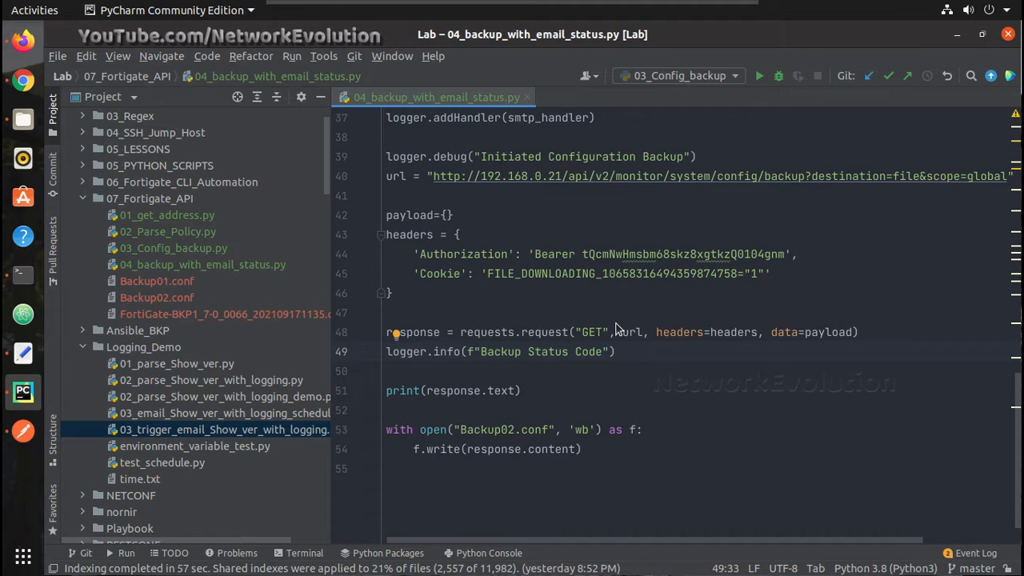
type(":")
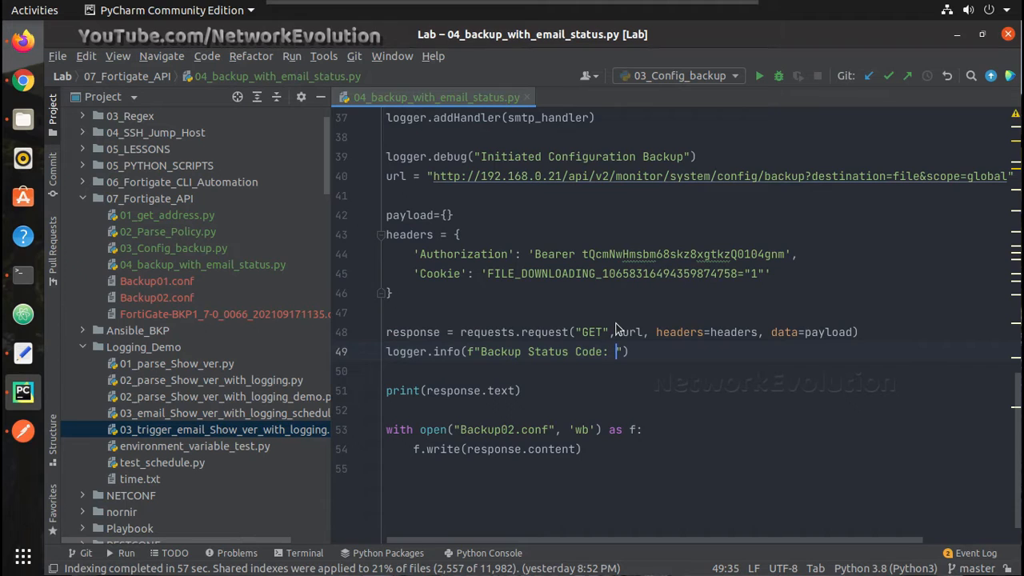
type("re}")
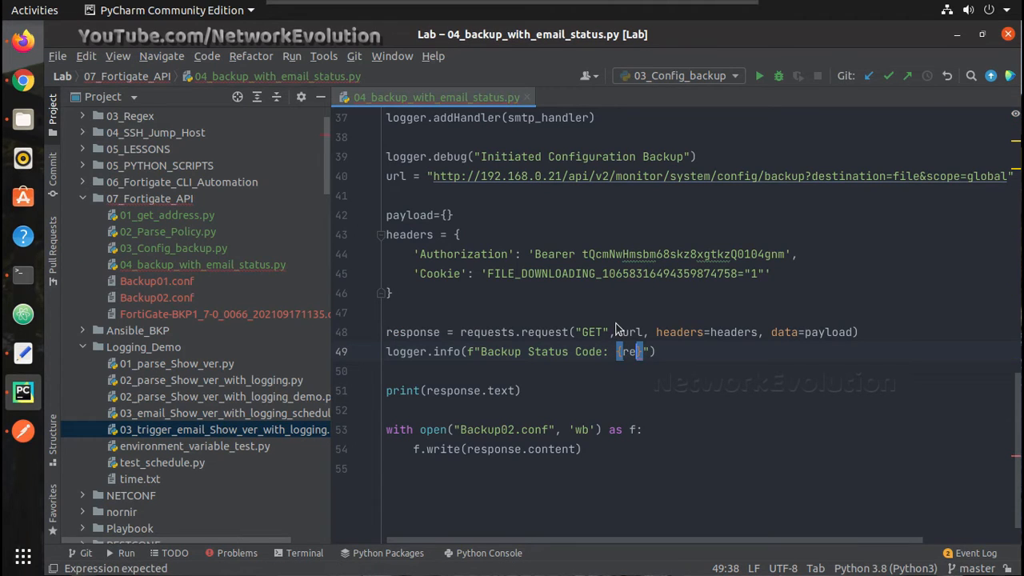
type("sponse.s")
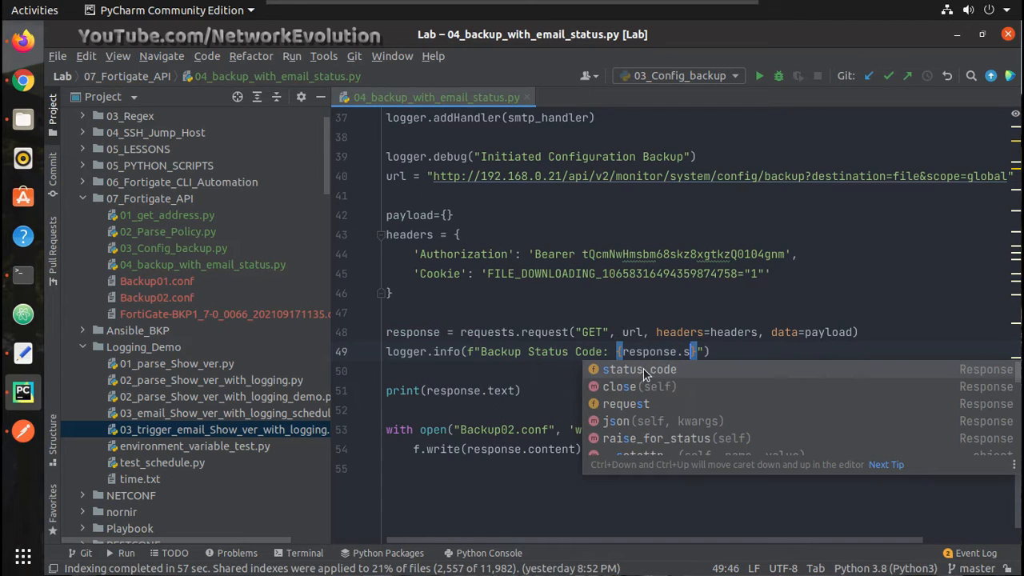
left_click(639, 369)
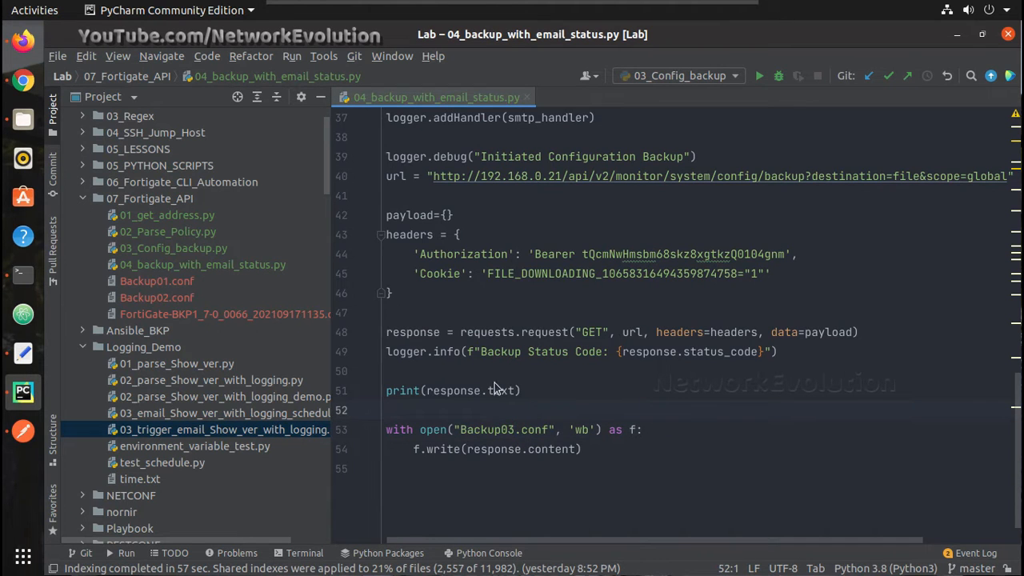
scroll("up", 3)
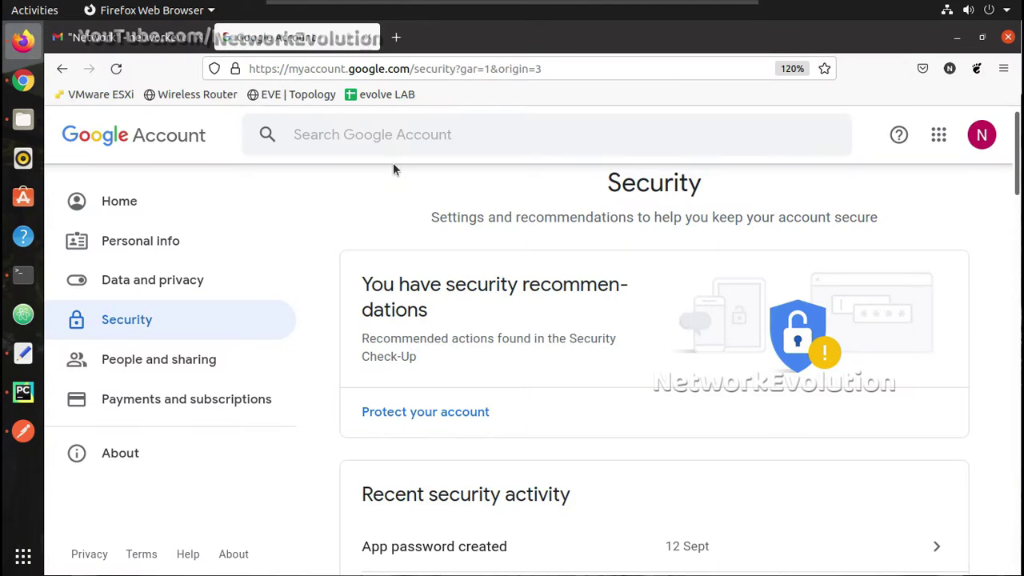
Confirm Gmail's Network label is empty, then minimize Firefox
left_click(128, 37)
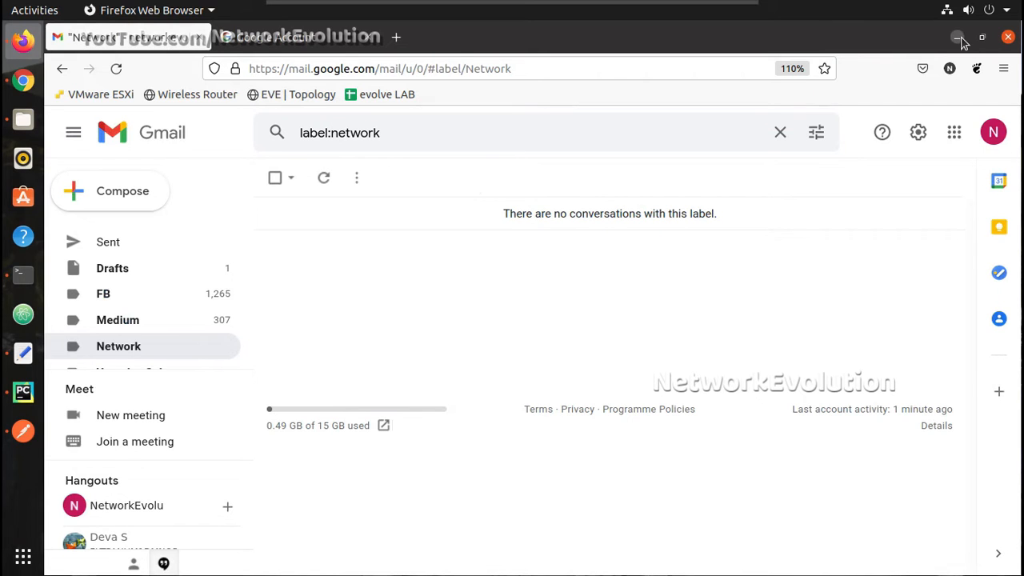
left_click(23, 391)
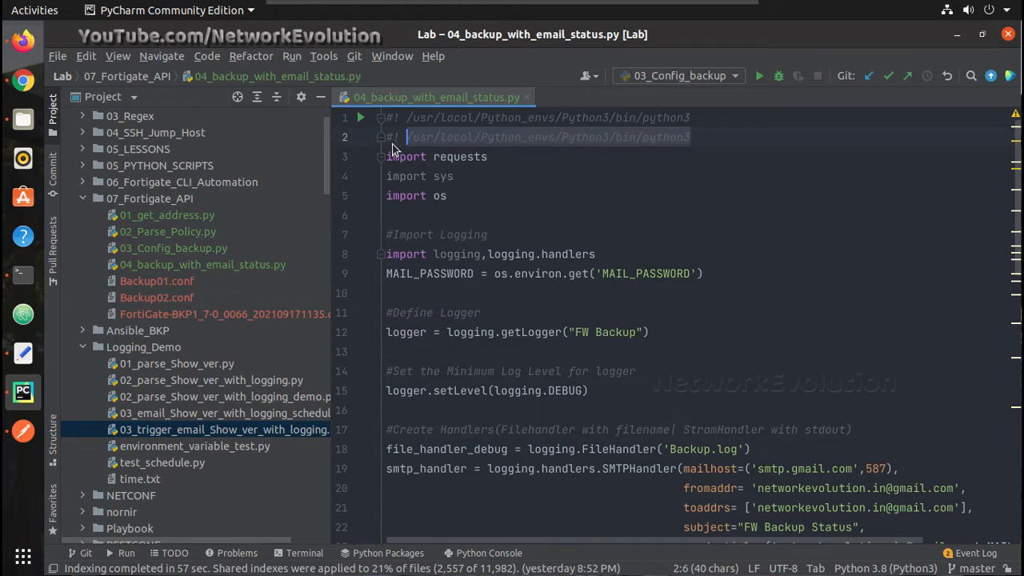
Delete the duplicate shebang line and run 04_backup_with_email_status
key("Delete")
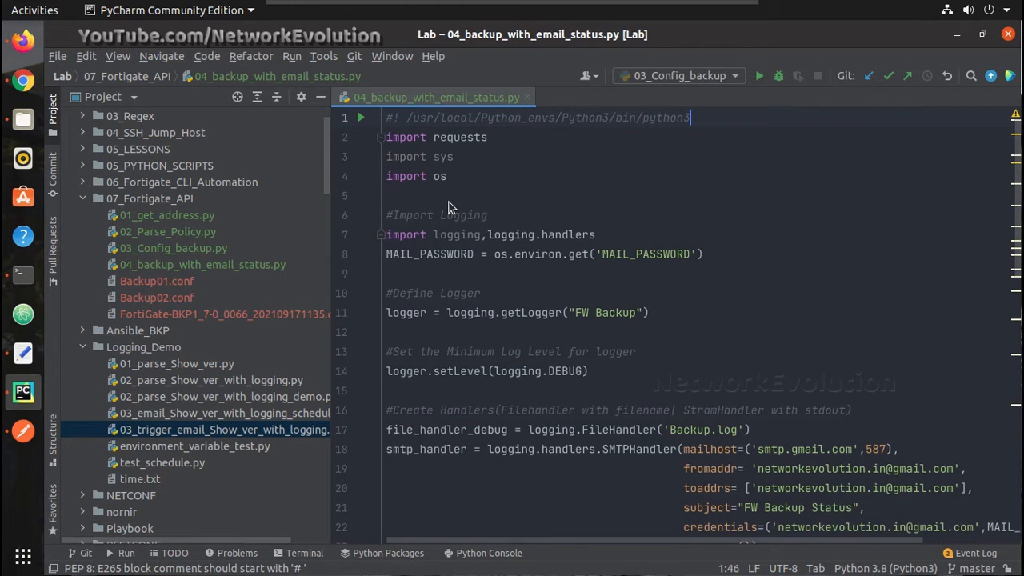
right_click(447, 196)
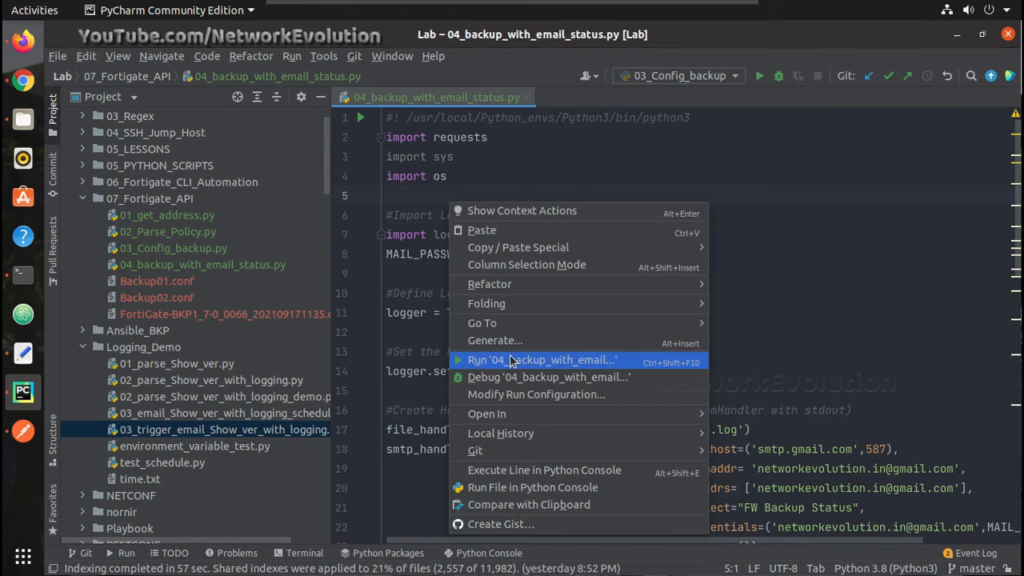
left_click(540, 359)
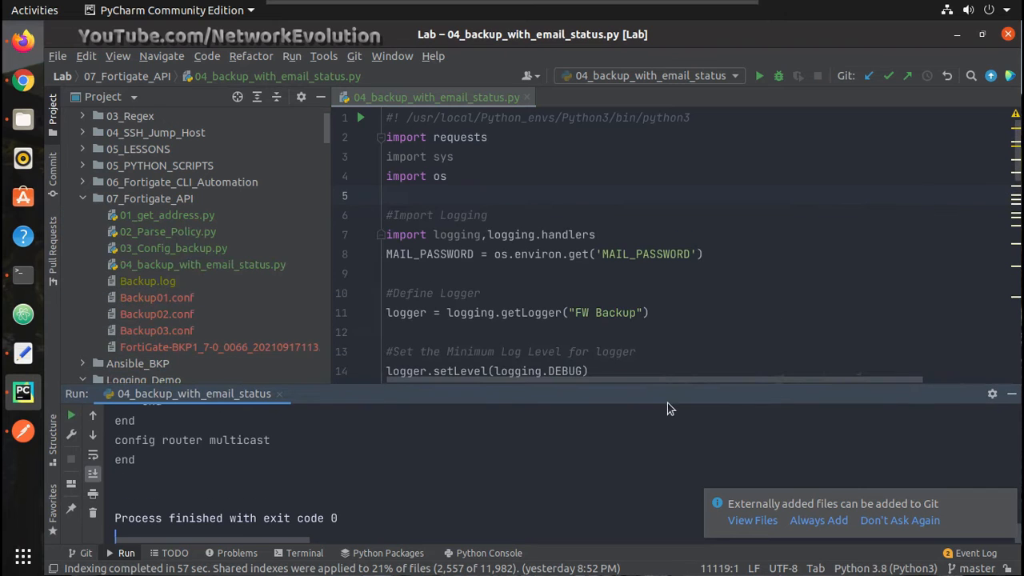
mouse_move(22, 41)
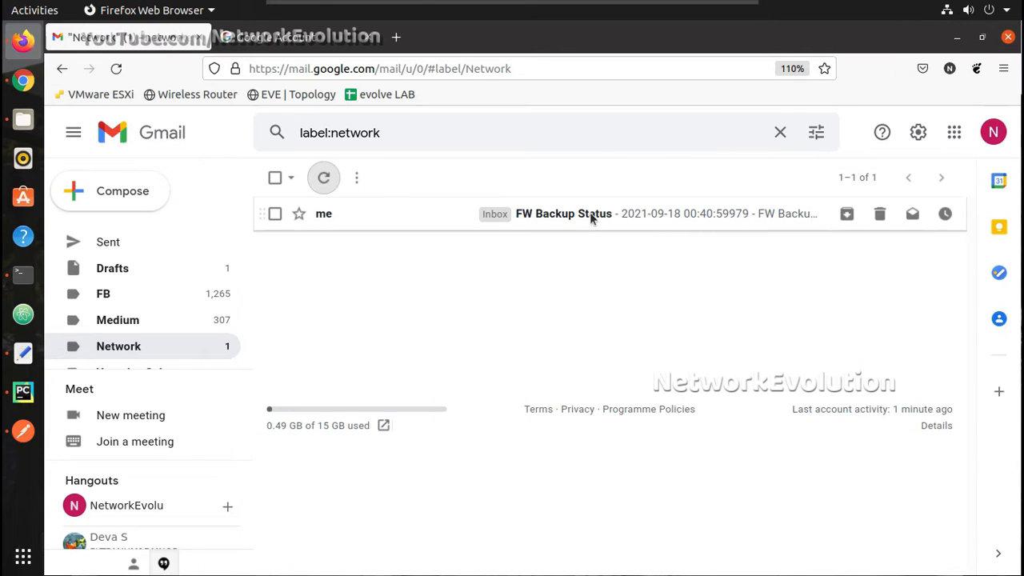
Open the FW Backup Status email showing Backup Status Code: 200
left_click(563, 213)
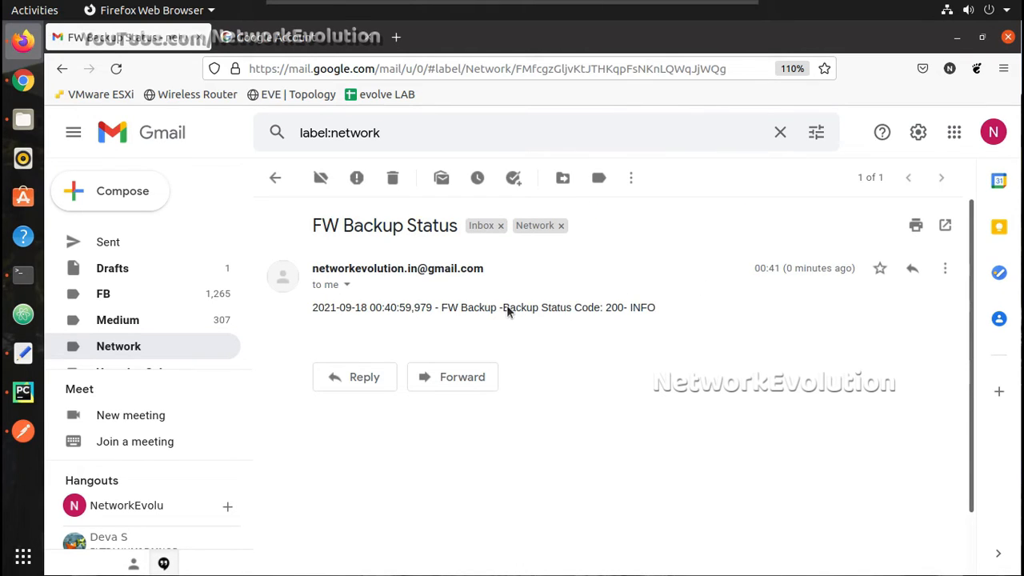
mouse_move(615, 312)
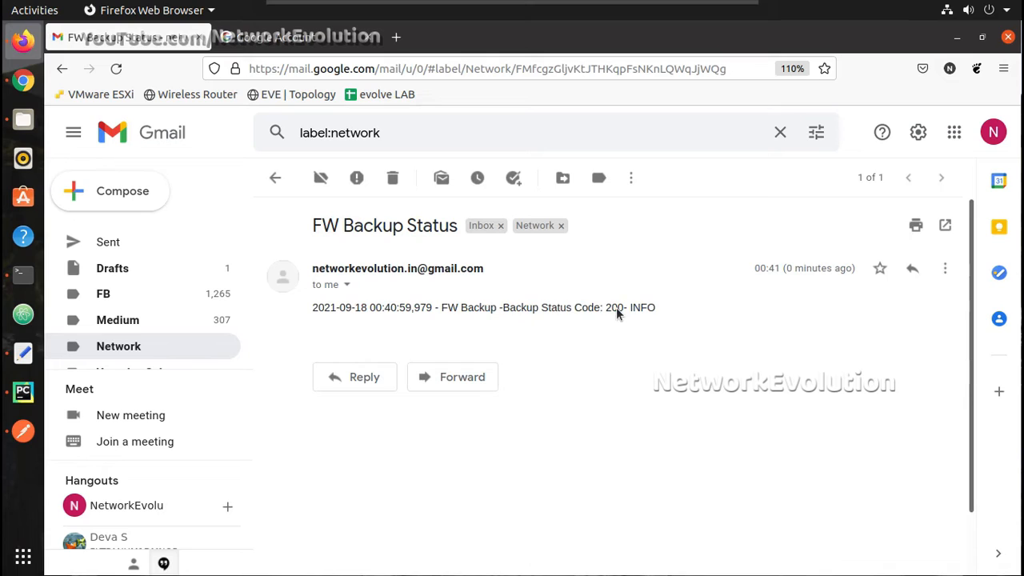
mouse_move(208, 341)
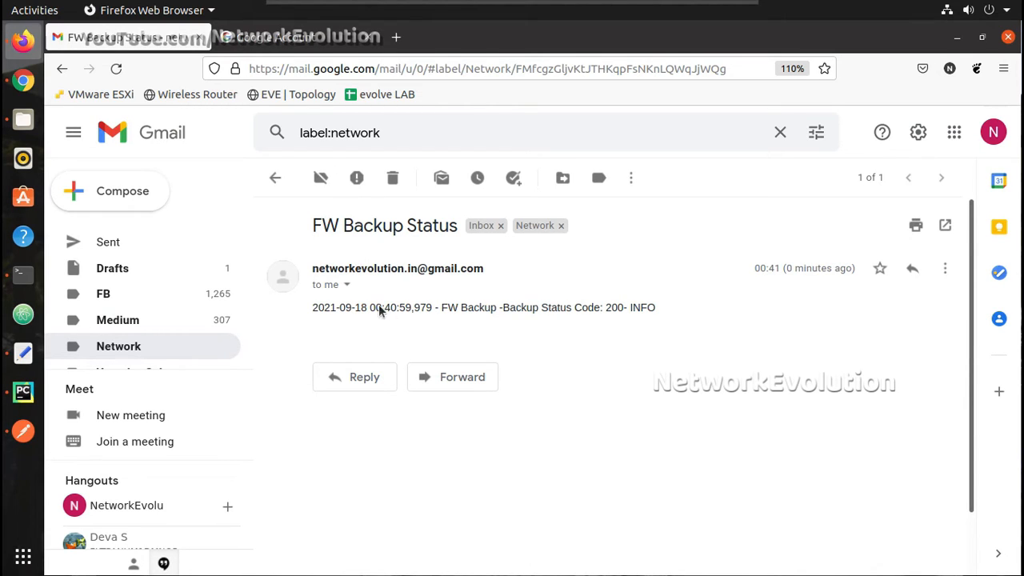
mouse_move(408, 314)
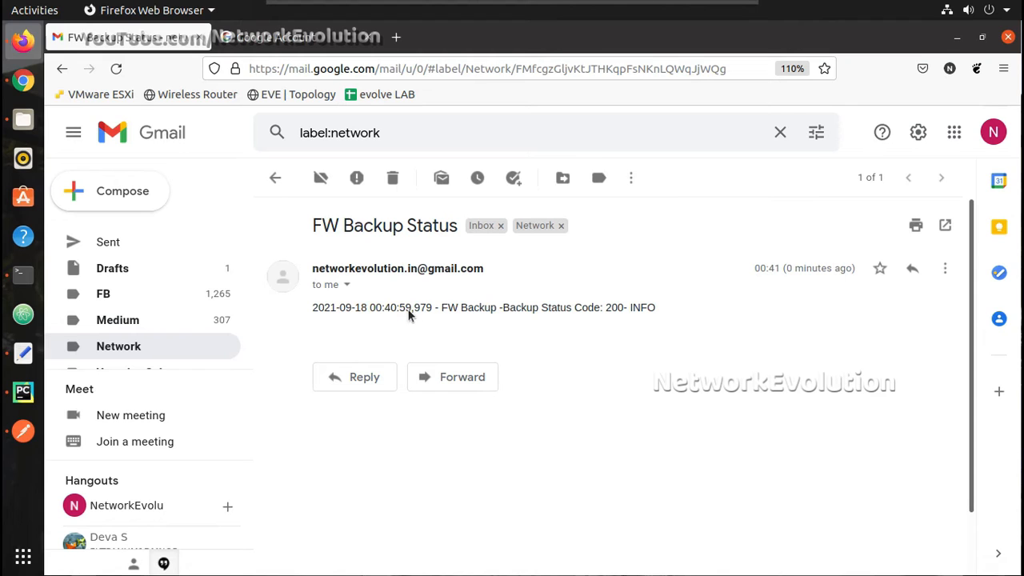
mouse_move(22, 391)
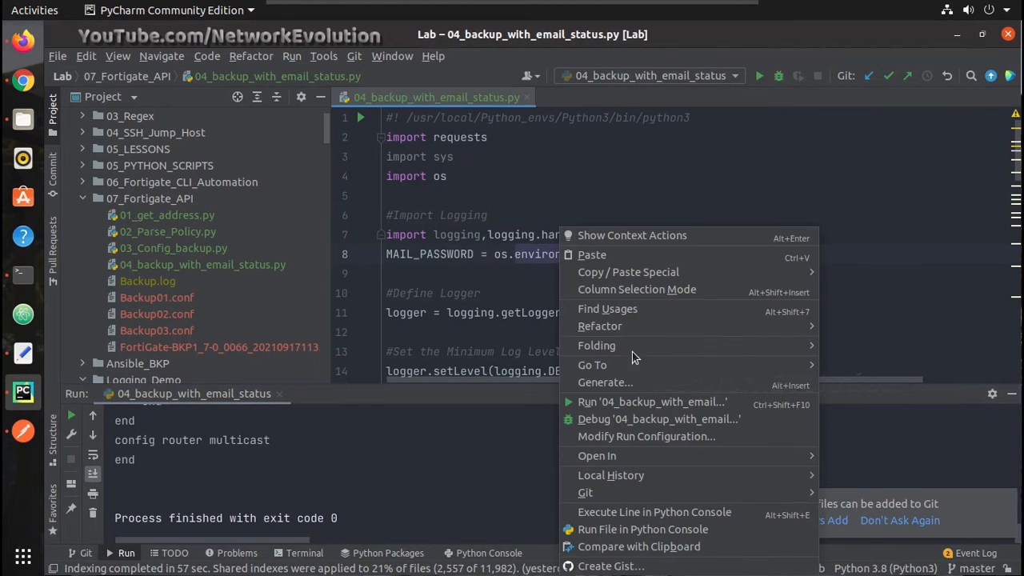
Rerun 04_backup_with_email_status and confirm it exits with code 0
left_click(652, 401)
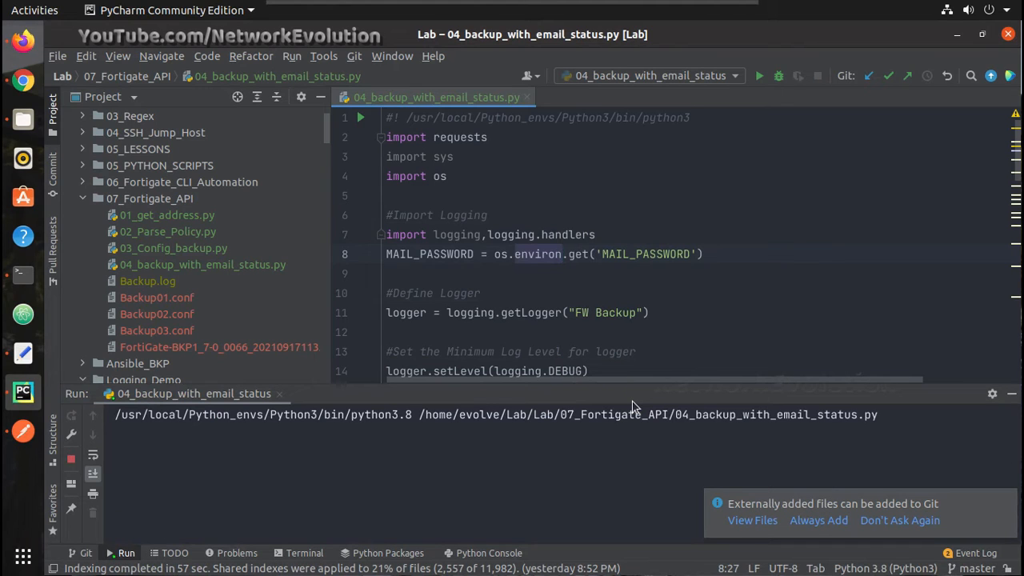
left_click(758, 76)
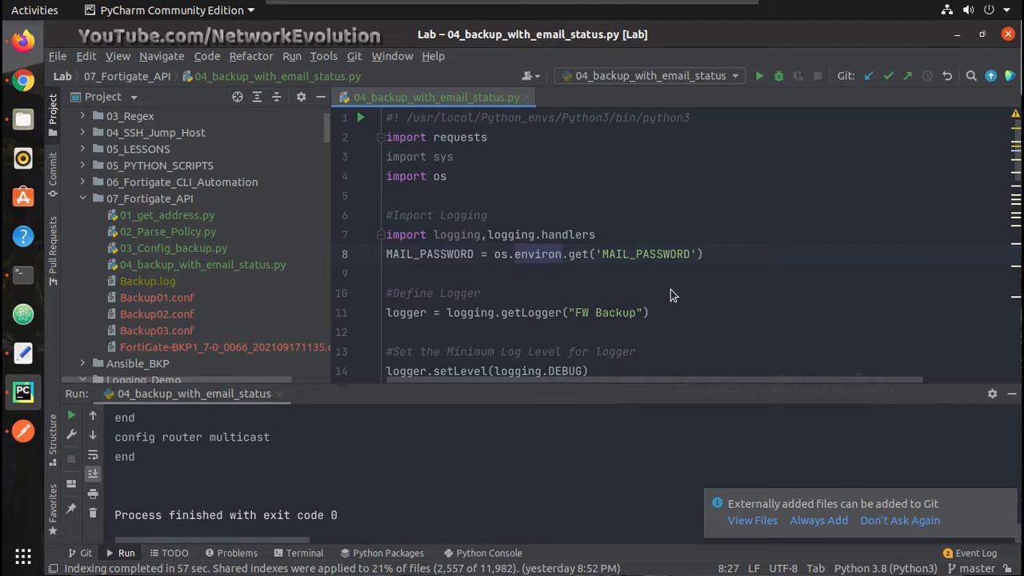
scroll("down", 3)
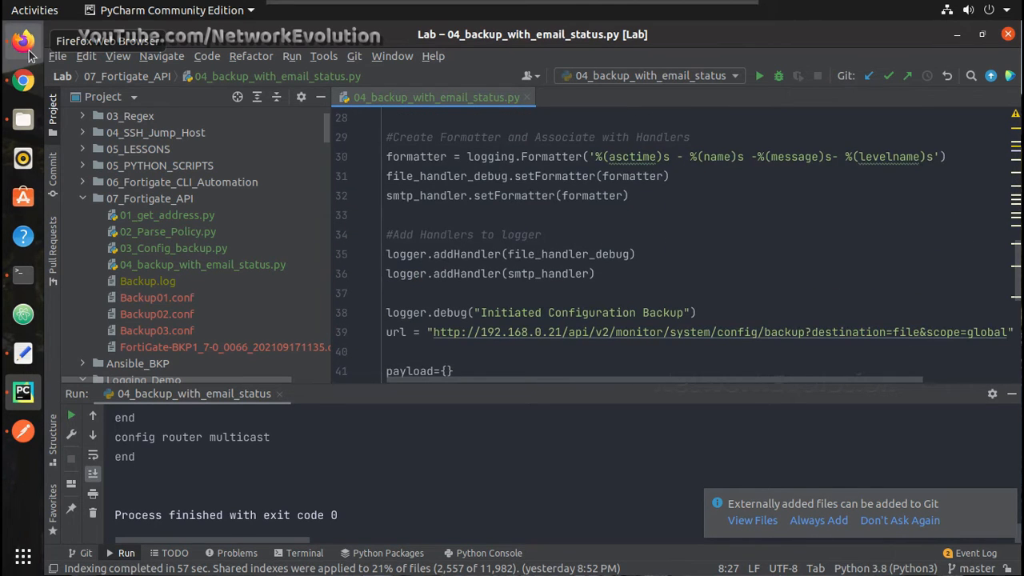
Return to the Network email list in Gmail to reach the 00:41:32 email
left_click(22, 40)
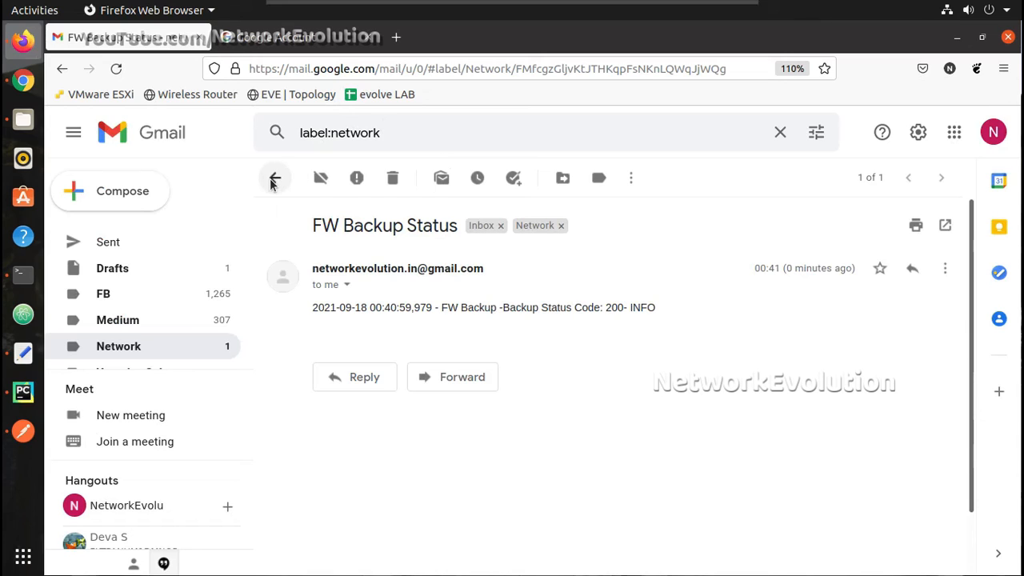
left_click(274, 177)
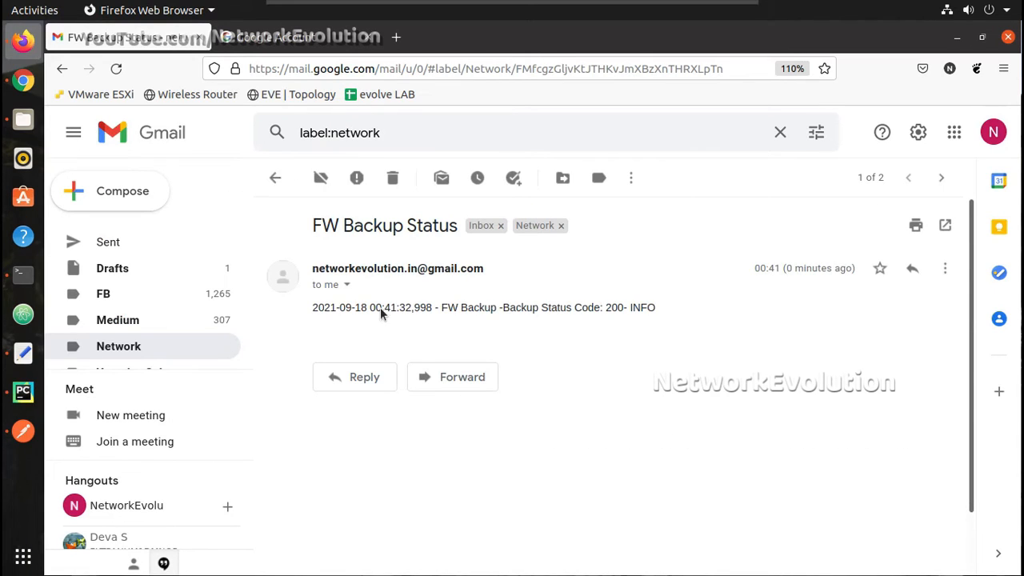
mouse_move(608, 314)
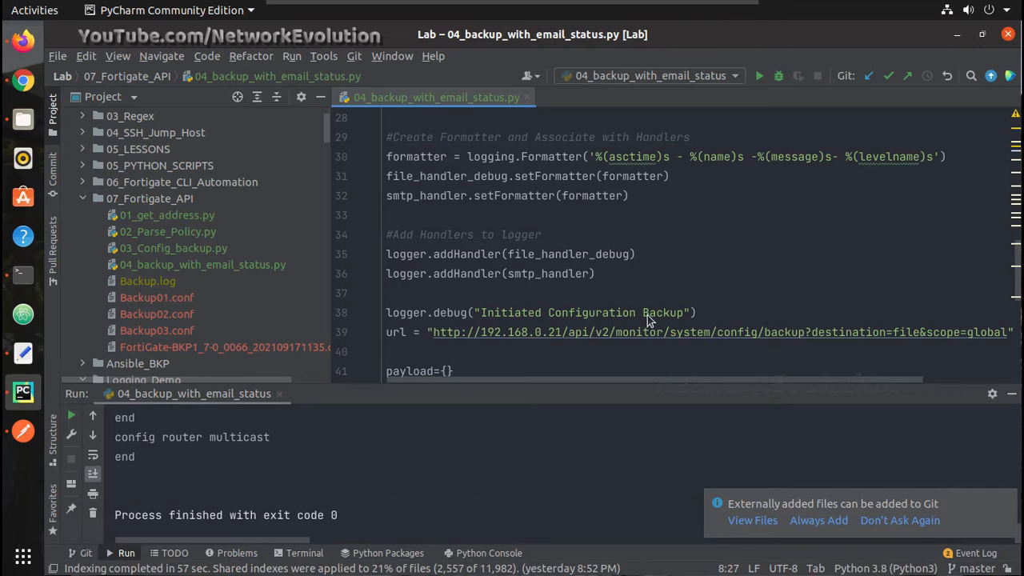
Alter the Bearer token on line 43 and rerun 04_backup_with_email_status
scroll("up", 3)
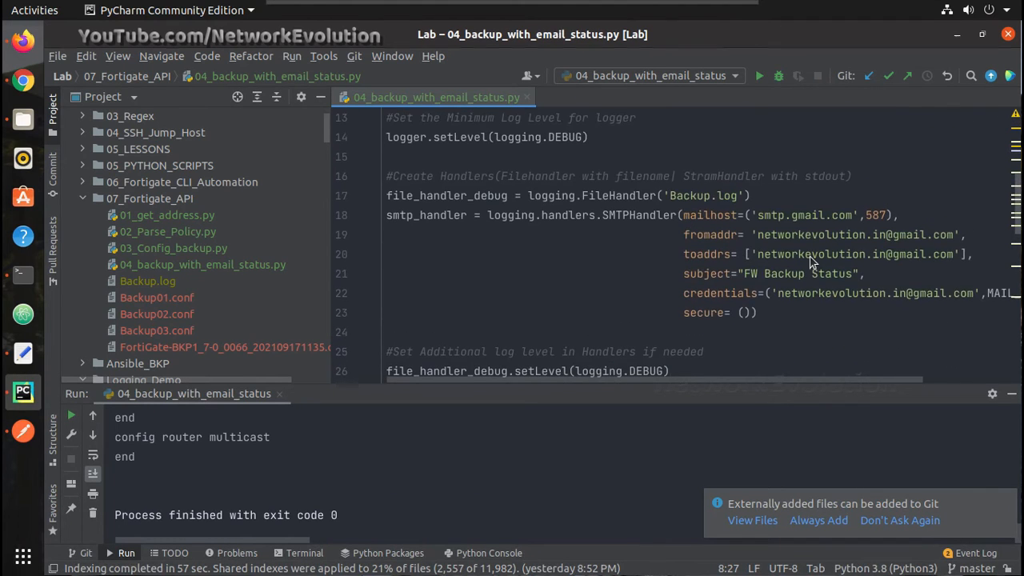
scroll("down", 3)
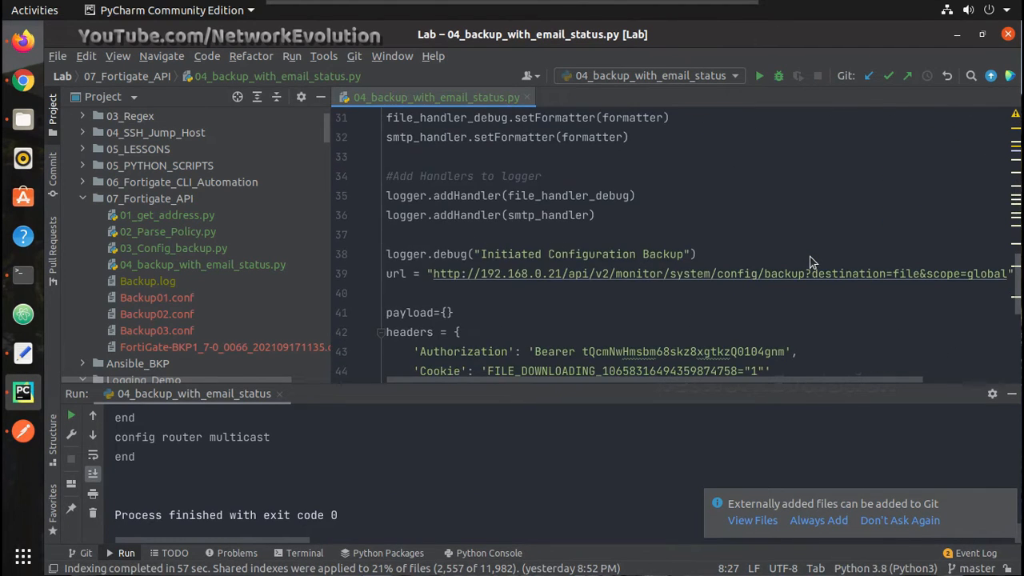
scroll("down", 3)
type("1")
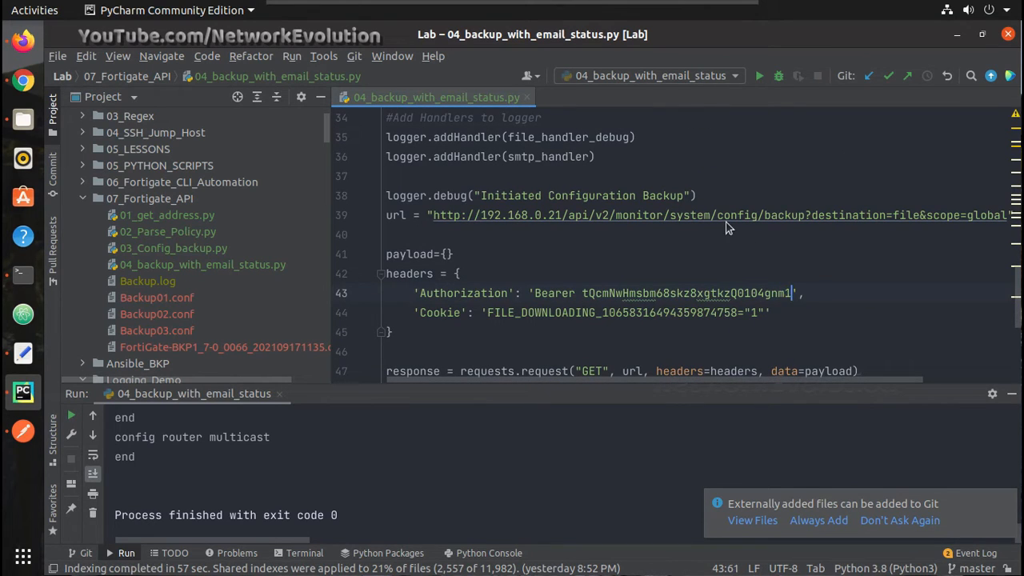
mouse_move(663, 269)
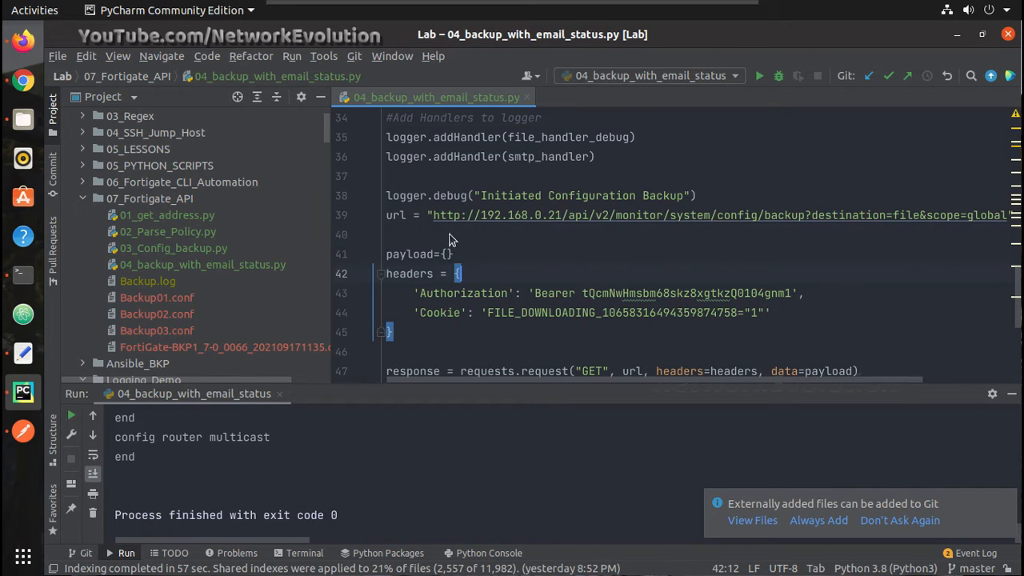
right_click(448, 235)
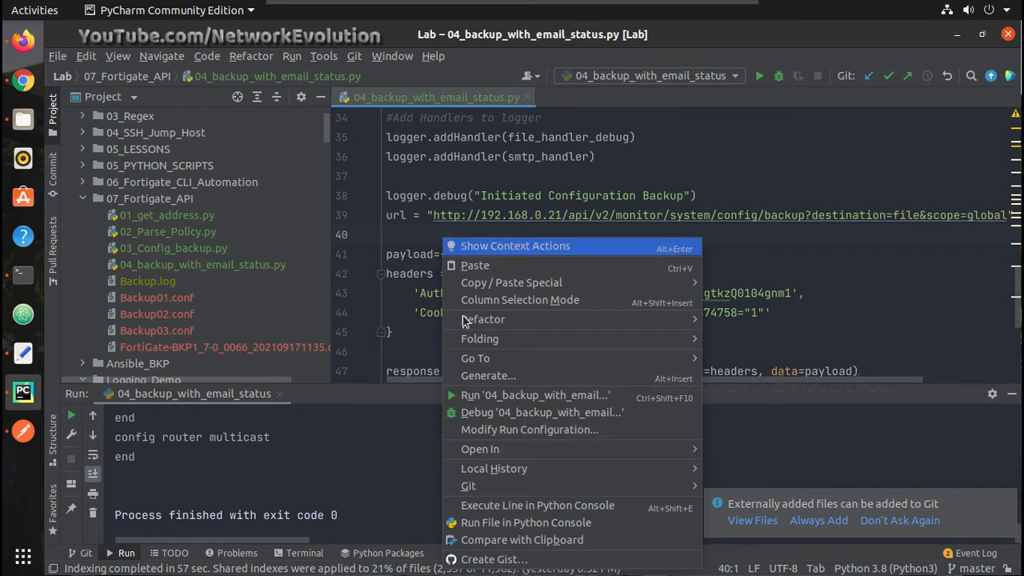
left_click(534, 395)
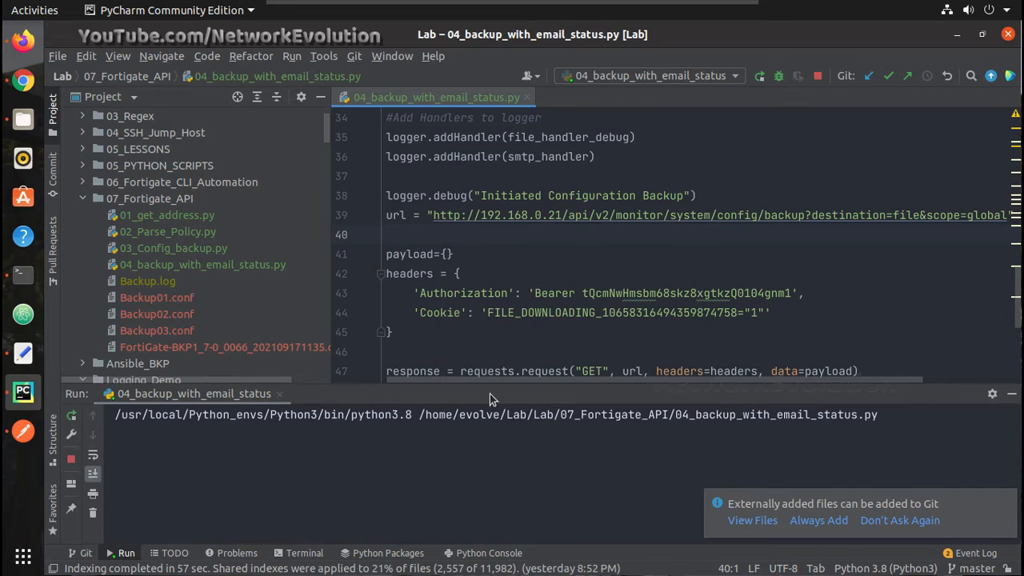
mouse_move(22, 42)
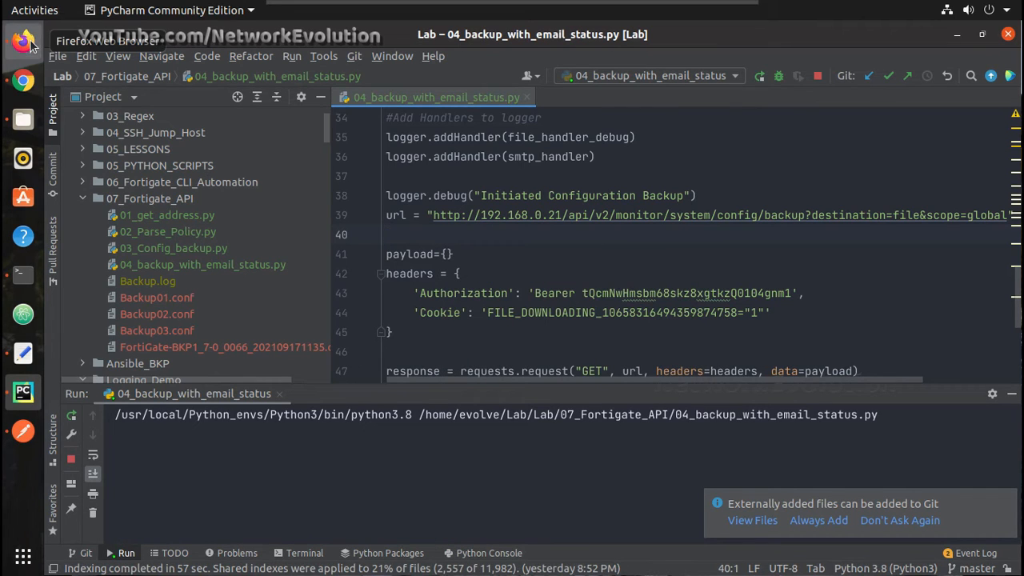
In Firefox, open the newest FW Backup Status email from the Network label, showing code 401
left_click(23, 40)
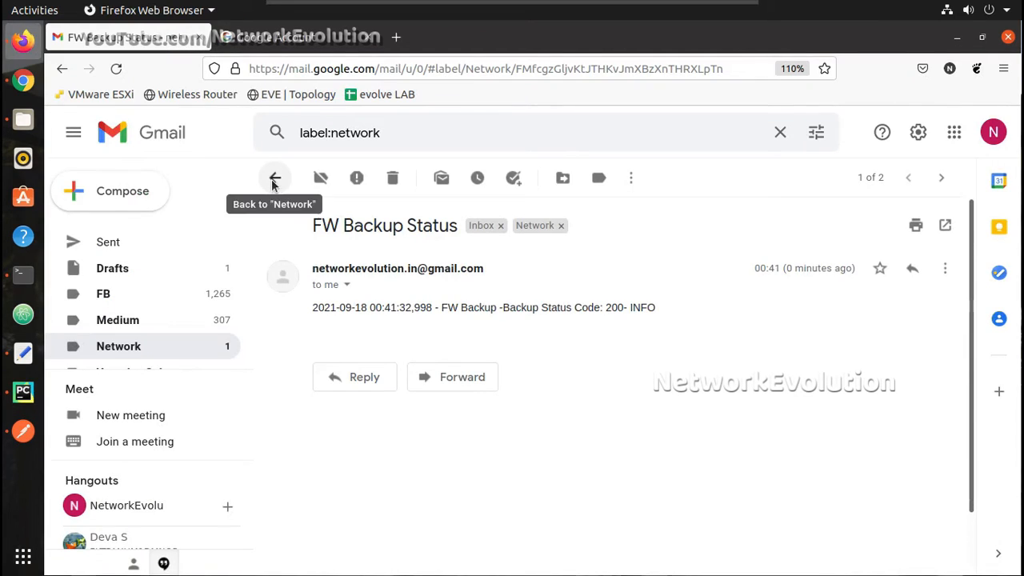
left_click(274, 177)
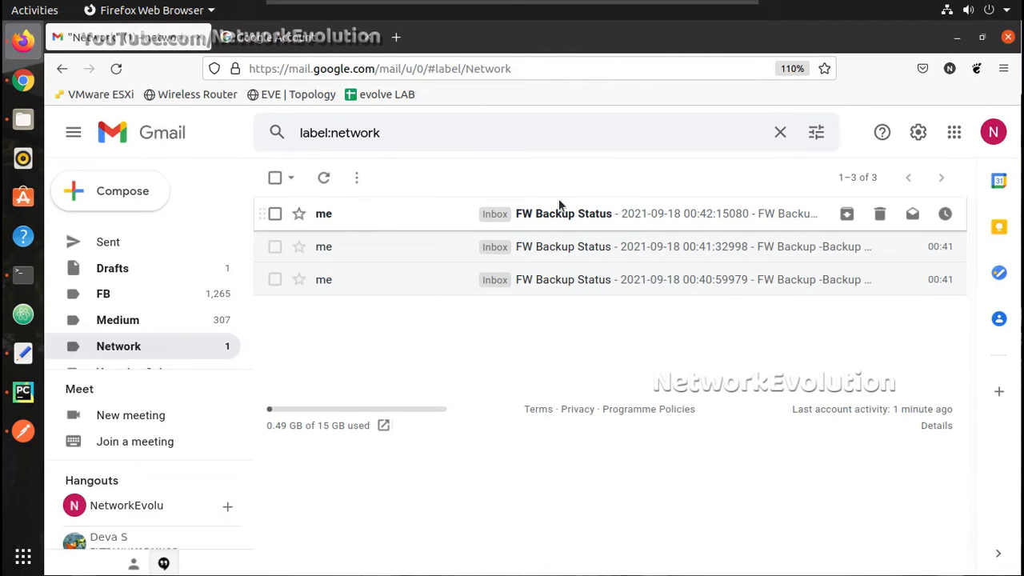
left_click(564, 214)
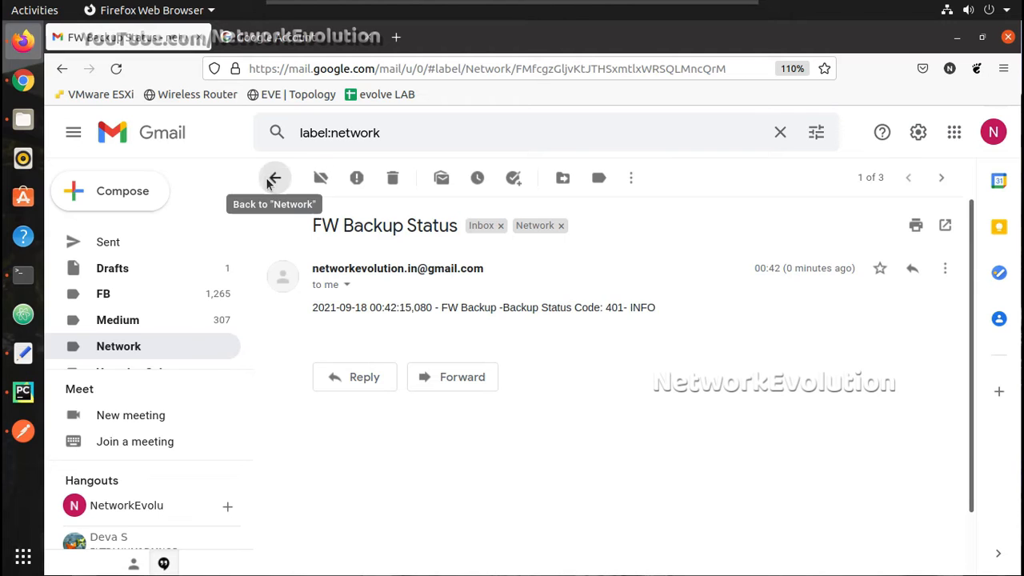
left_click(21, 392)
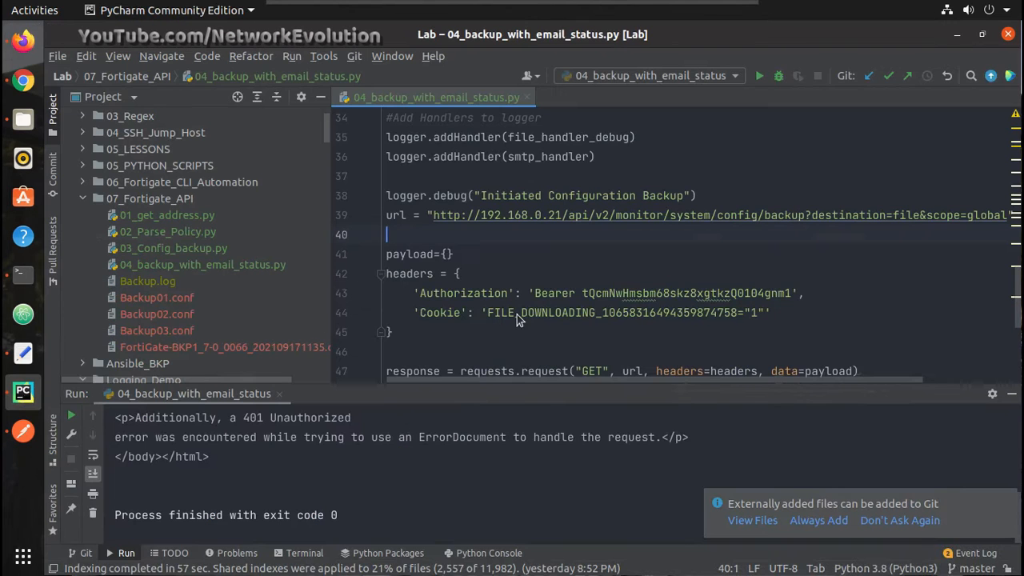
scroll("down", 3)
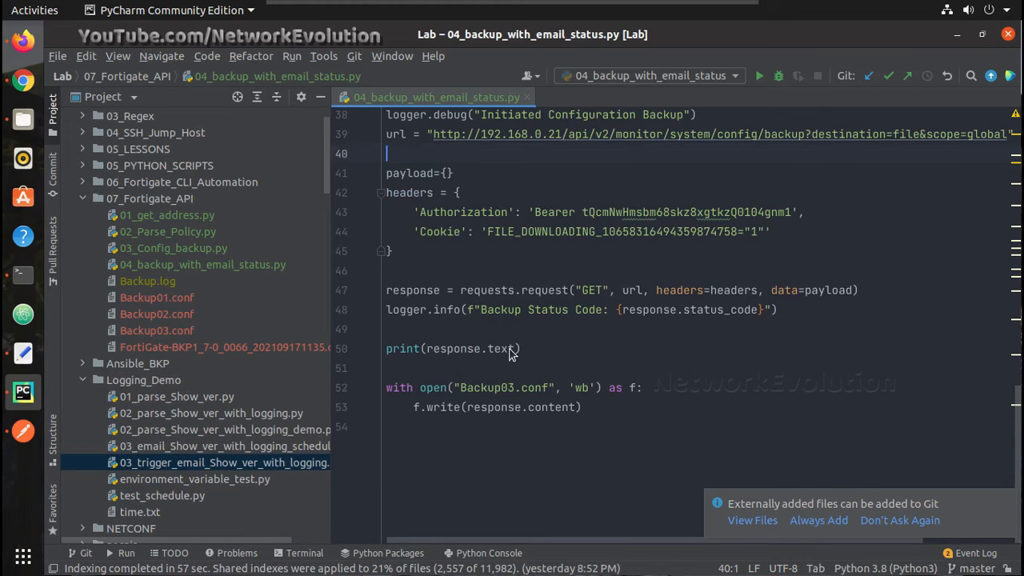
mouse_move(528, 352)
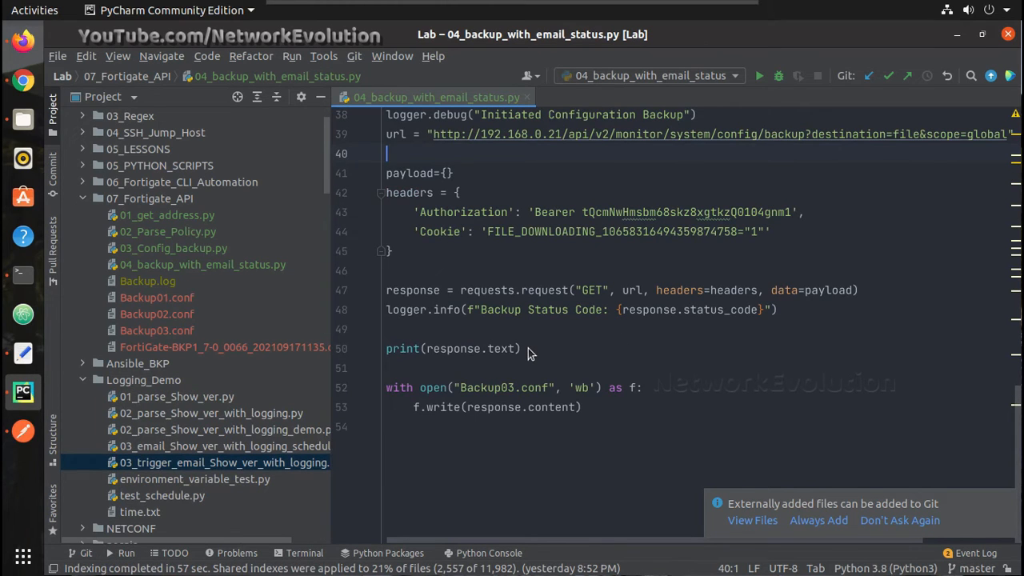
mouse_move(758, 314)
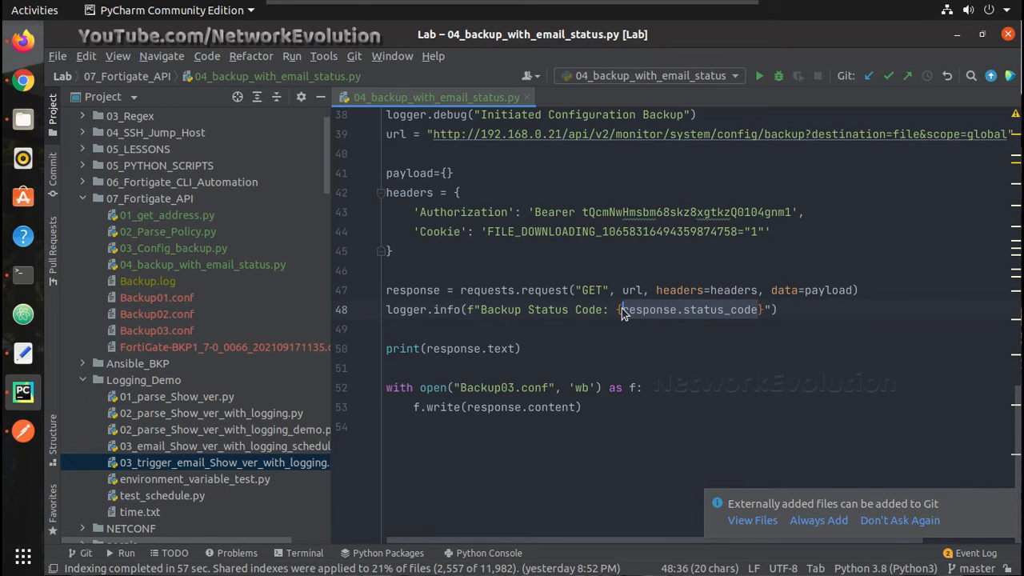
mouse_move(606, 408)
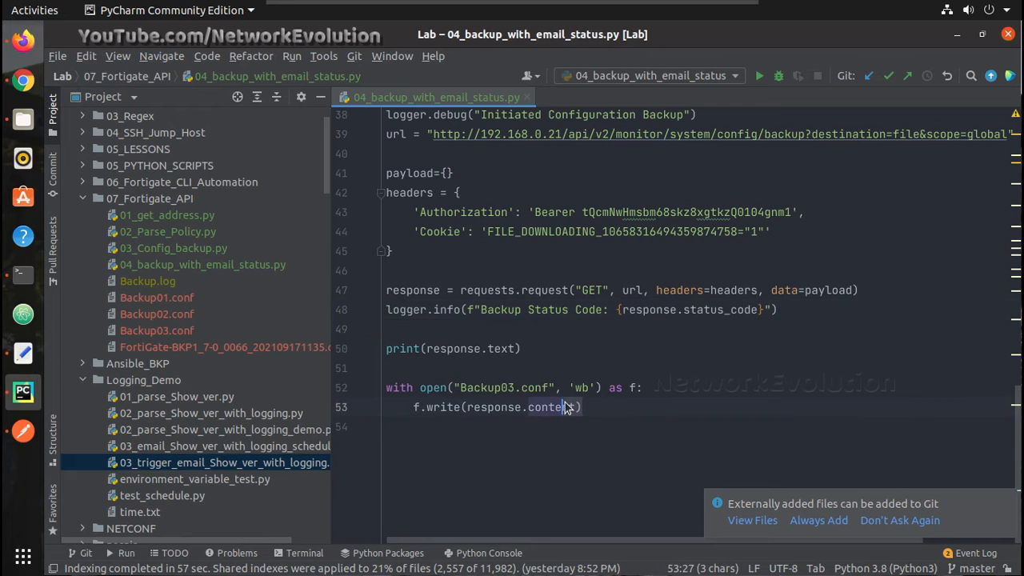
Add print(response.status_code) on a new line after the f.write line
key("Return")
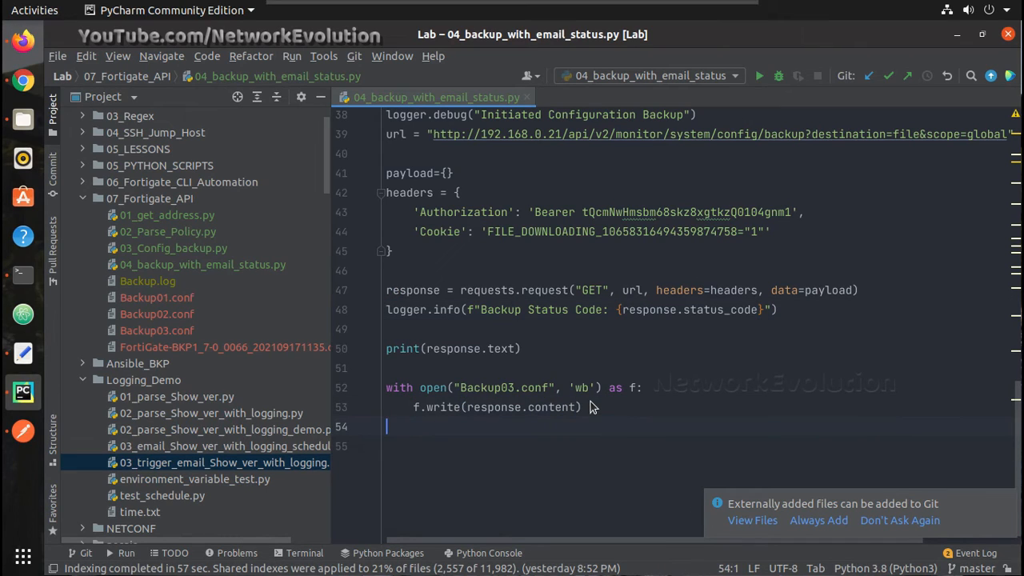
type("response.status_code")
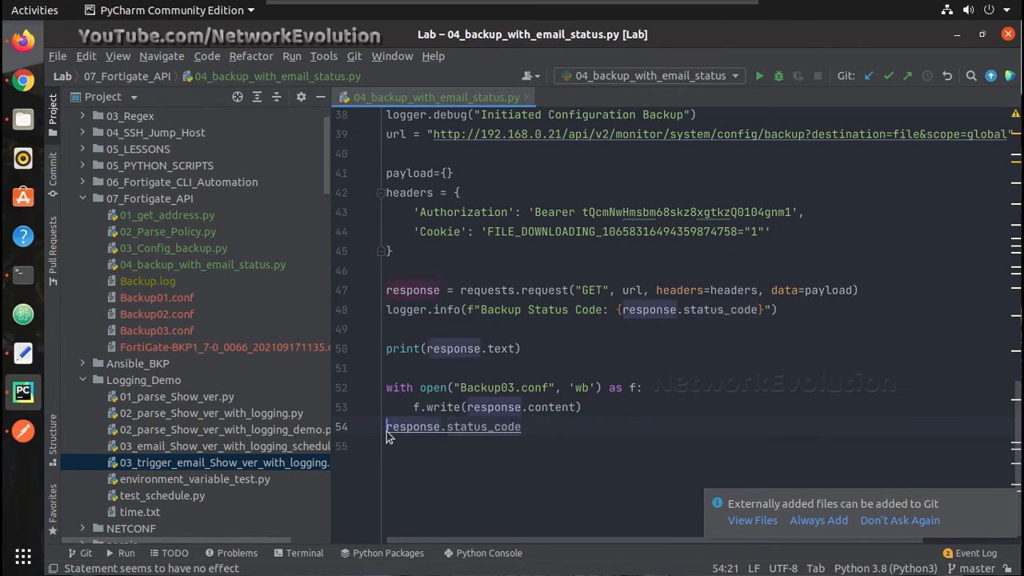
type("print(")
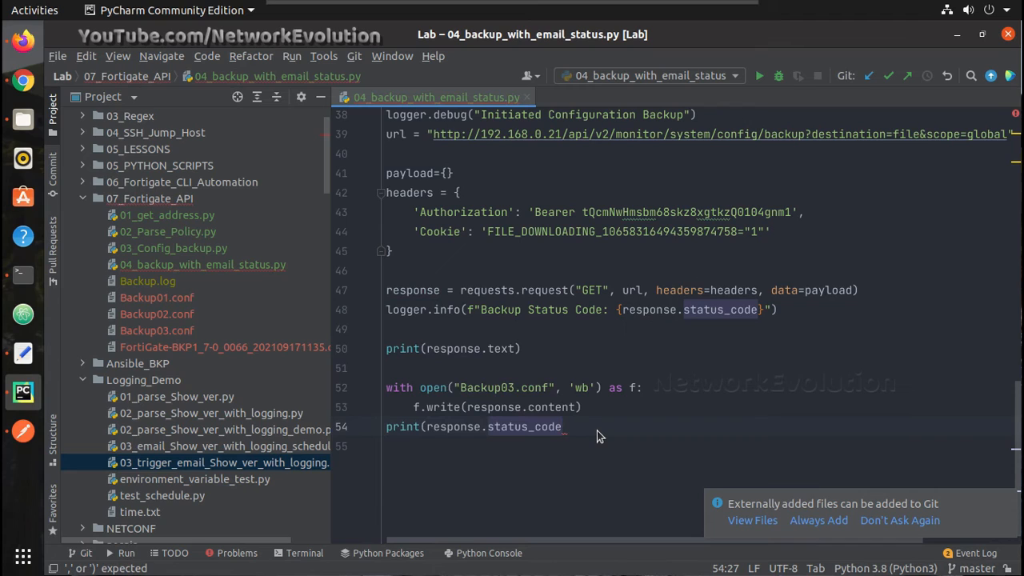
type(")")
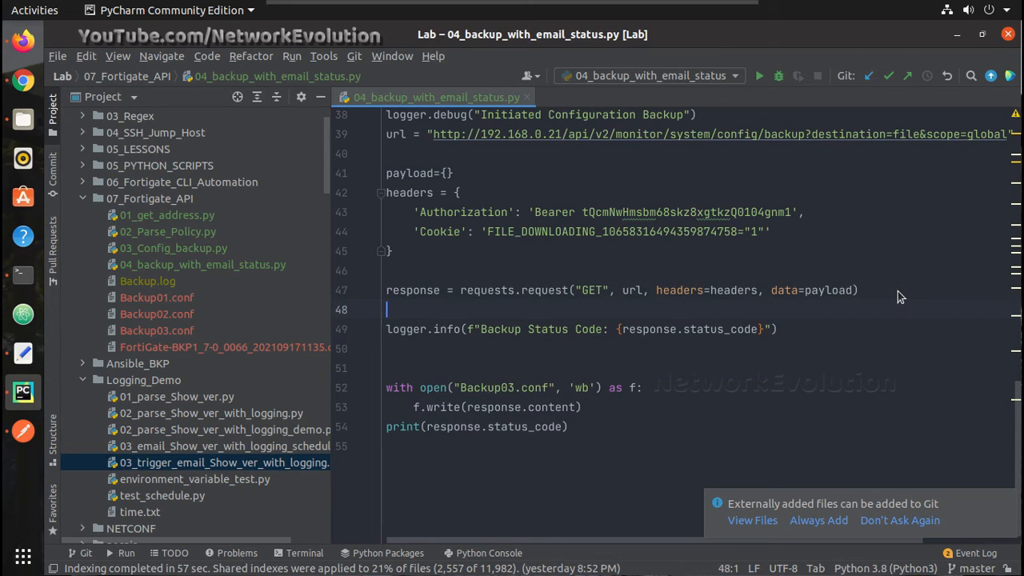
Type the condition 'if response.status_code == 200:' and place the cursor for the success log
type("if")
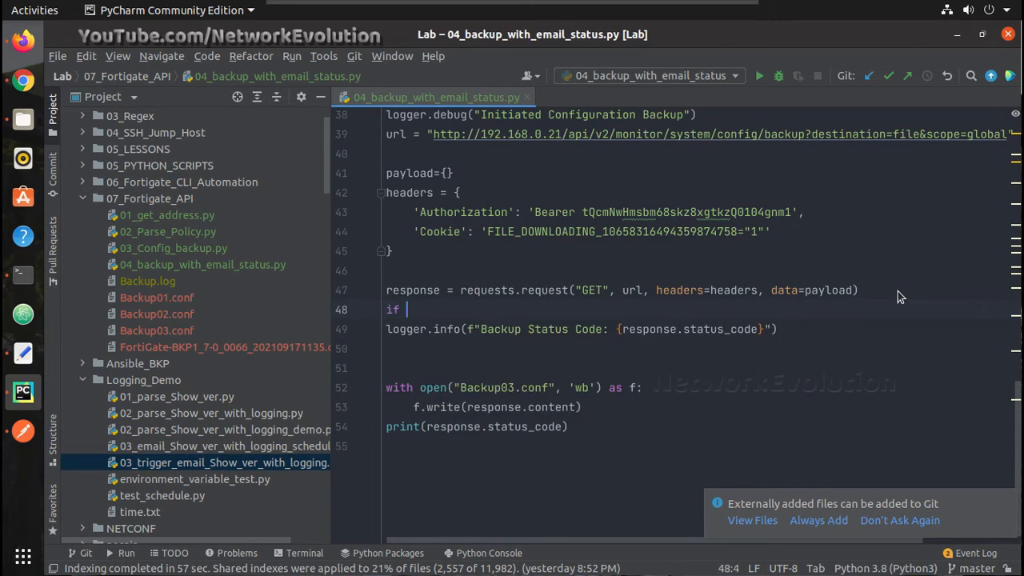
type("response")
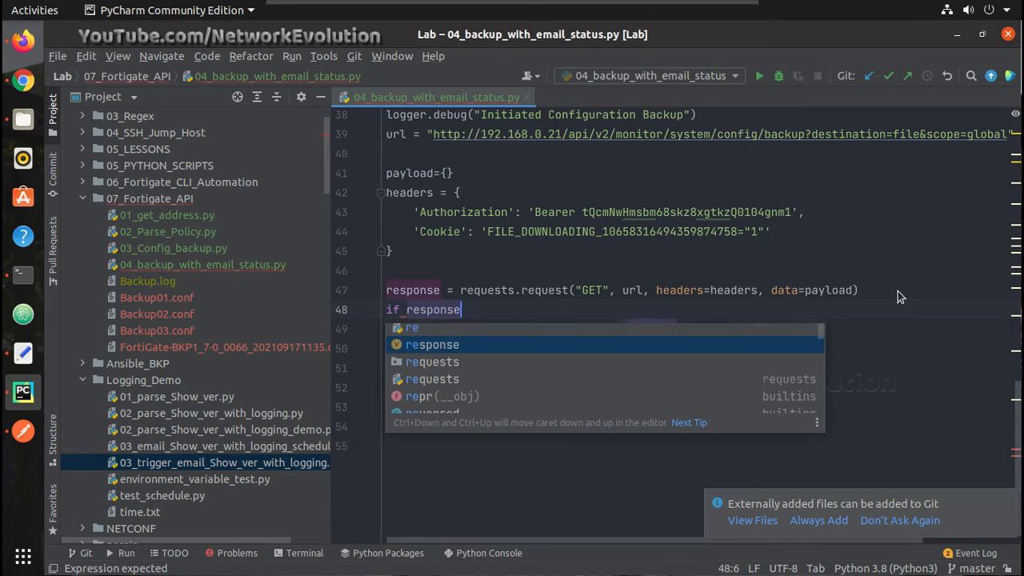
type(".re")
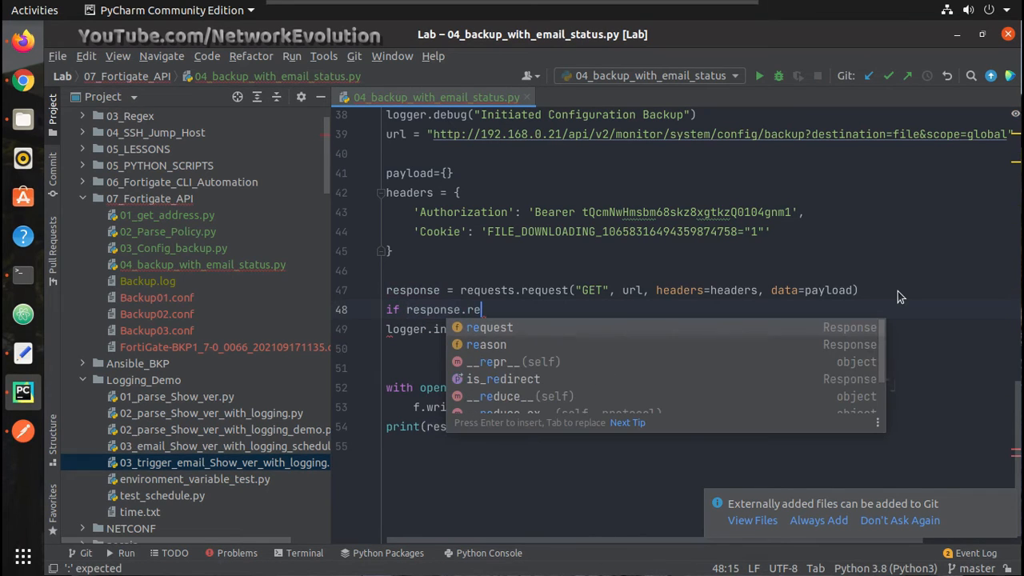
key("backspace")
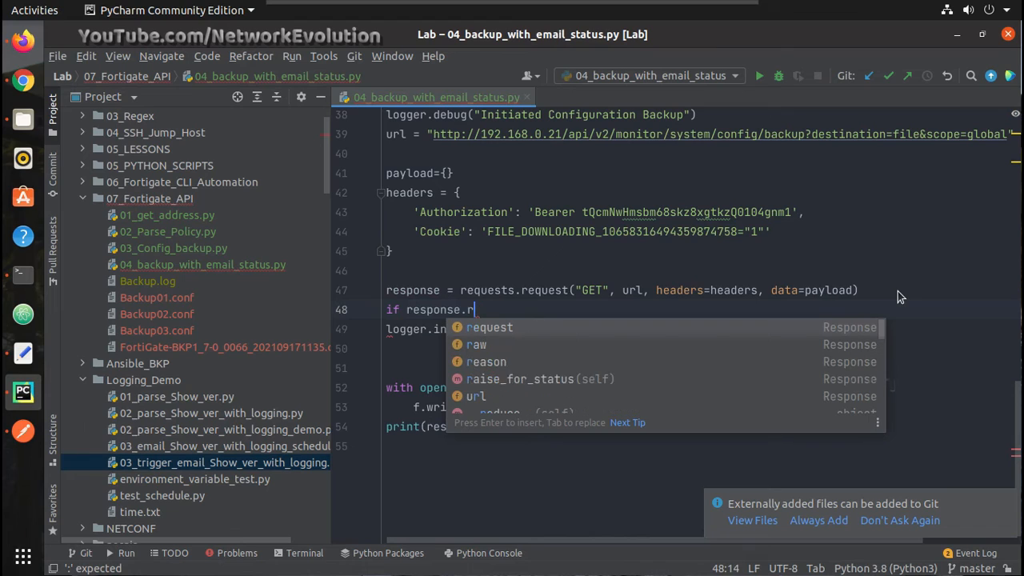
type("status_code")
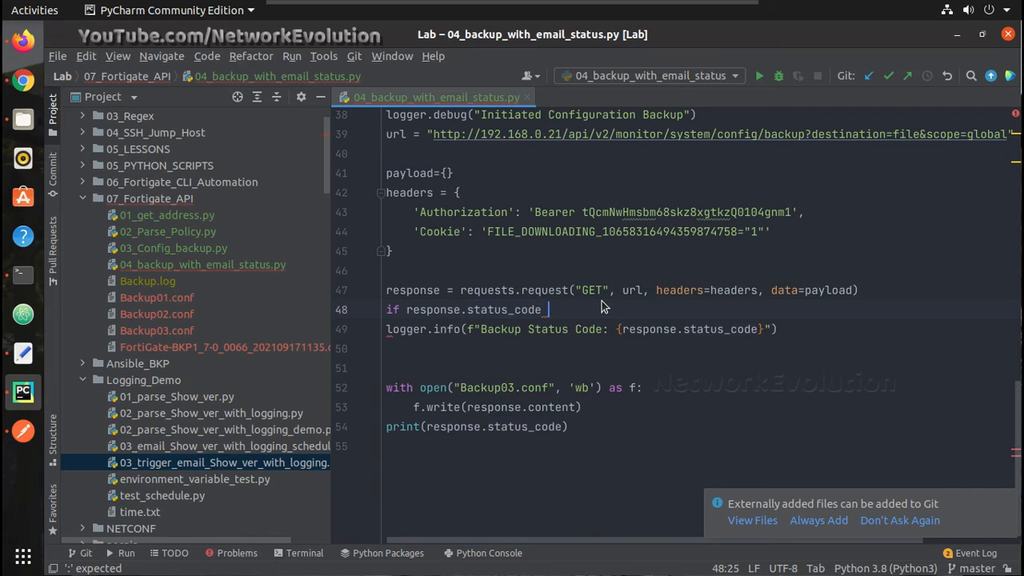
type("== 200")
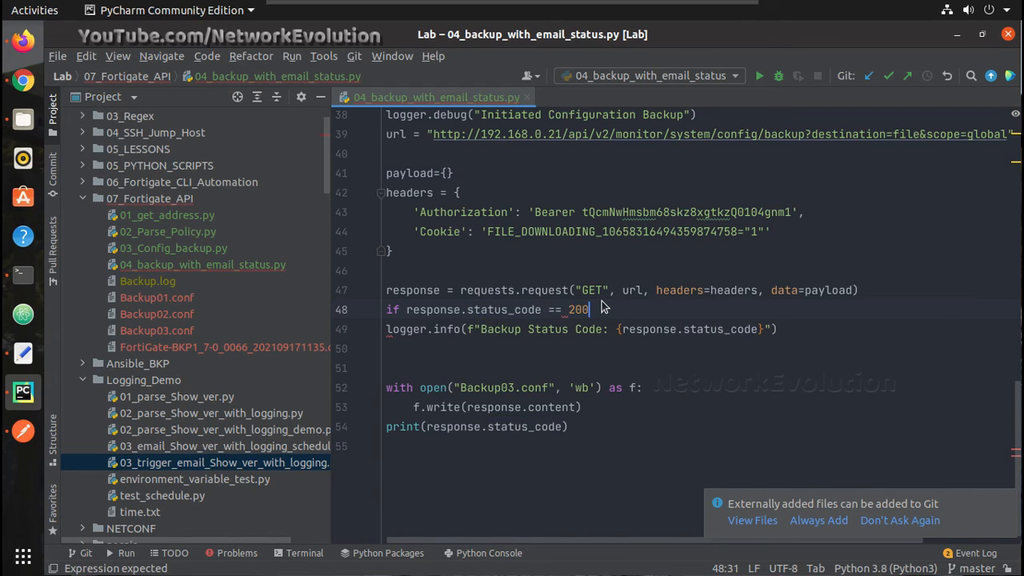
type(":")
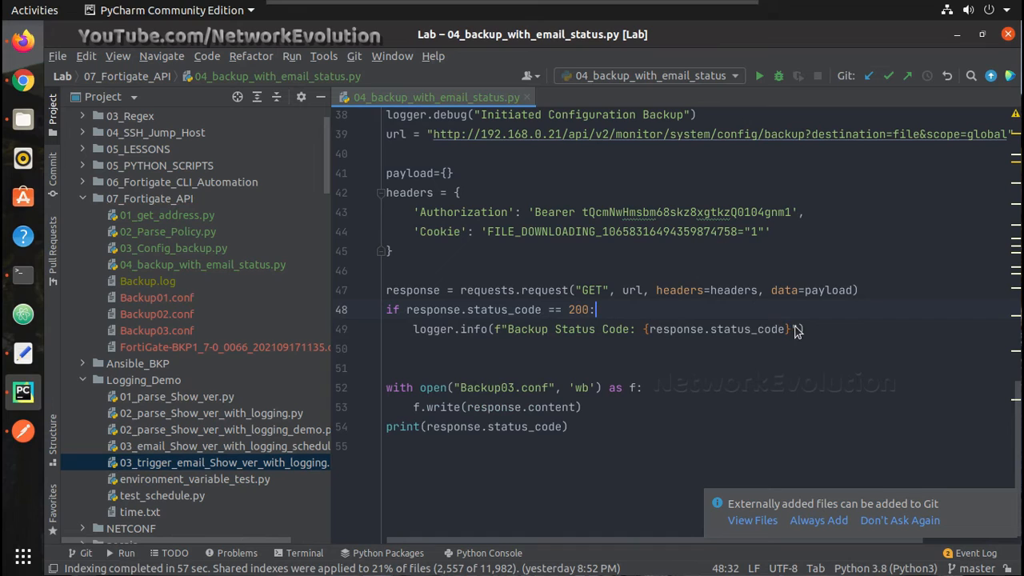
left_click(799, 329)
type("logger.info(f\"Backup Success")
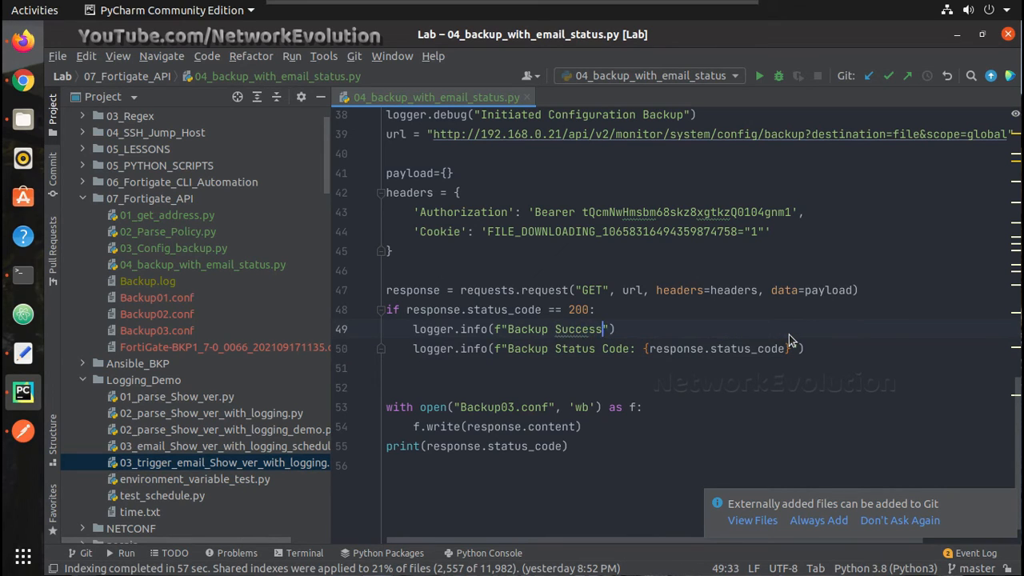
Change the message to 'Backup Successful' and add an else branch logging 'Backup Failed Code'
type("ful")
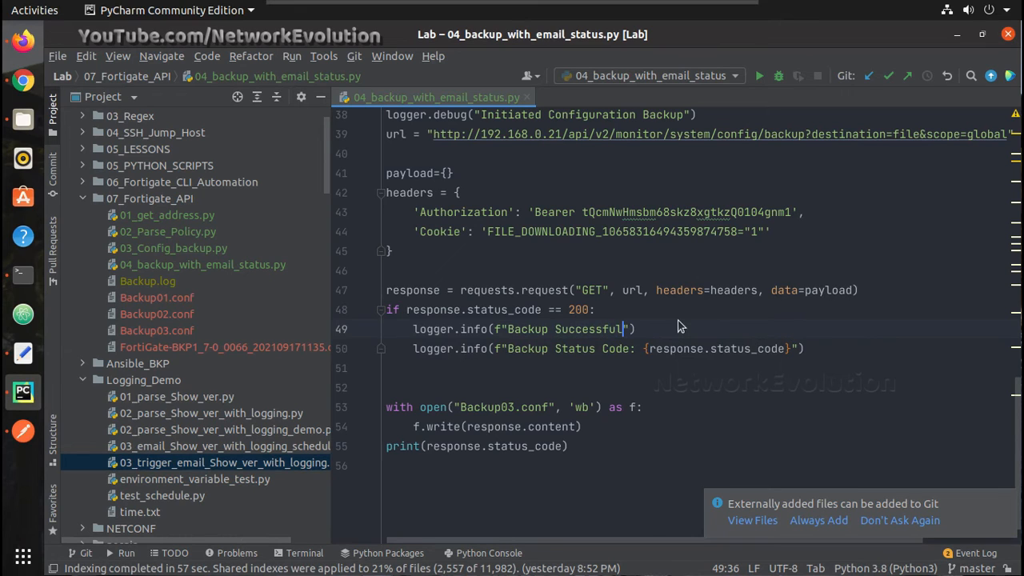
key("Return")
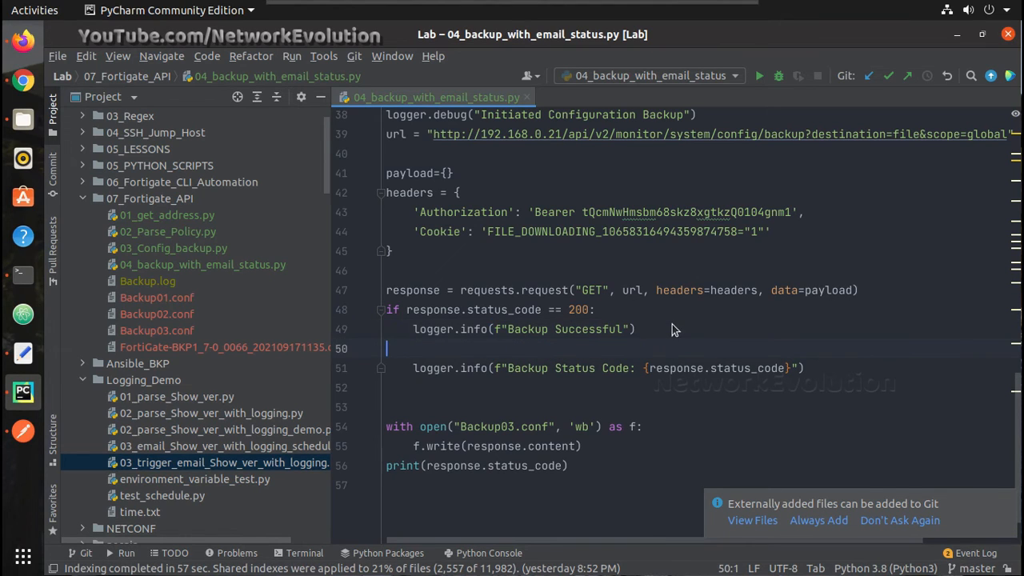
type("else")
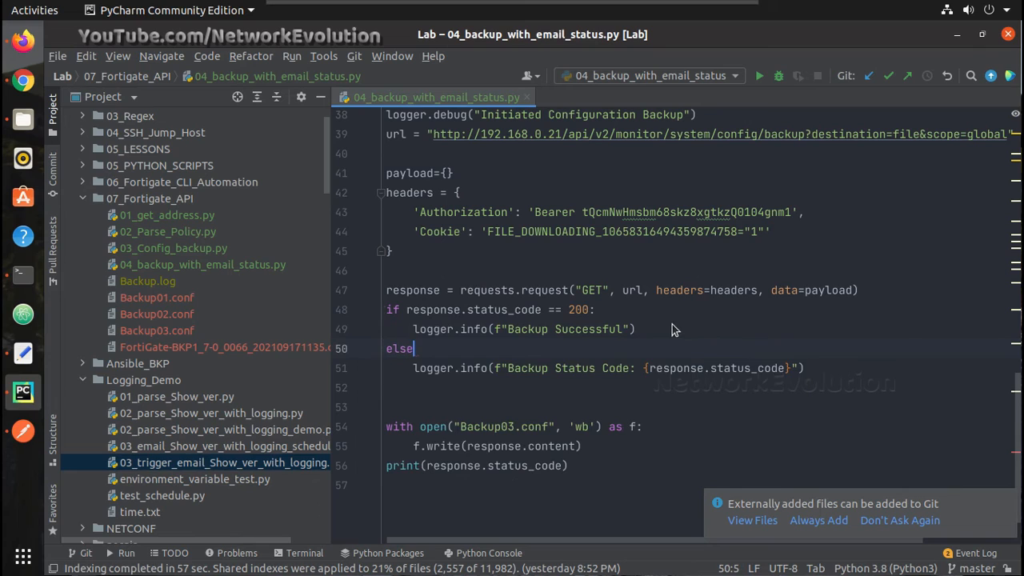
type(":")
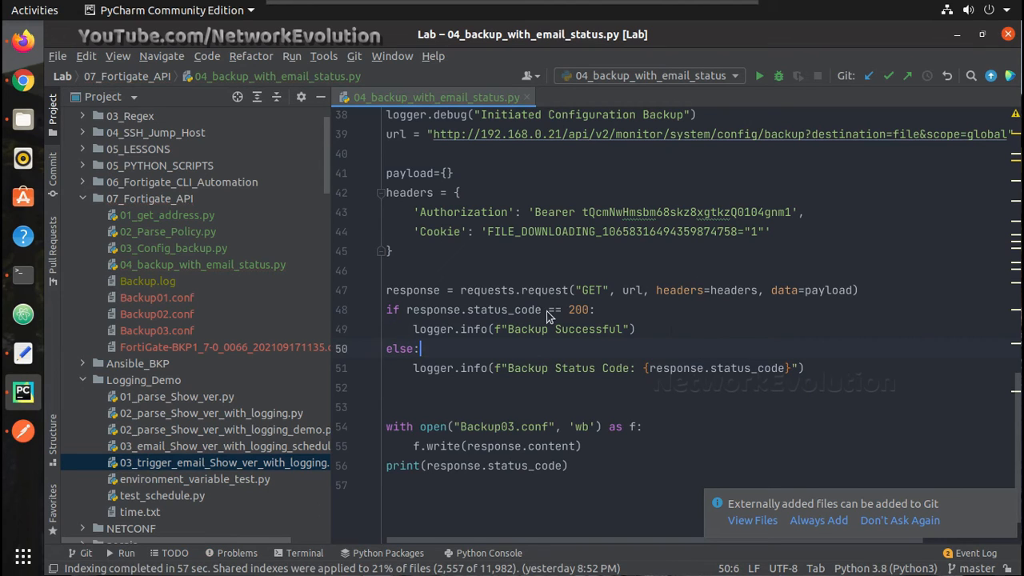
mouse_move(656, 403)
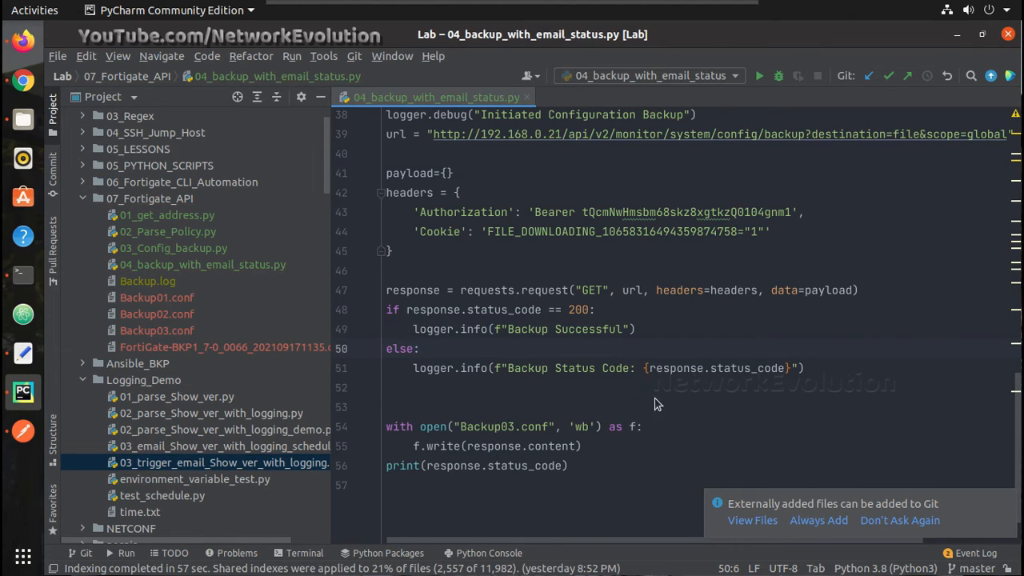
mouse_move(549, 374)
type("F")
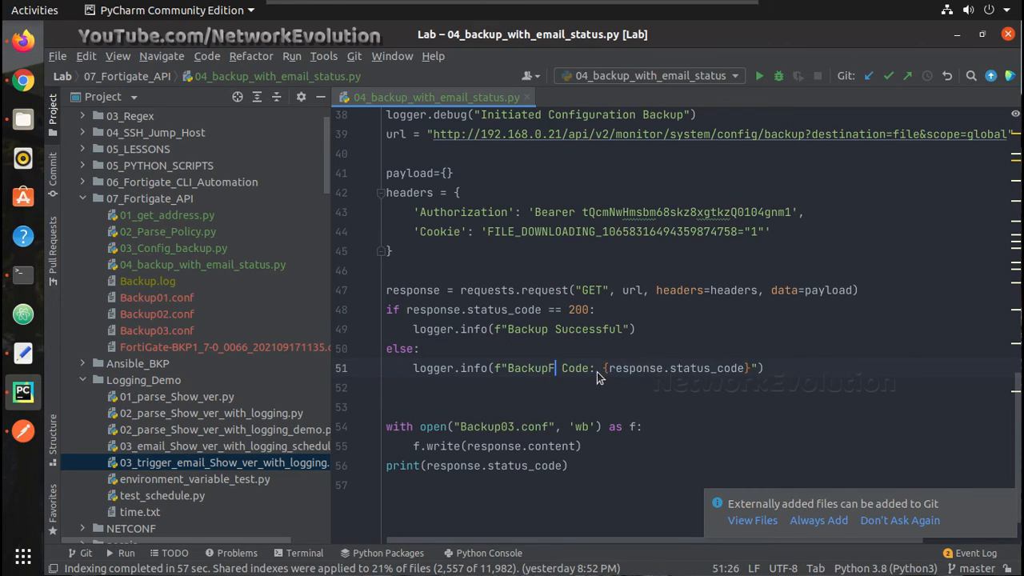
type("ailed")
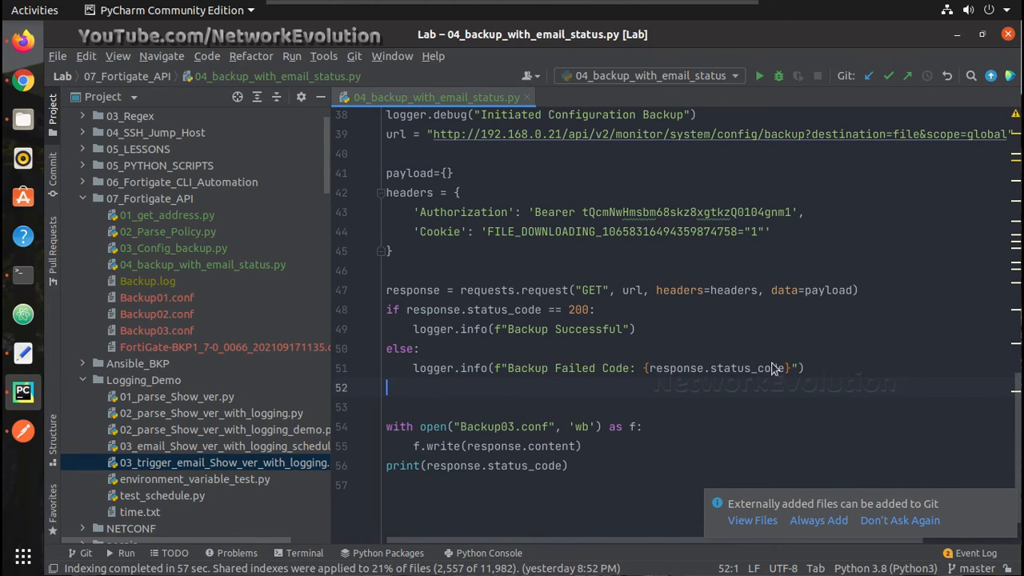
mouse_move(380, 357)
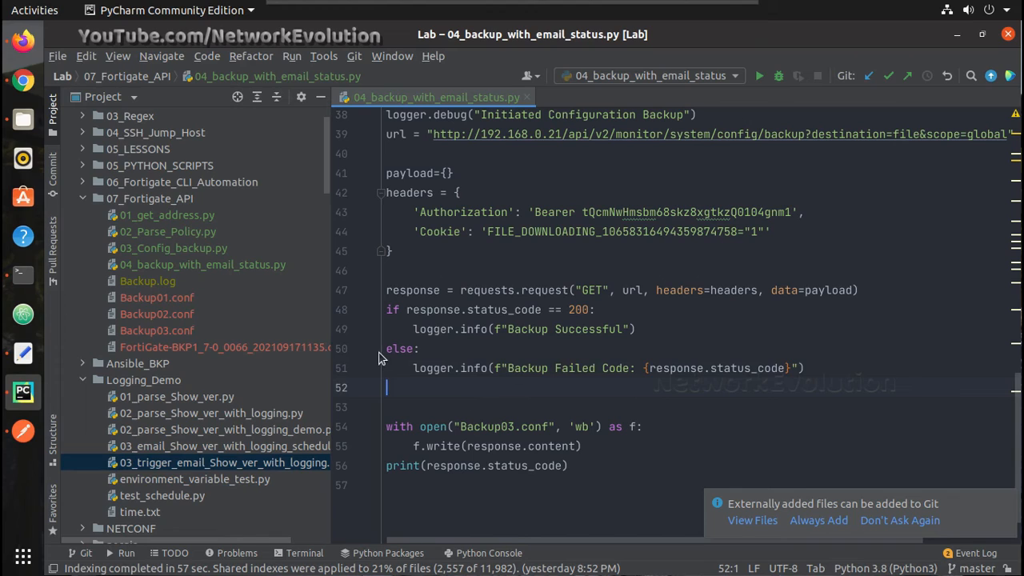
mouse_move(751, 242)
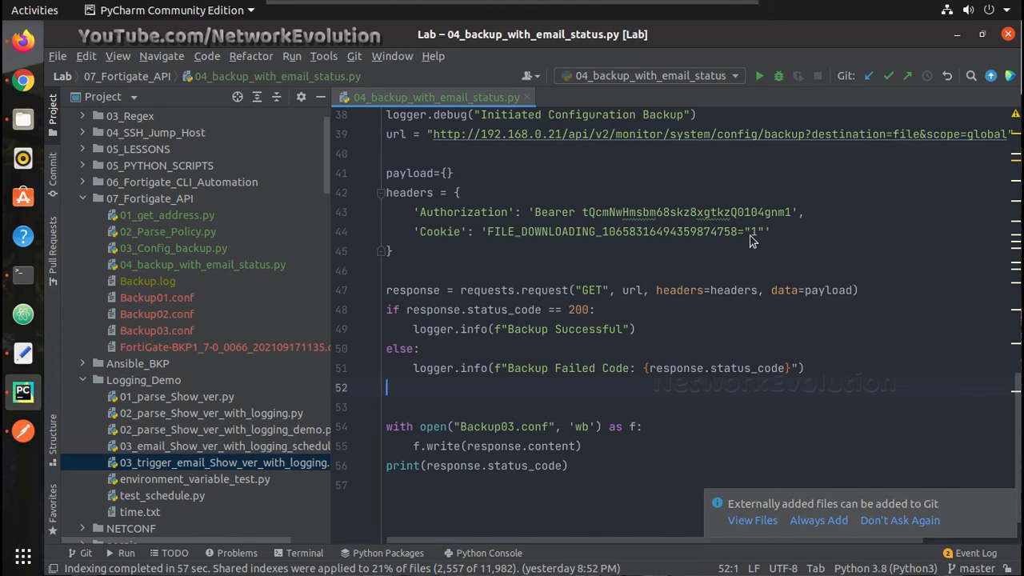
left_click(786, 212)
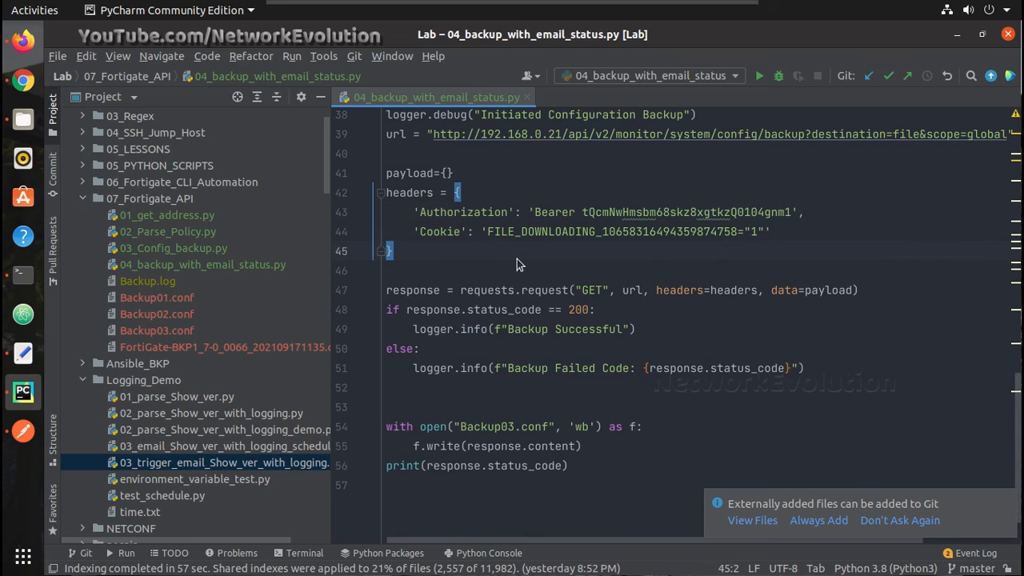
Run '04_backup_with_email_status' from the editor's context menu
right_click(518, 263)
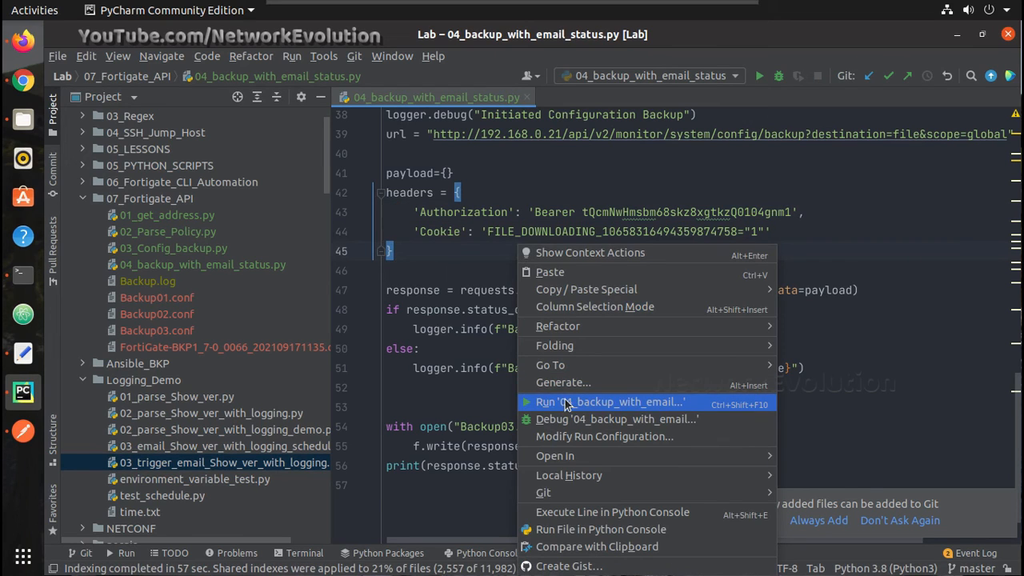
left_click(610, 402)
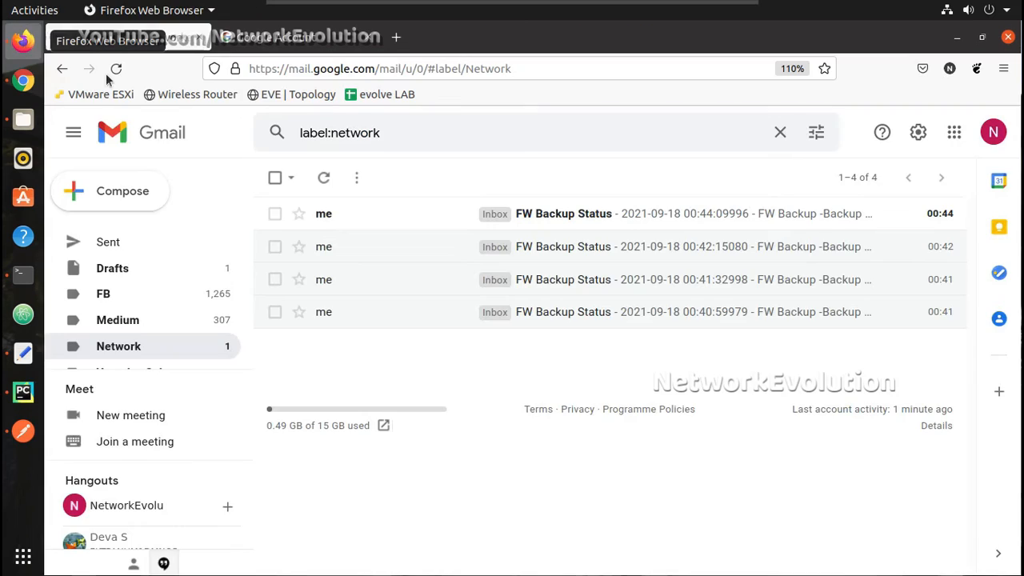
mouse_move(846, 311)
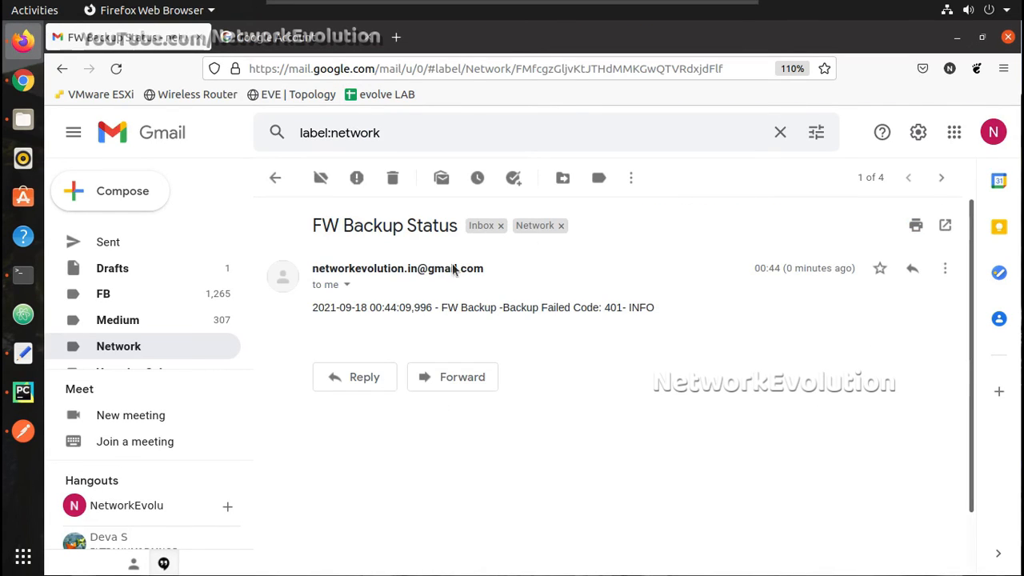
Read the top FW Backup Status email (Backup Failed Code 401), then return to the list
double_click(363, 226)
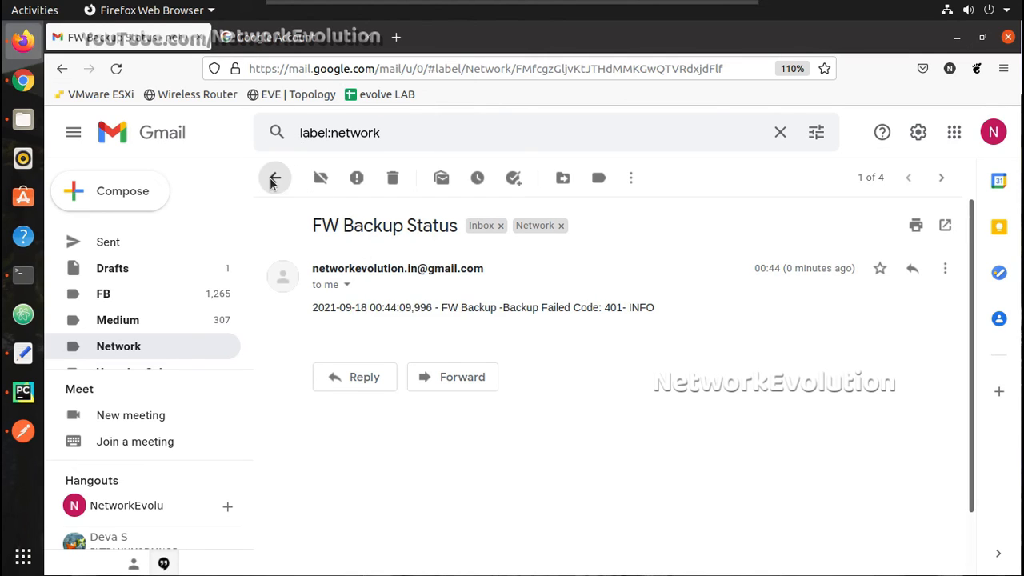
left_click(22, 392)
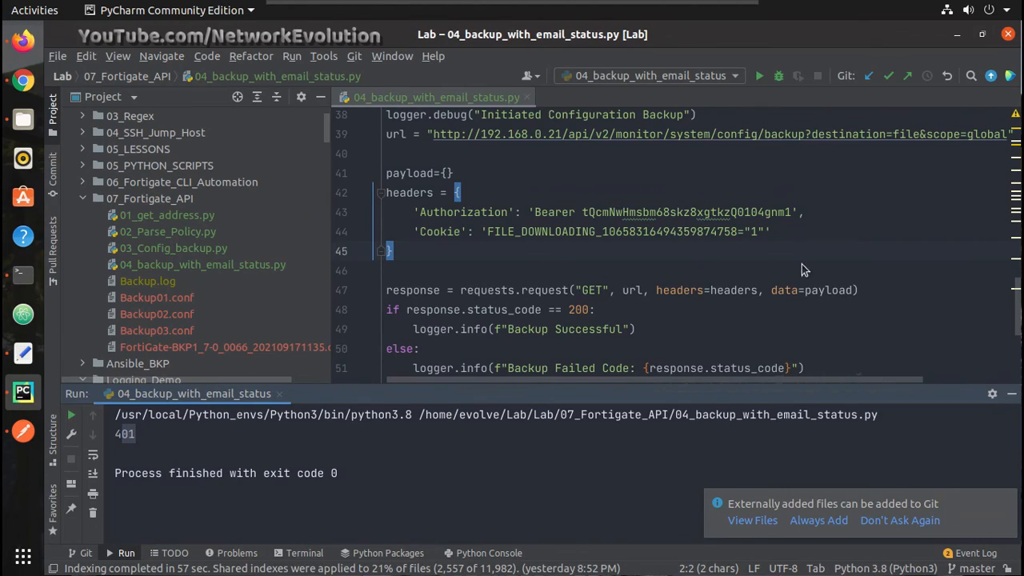
Delete the extra '1' from the Bearer token, rerun the script, and switch to Firefox
left_click(784, 212)
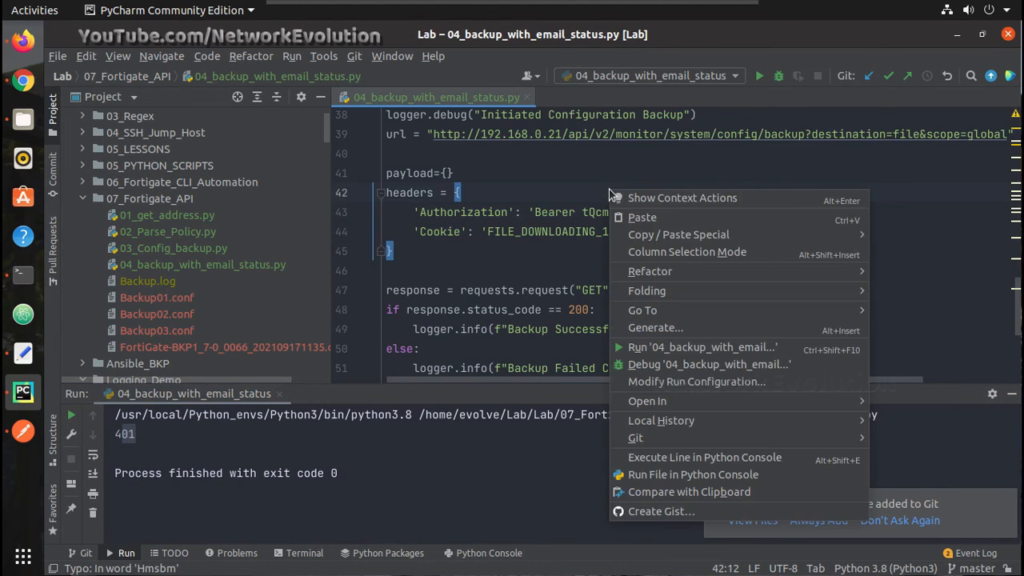
left_click(702, 346)
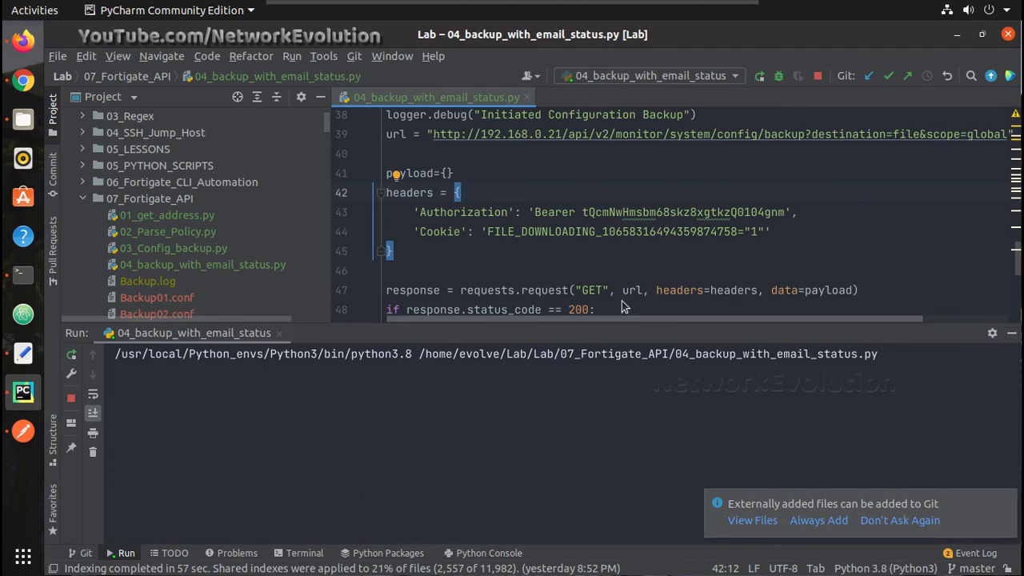
left_click(758, 76)
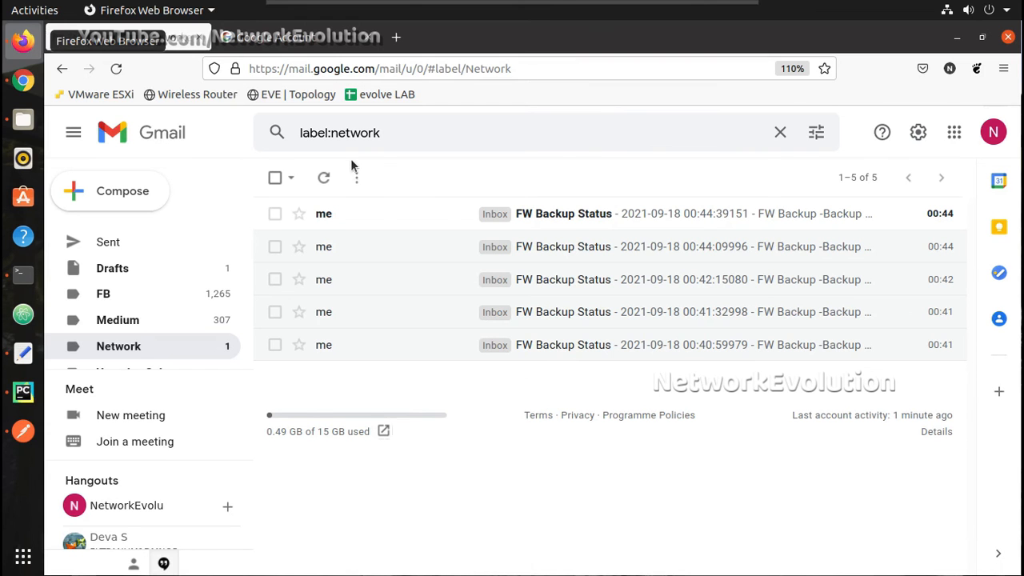
Read the 00:44:39 FW Backup Status email reporting Backup Successful, then return to Network
left_click(563, 213)
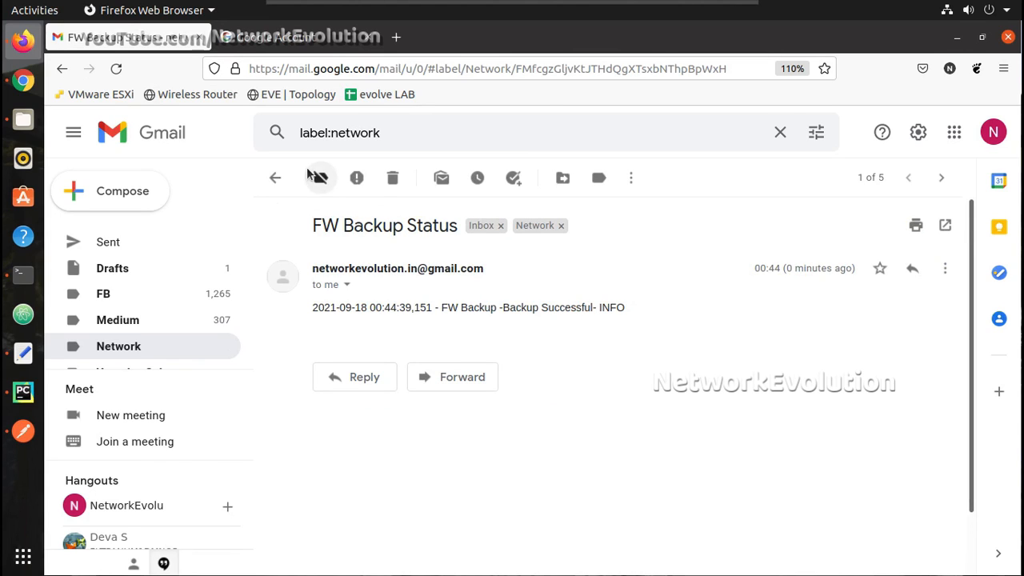
left_click(275, 178)
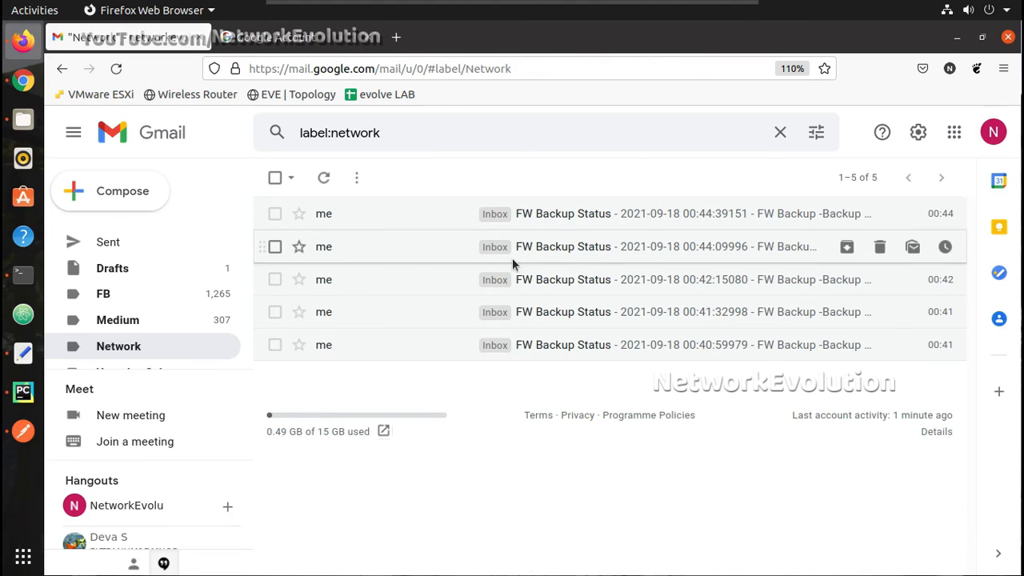
mouse_move(805, 91)
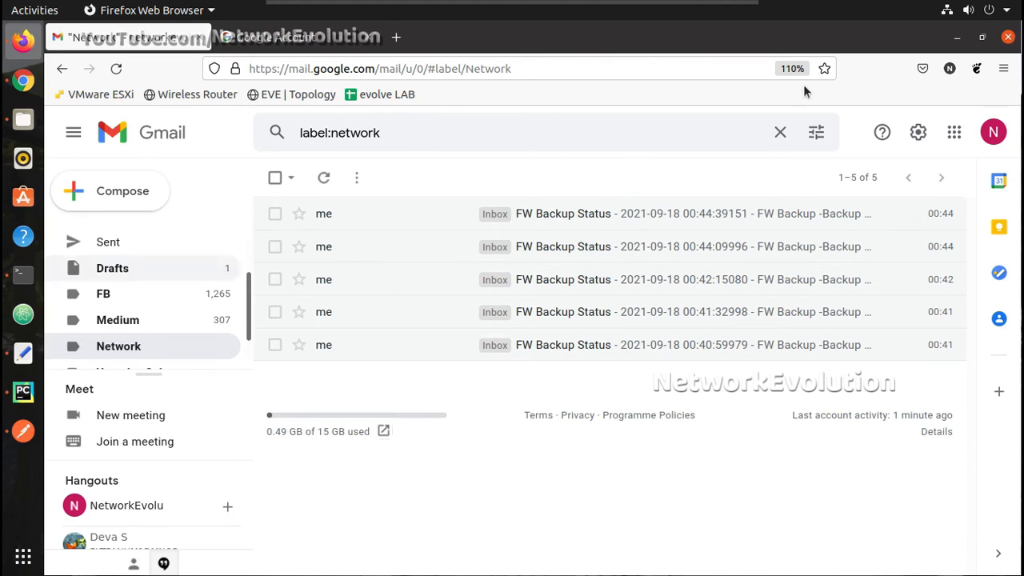
mouse_move(600, 190)
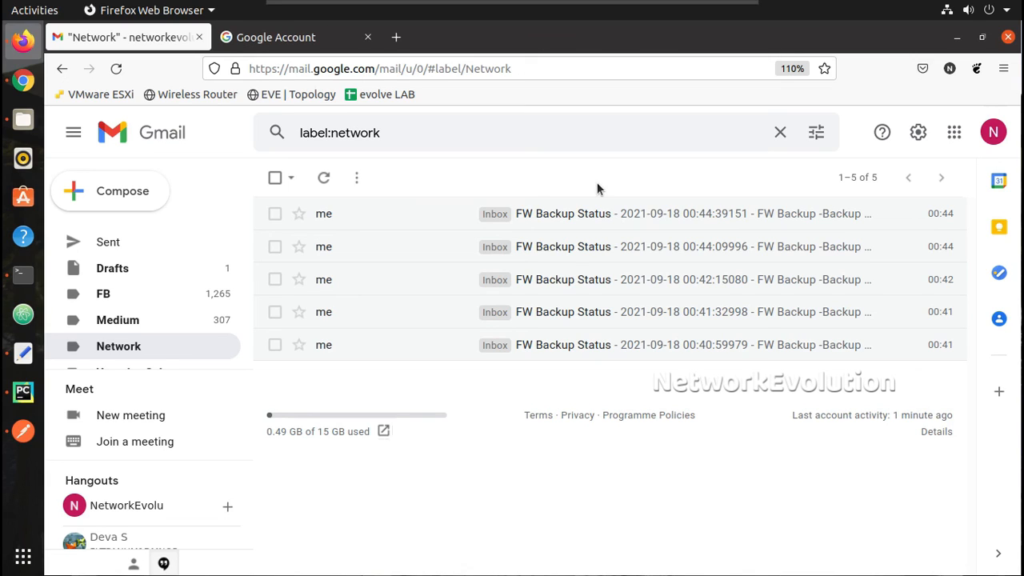
mouse_move(503, 192)
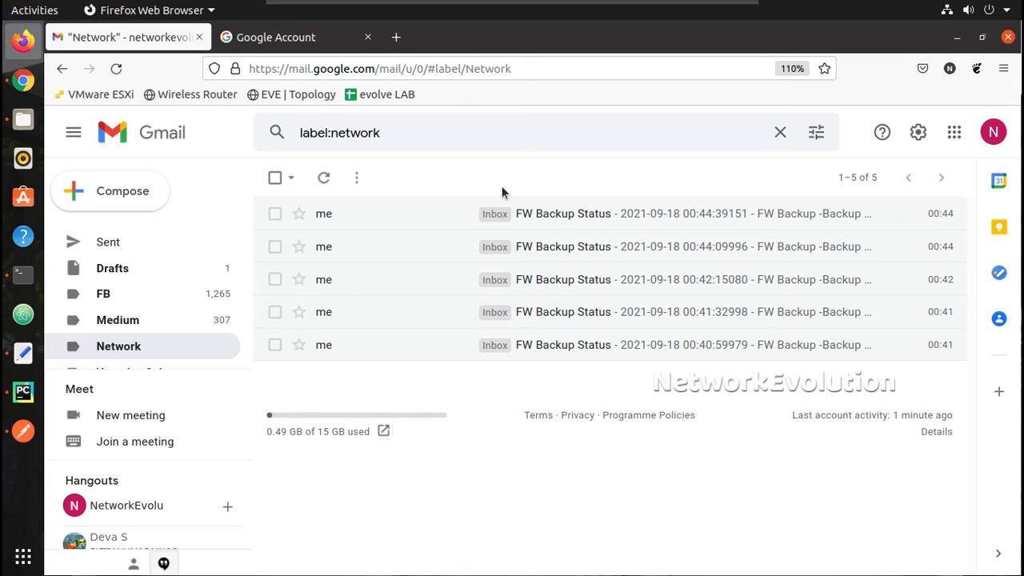
mouse_move(578, 414)
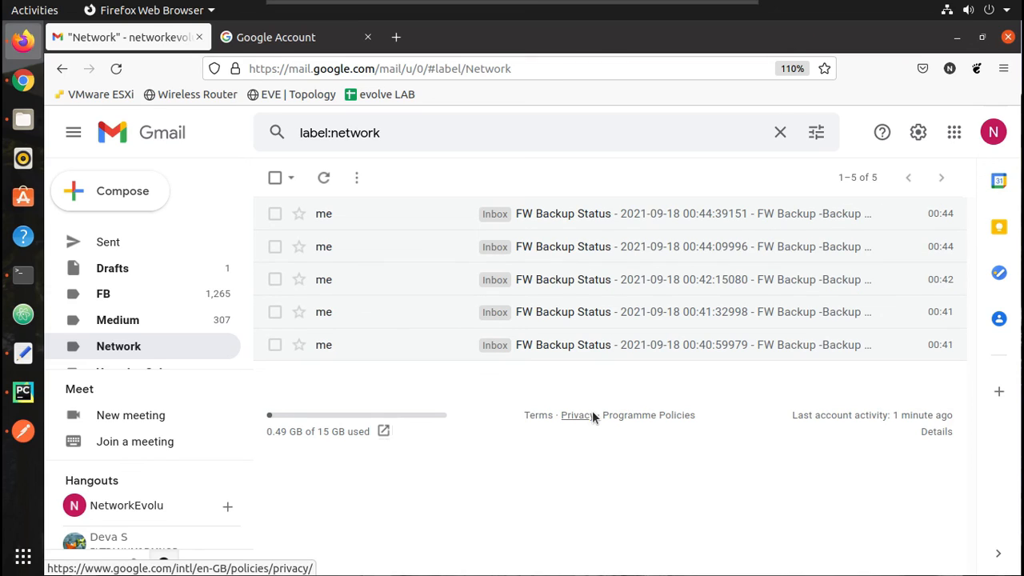
mouse_move(588, 504)
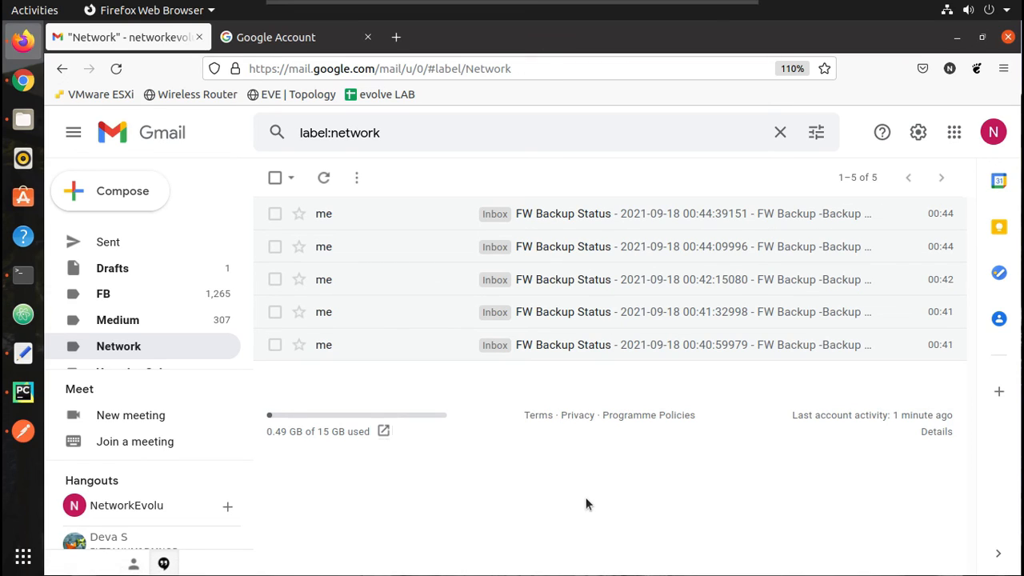